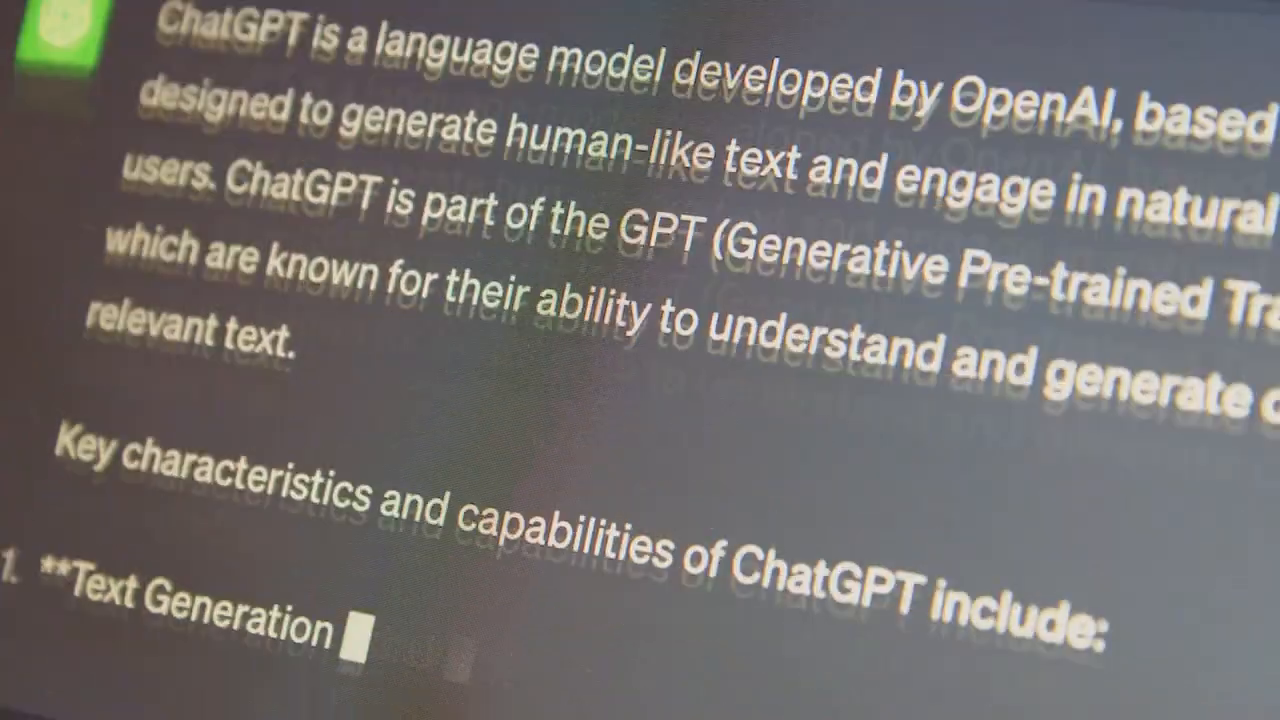
# Step: Ask ChatGPT to act as a writer and list 50 interesting facts about girls in a three-column table
pyautogui.scroll(-3)
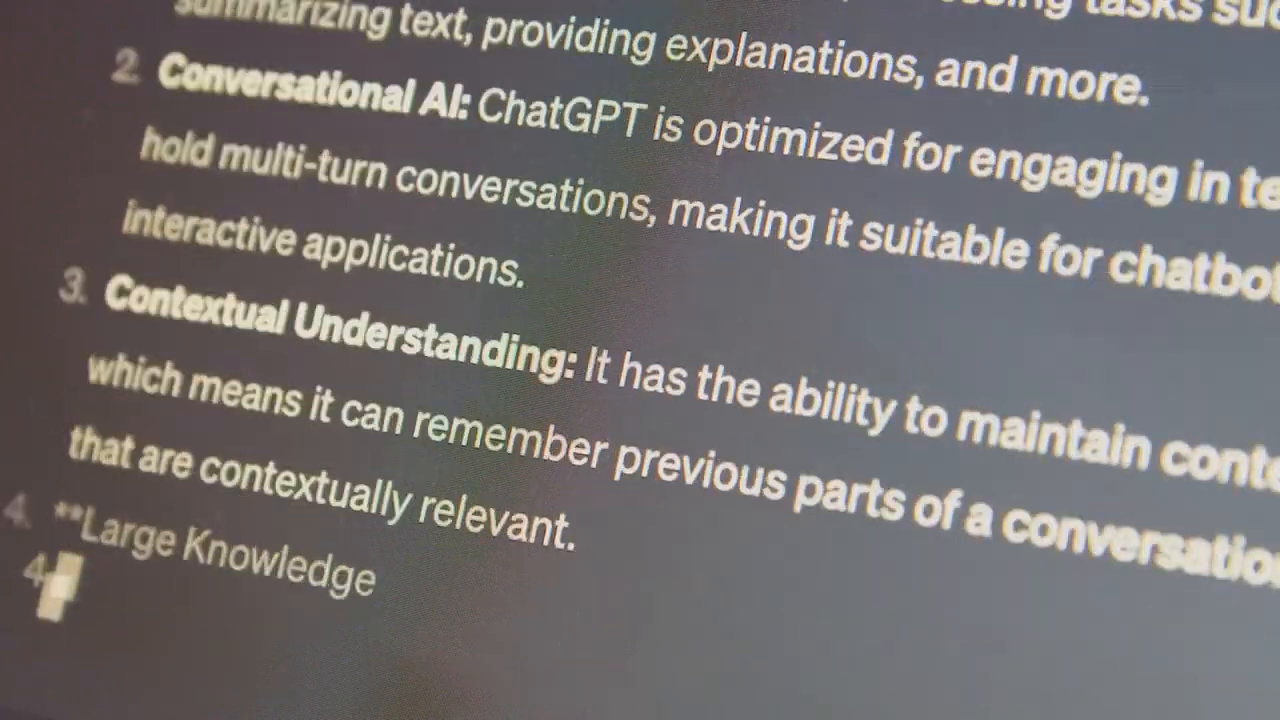
pyautogui.scroll(-3)
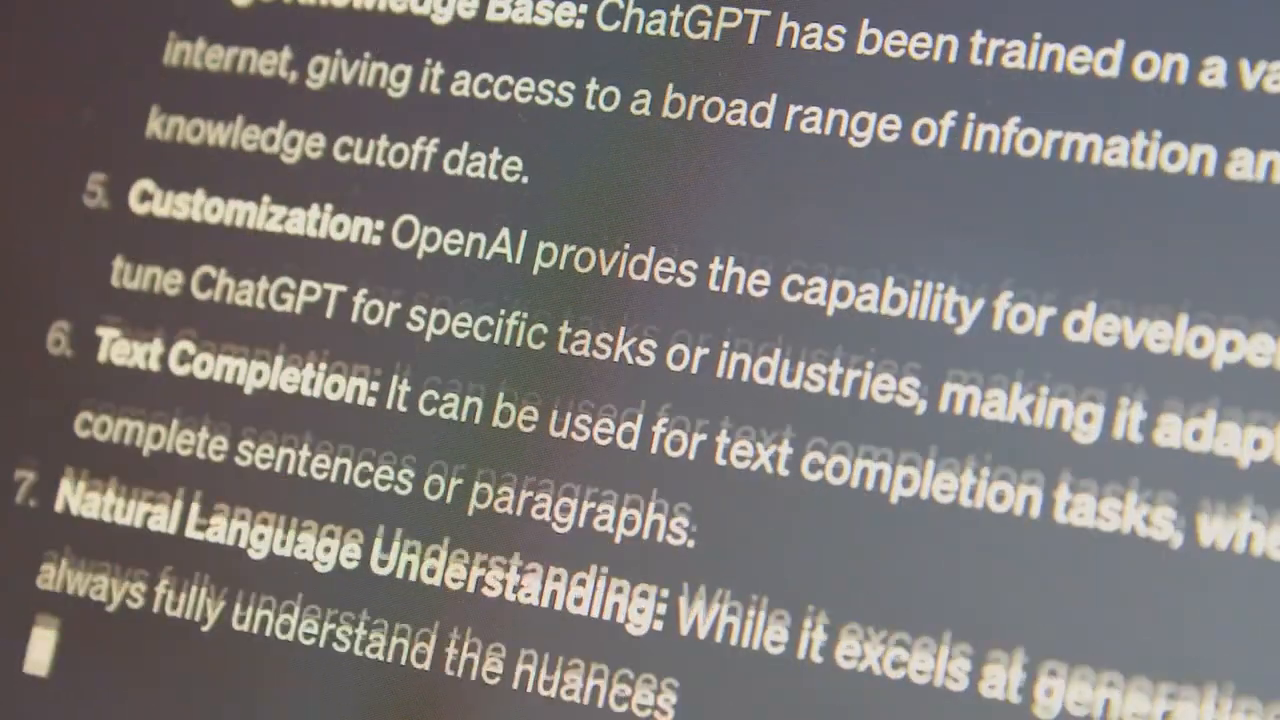
pyautogui.scroll(-3)
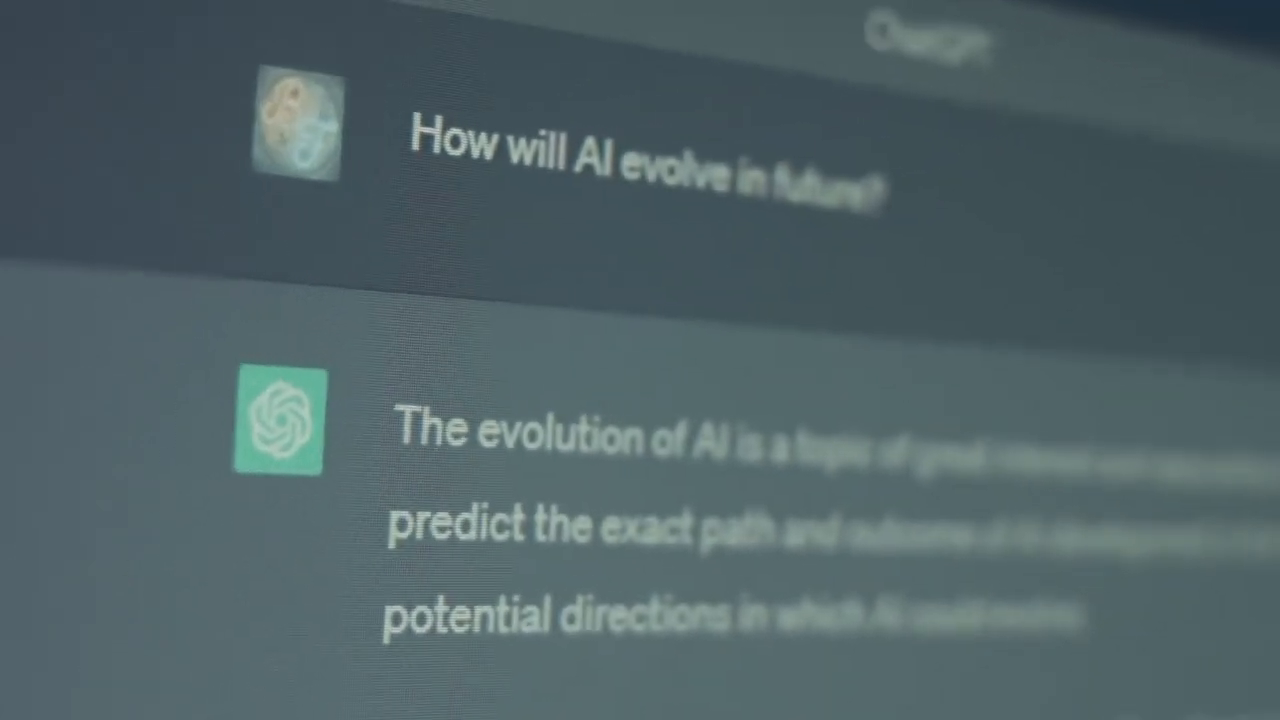
pyautogui.scroll(-3)
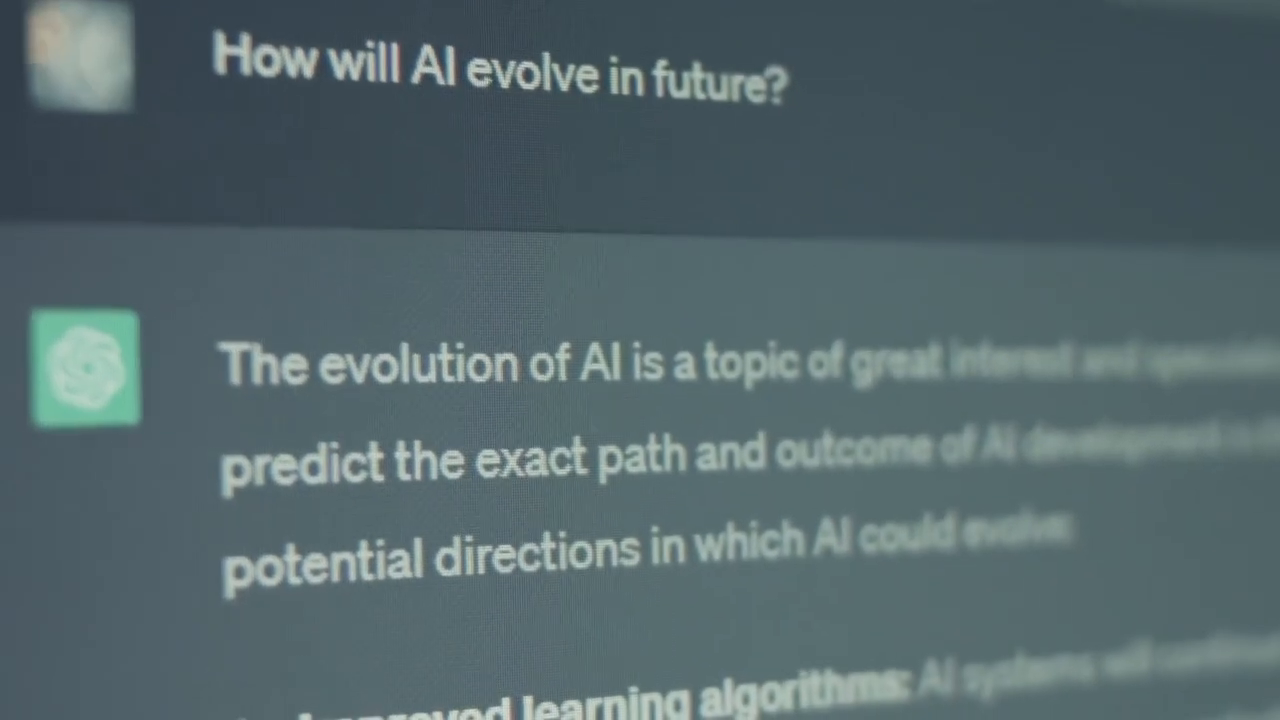
pyautogui.scroll(-3)
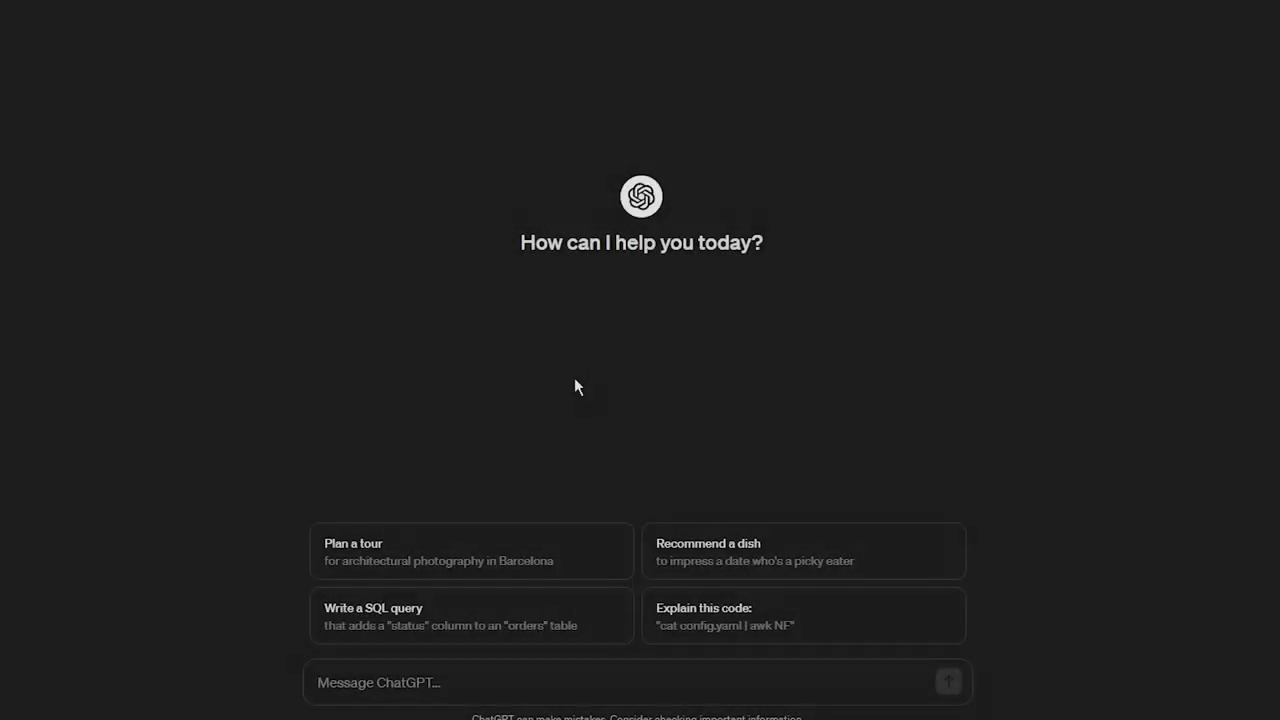
pyautogui.write('Hey ChatGPT! I want you to act as a writer and write me 50 interesting facts about girls in a table format with three columns')
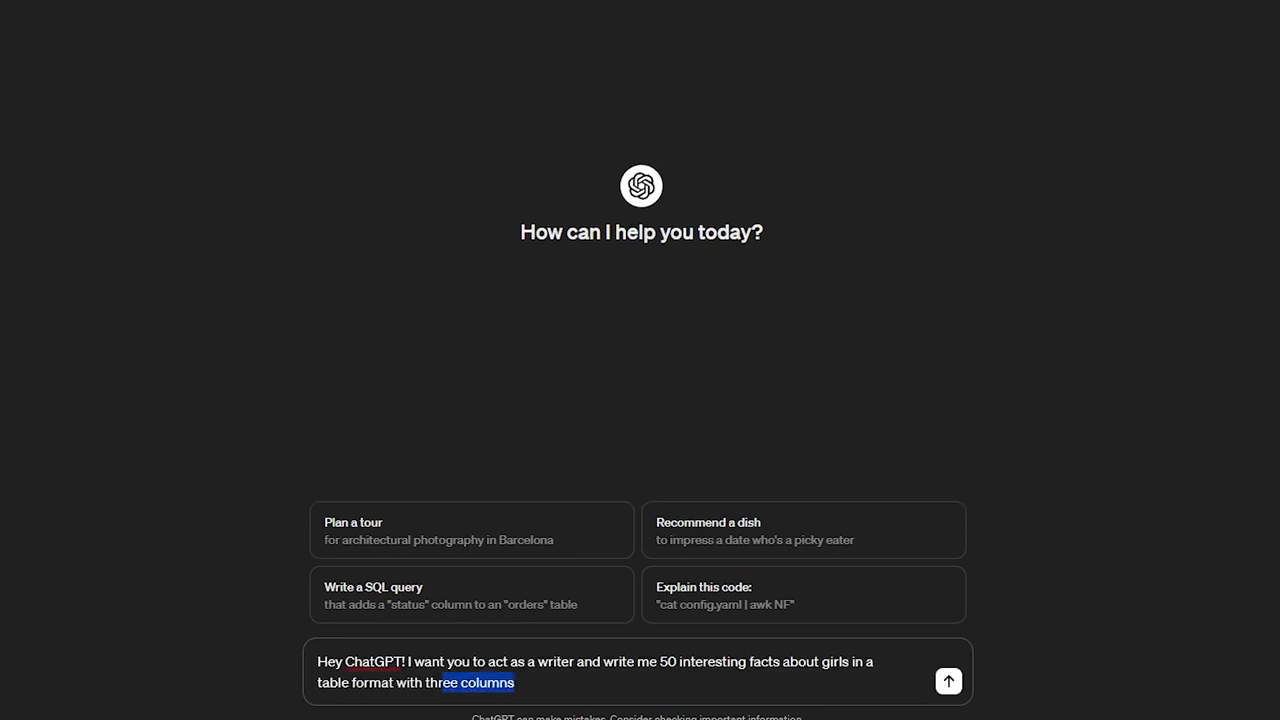
pyautogui.press('ctrl+a')
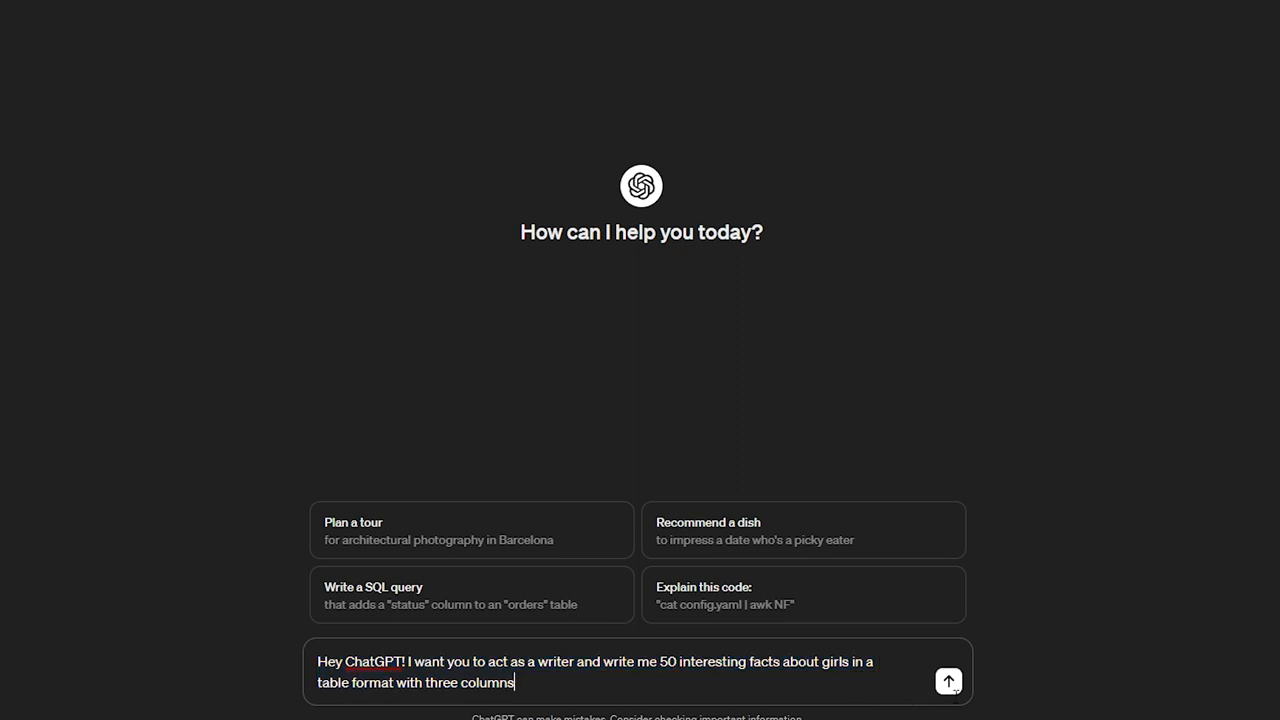
pyautogui.click(948, 680)
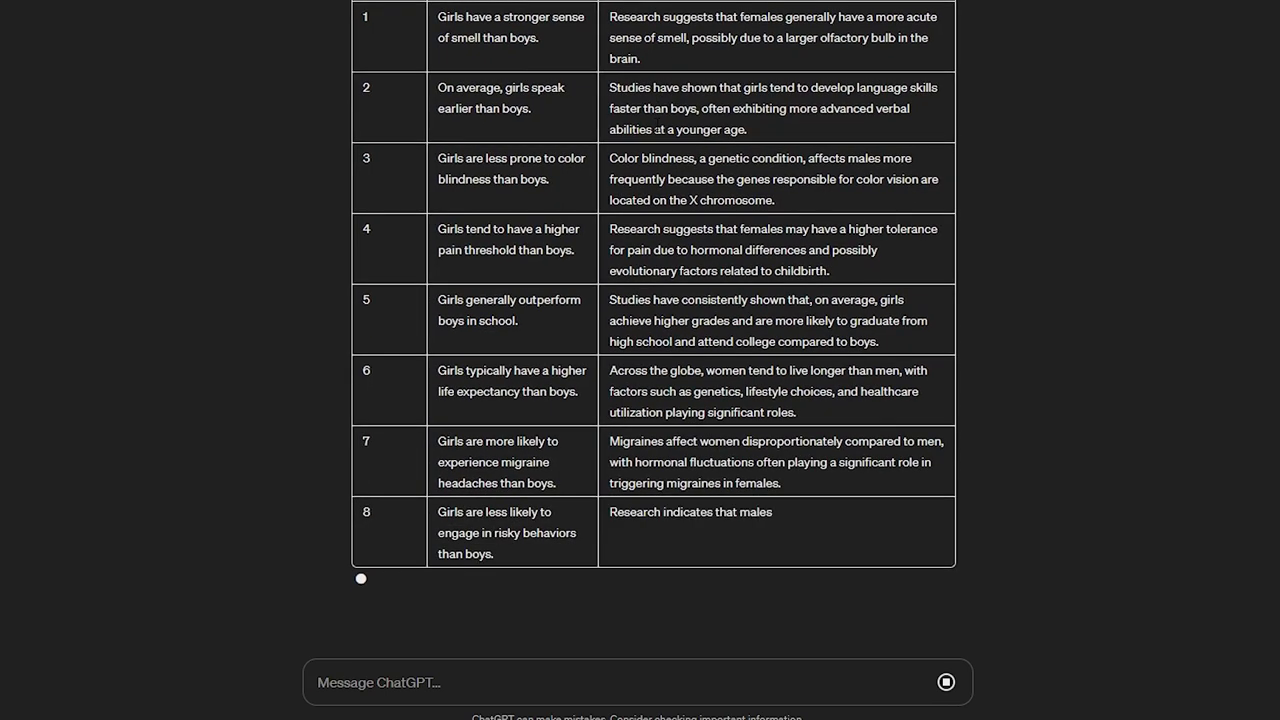
# Step: Review the generating Number, Fact, Explanation table and check the first fact's text
pyautogui.scroll(-3)
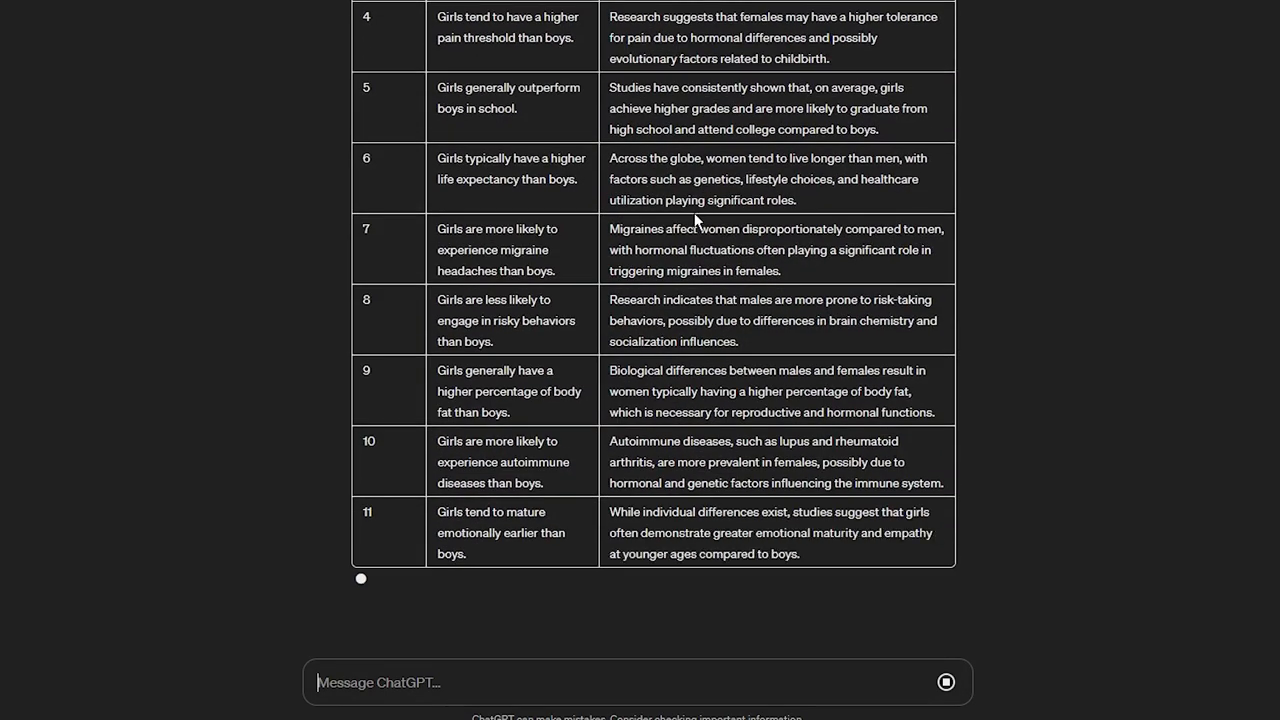
pyautogui.scroll(-3)
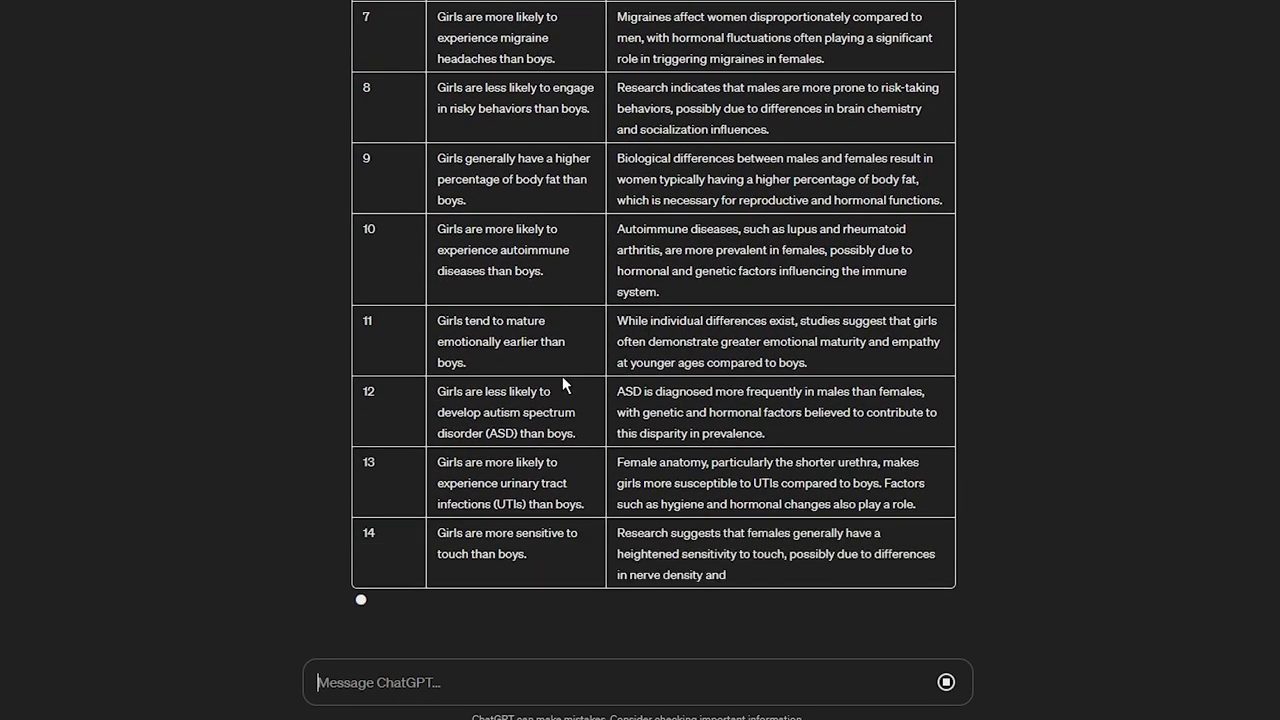
pyautogui.scroll(3)
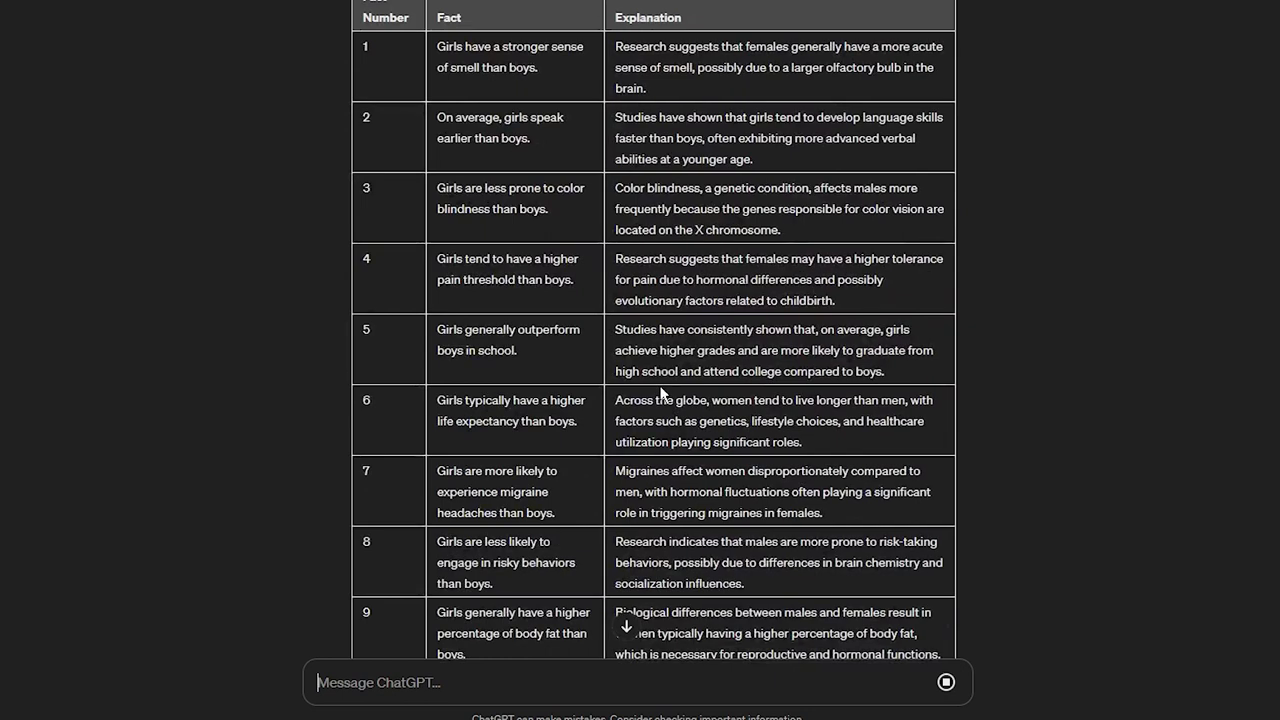
pyautogui.doubleClick(508, 56)
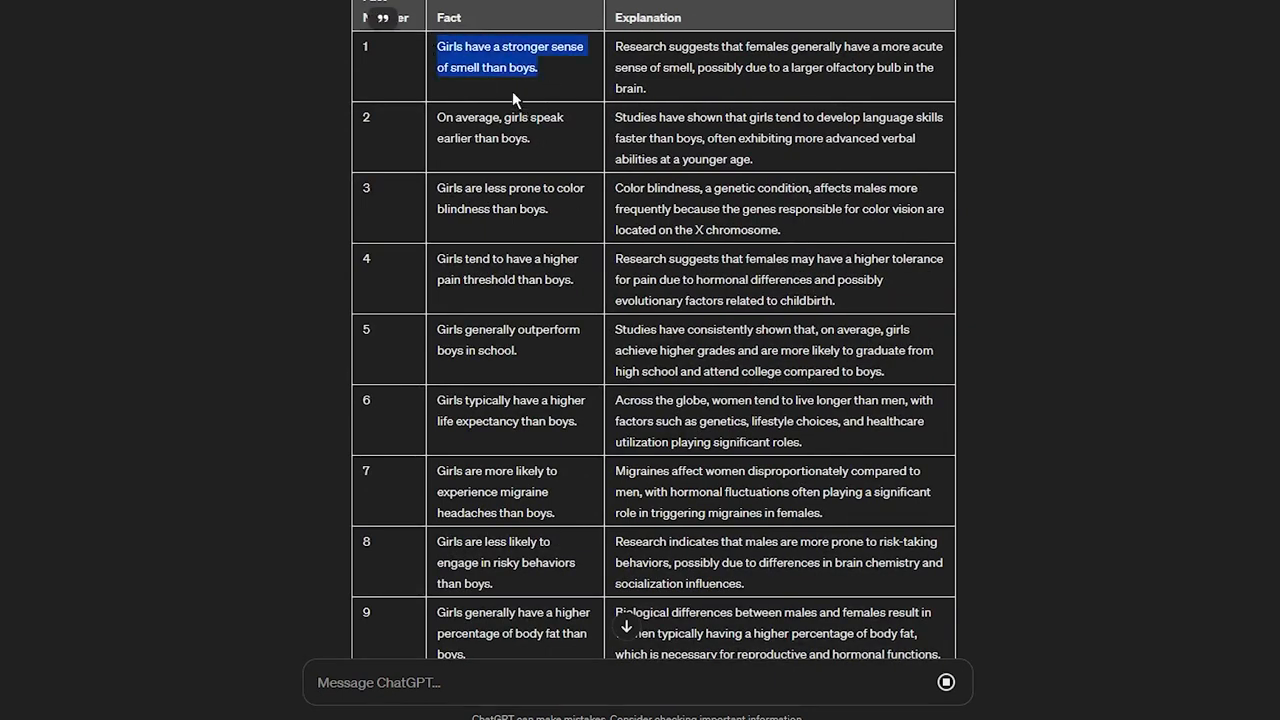
pyautogui.moveTo(652, 98)
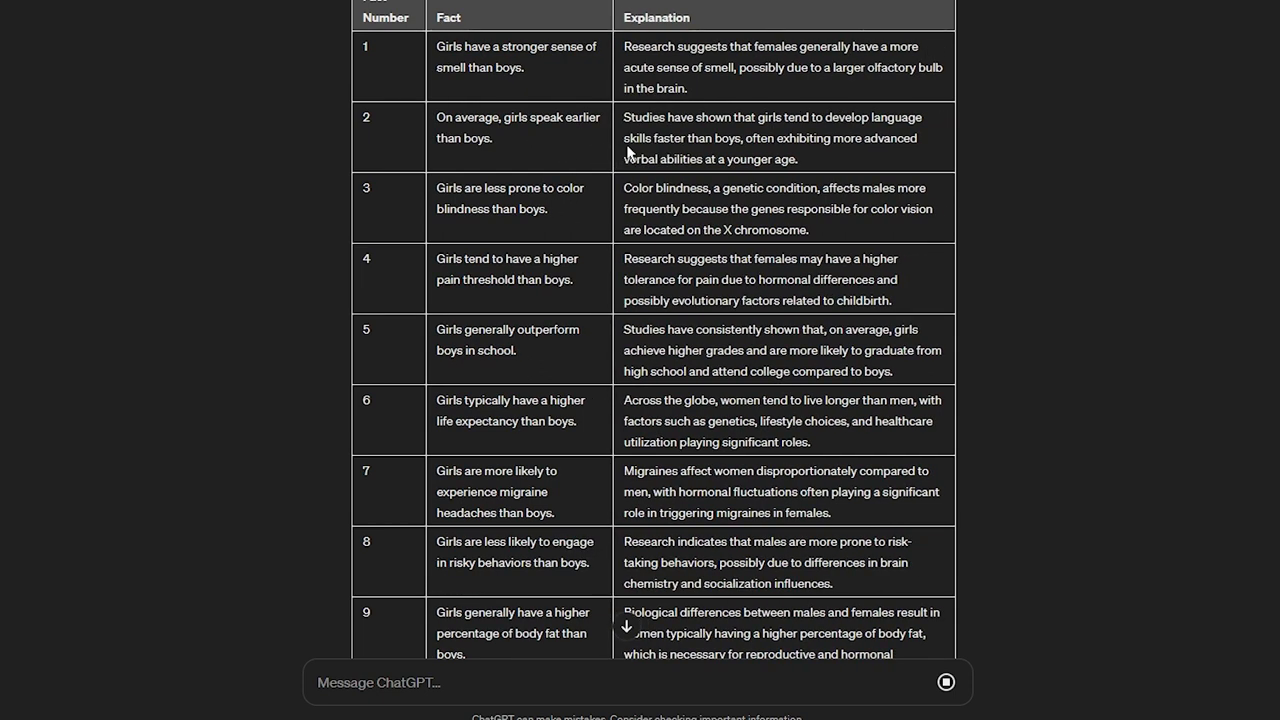
pyautogui.scroll(-3)
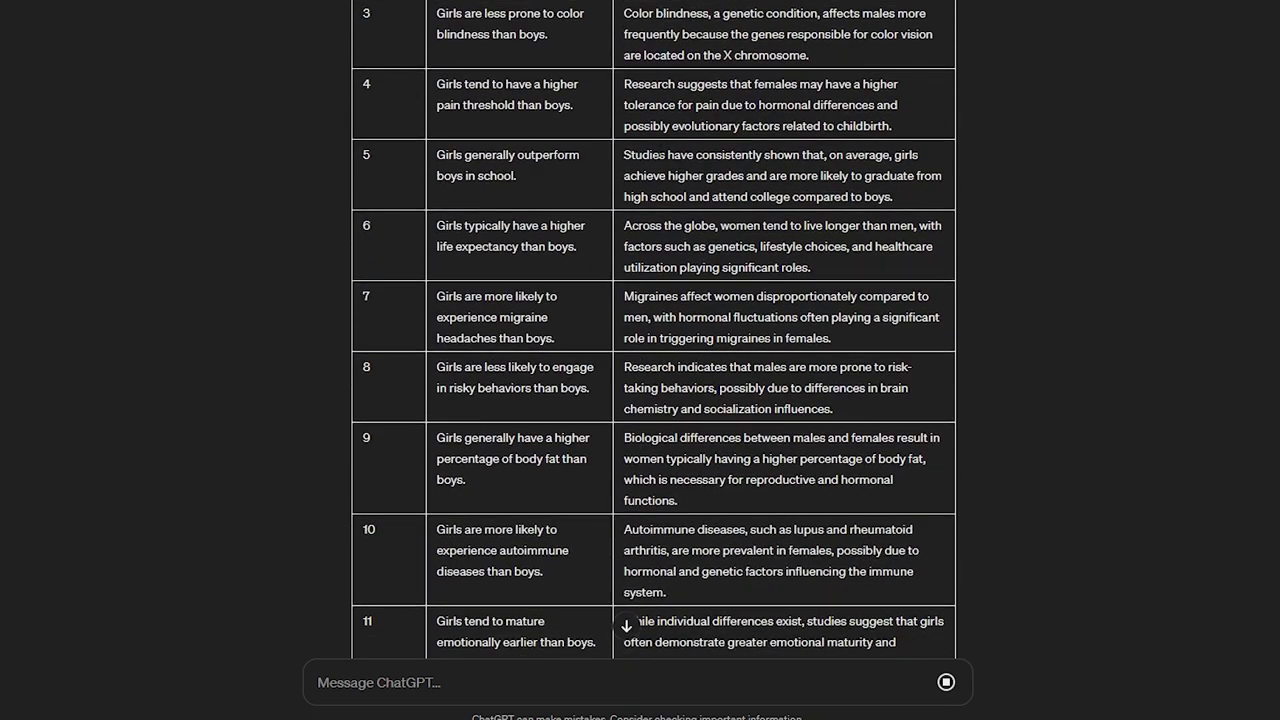
pyautogui.scroll(3)
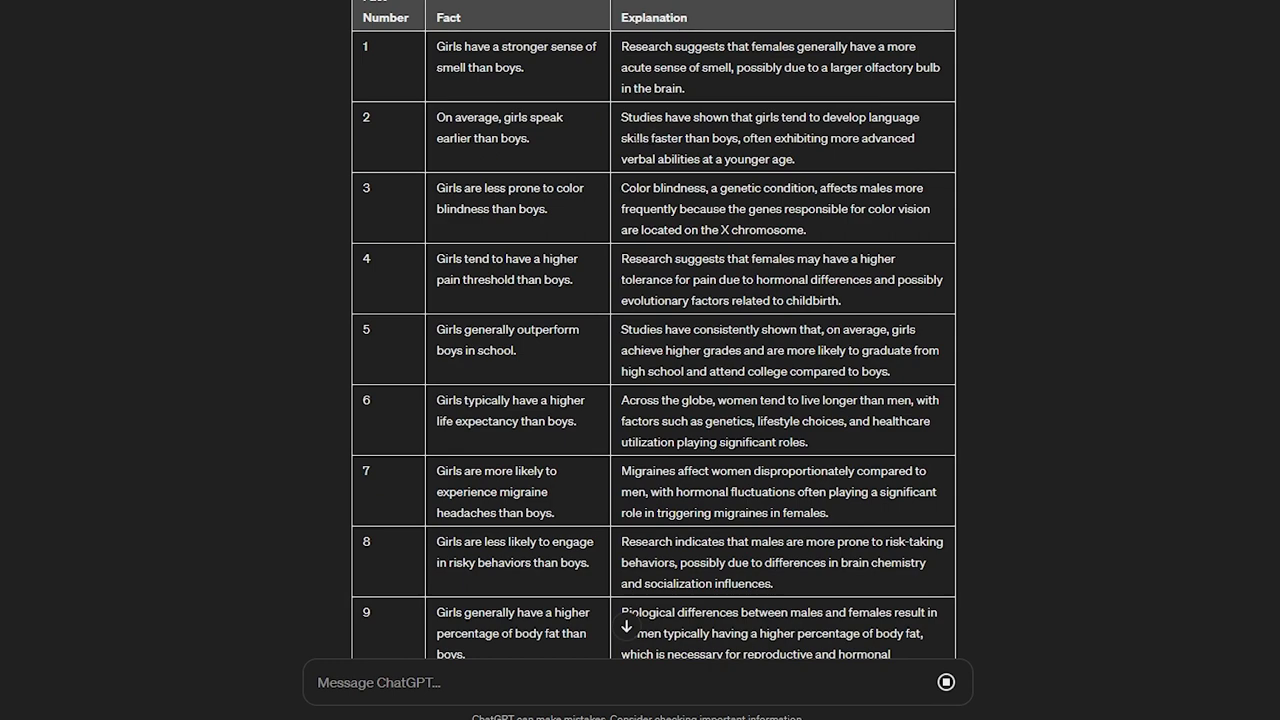
pyautogui.scroll(-3)
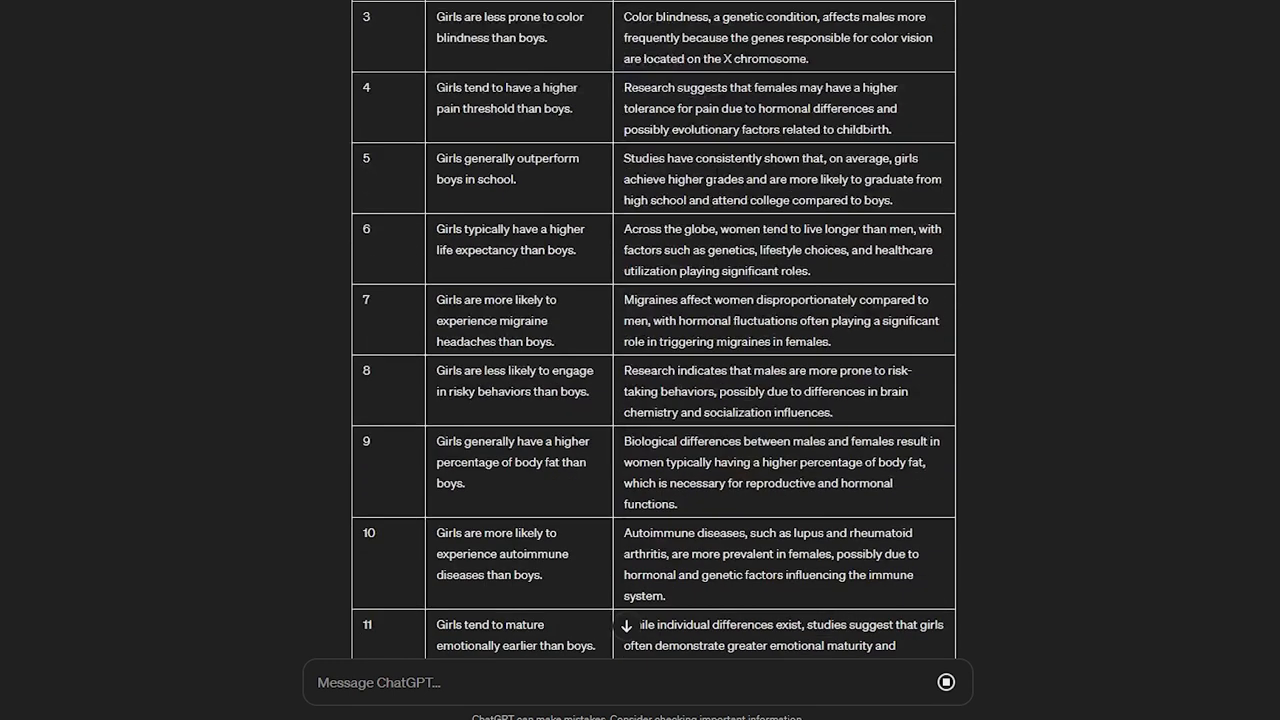
pyautogui.scroll(-3)
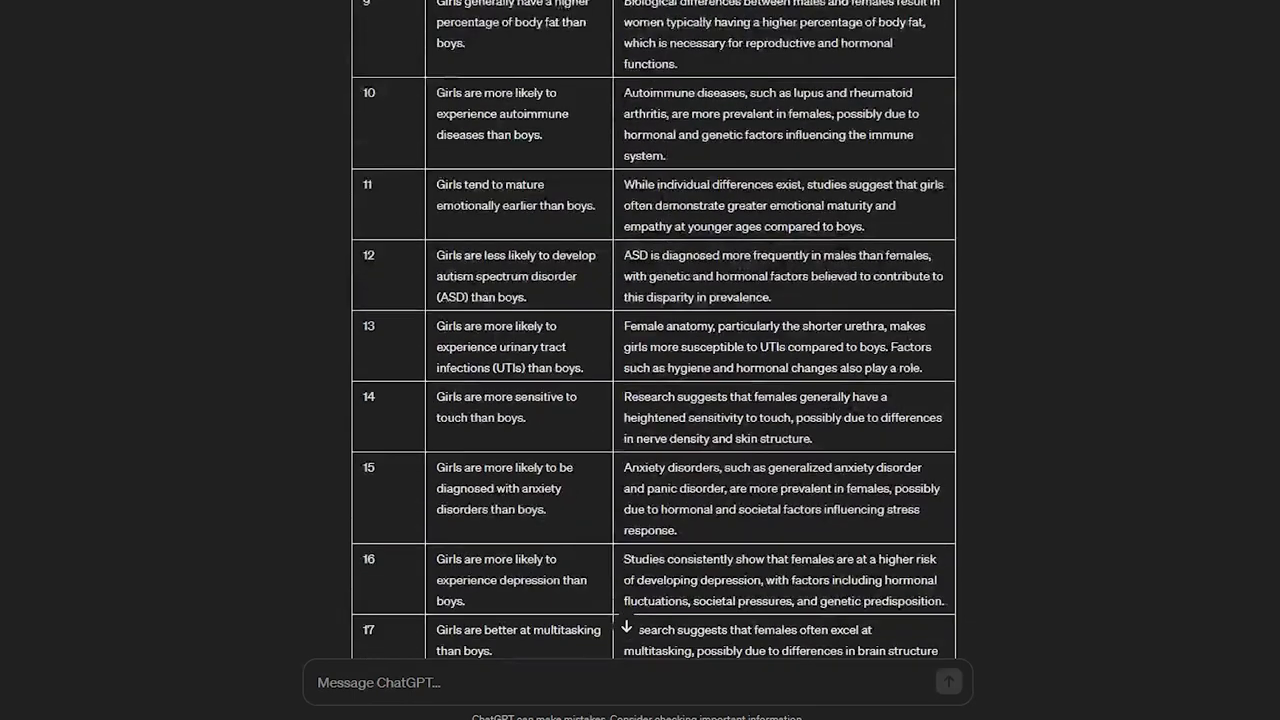
pyautogui.scroll(-3)
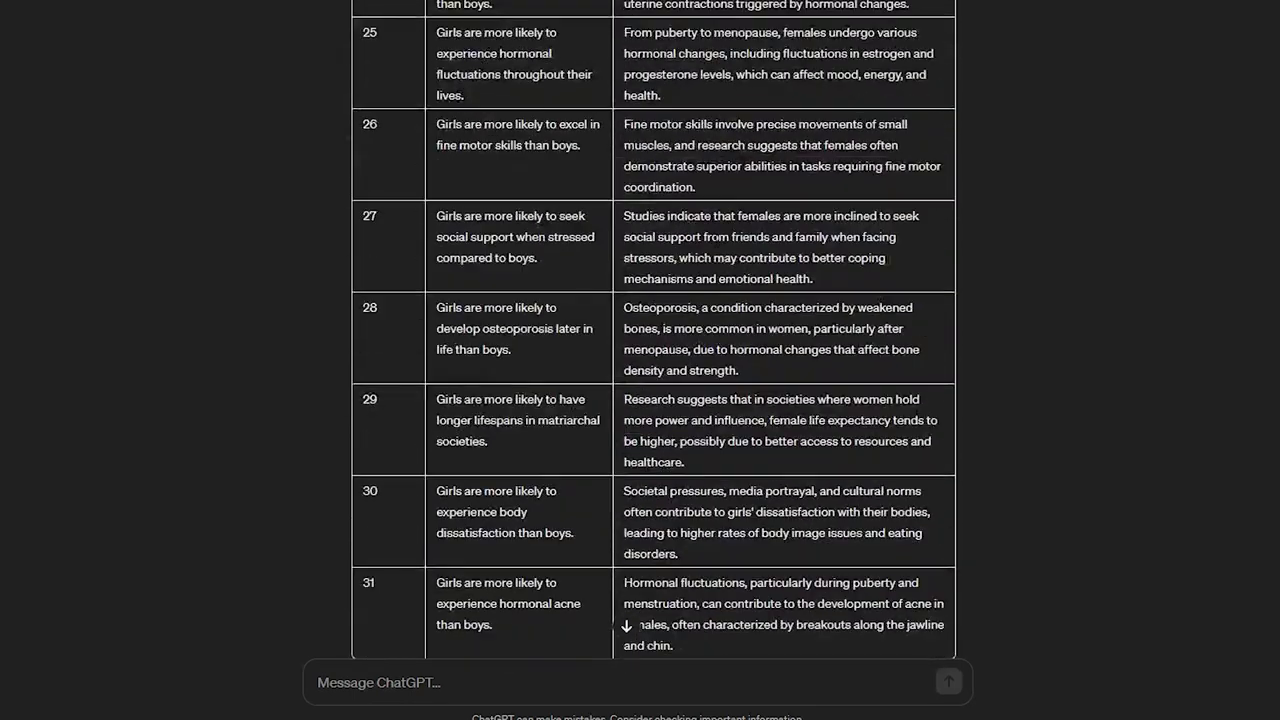
pyautogui.scroll(-3)
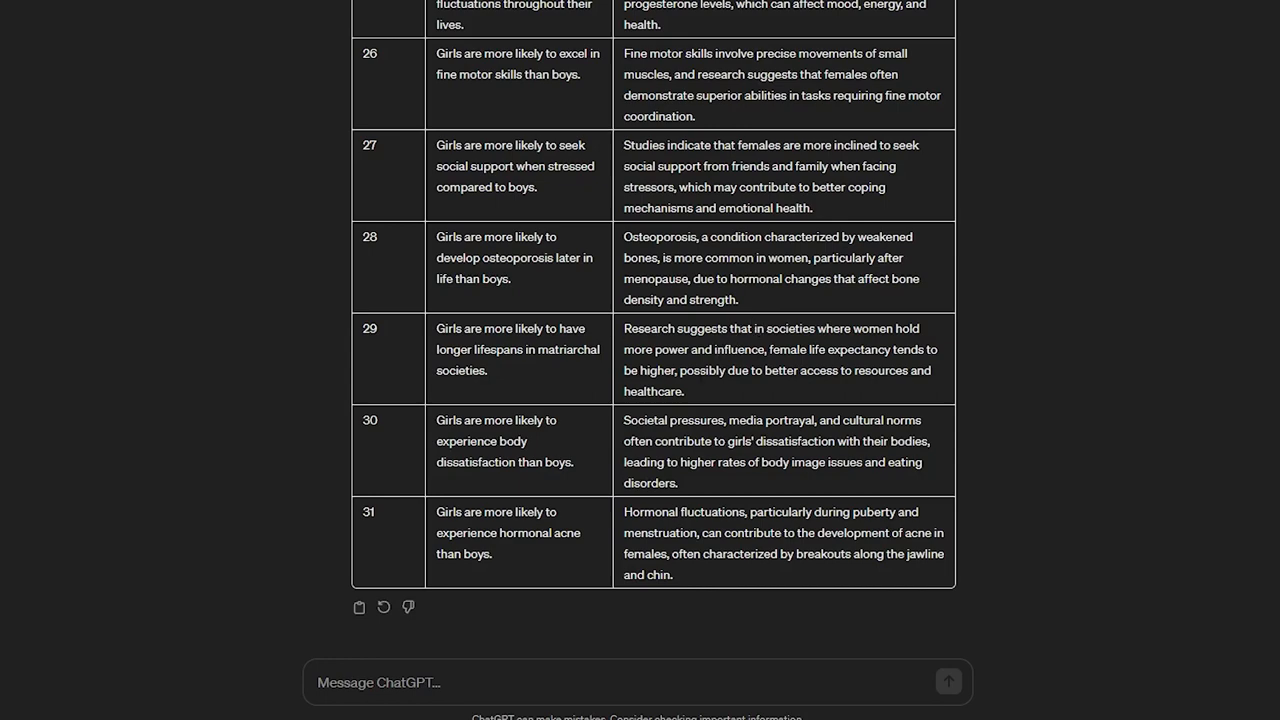
# Step: Reply 'more' so ChatGPT continues the facts table through row 50, following it as it writes
pyautogui.write('more')
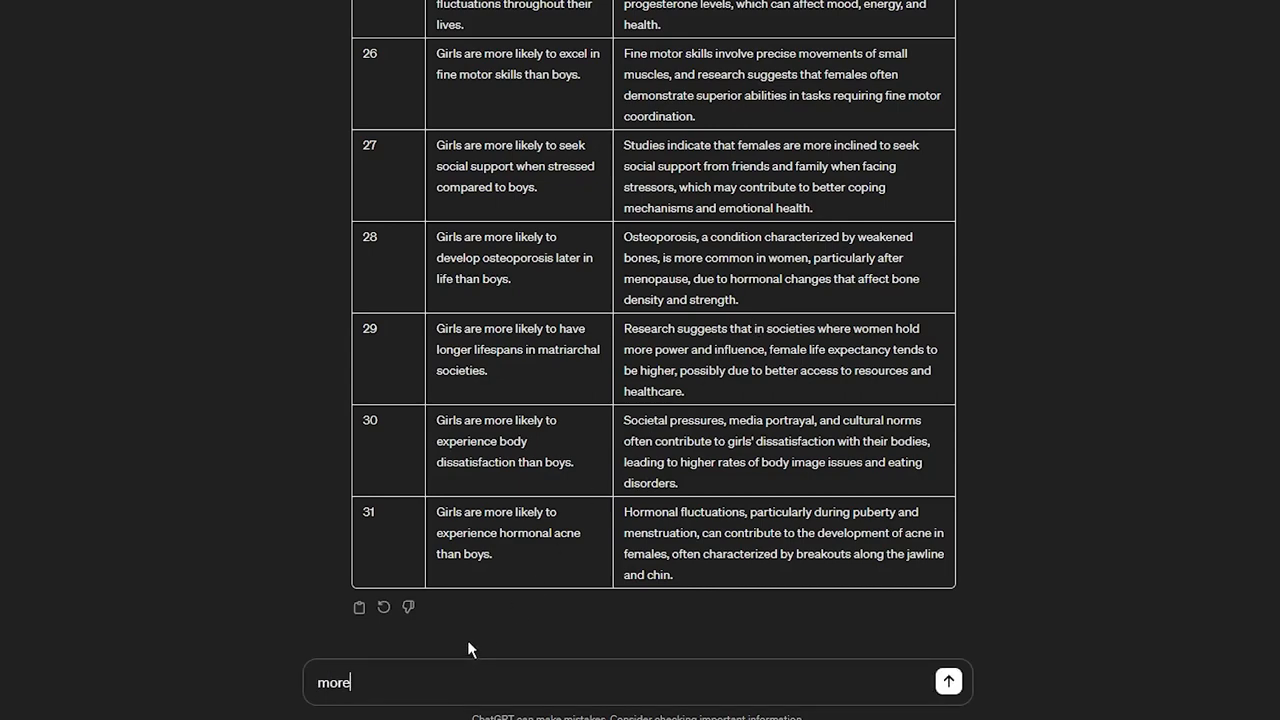
pyautogui.click(948, 680)
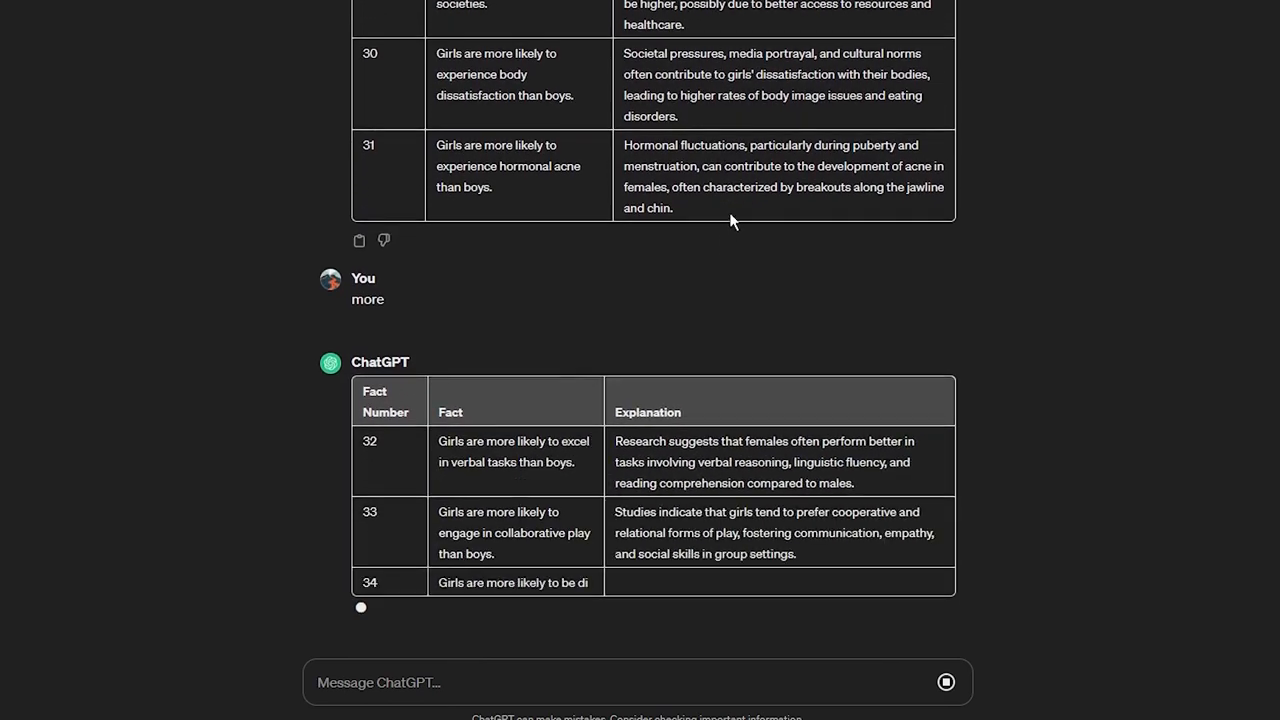
pyautogui.scroll(-3)
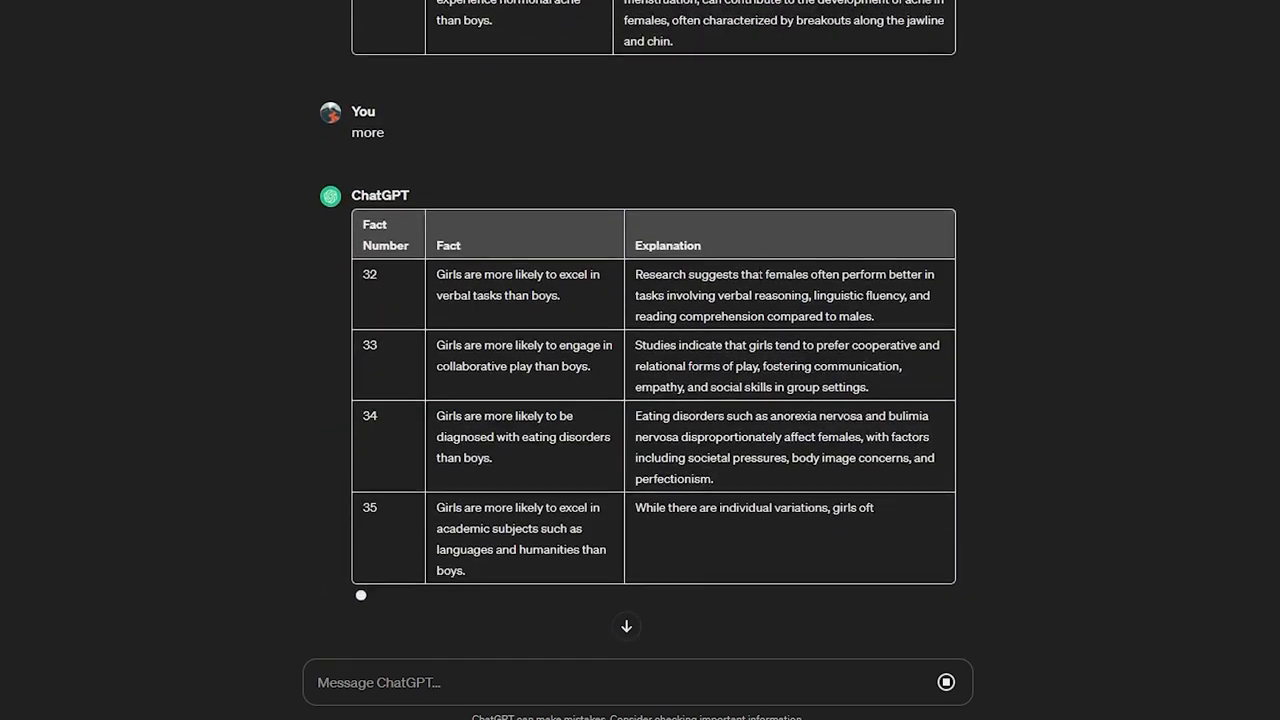
pyautogui.scroll(-3)
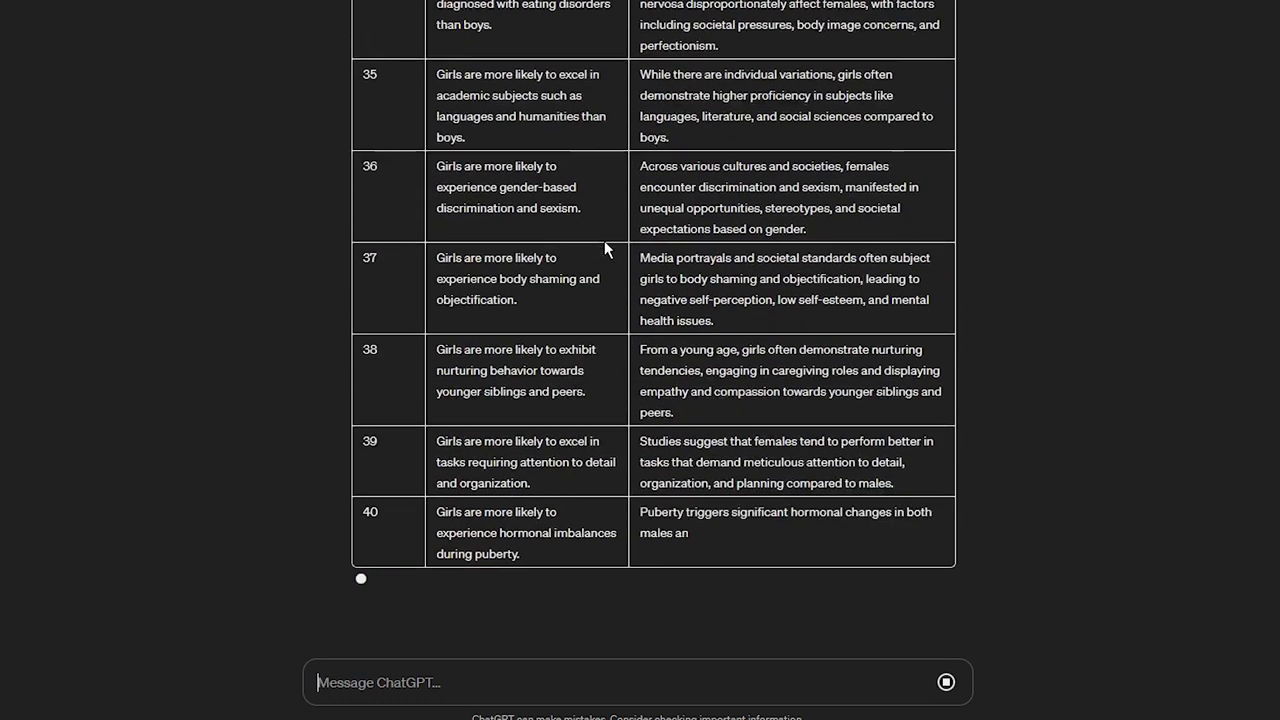
pyautogui.scroll(-3)
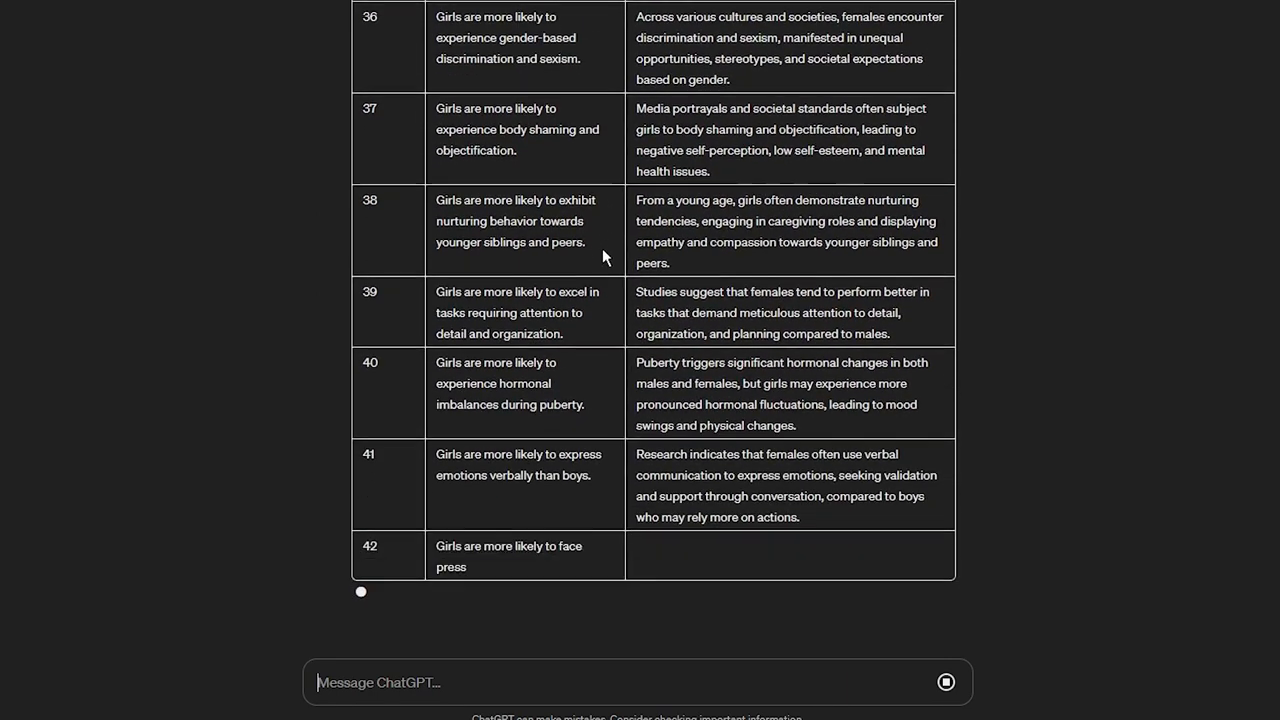
pyautogui.scroll(-3)
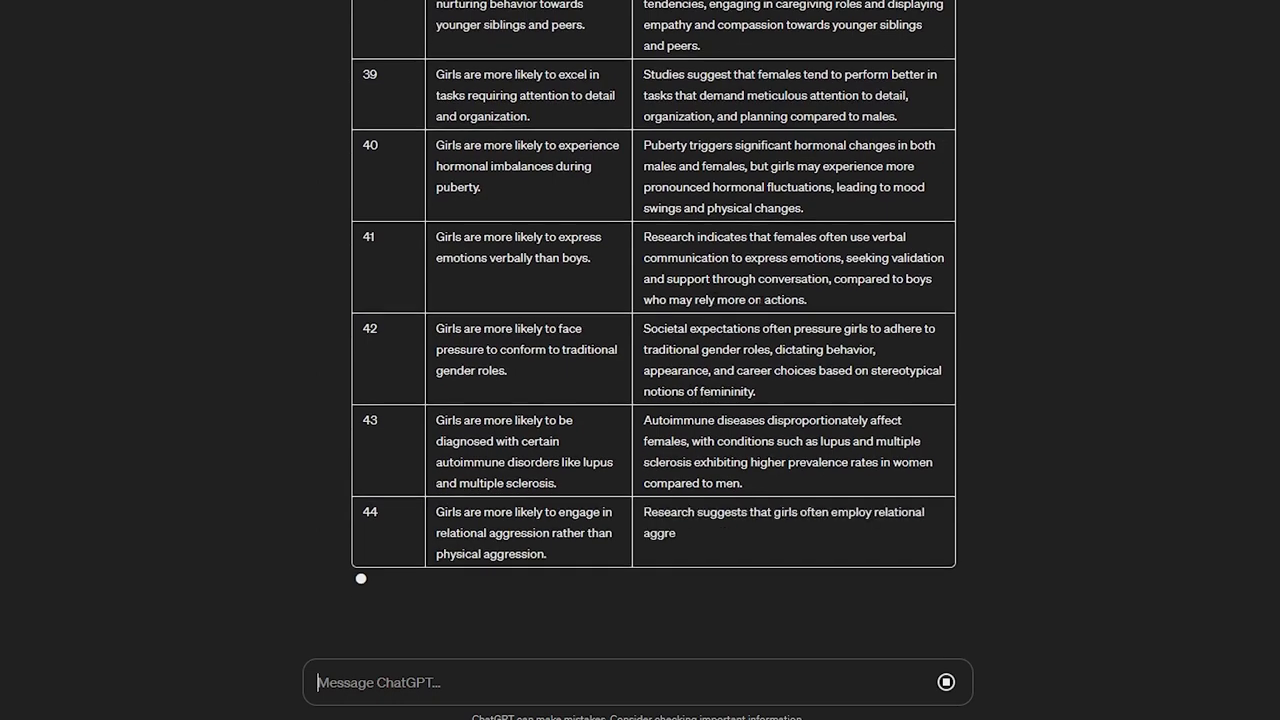
pyautogui.scroll(-3)
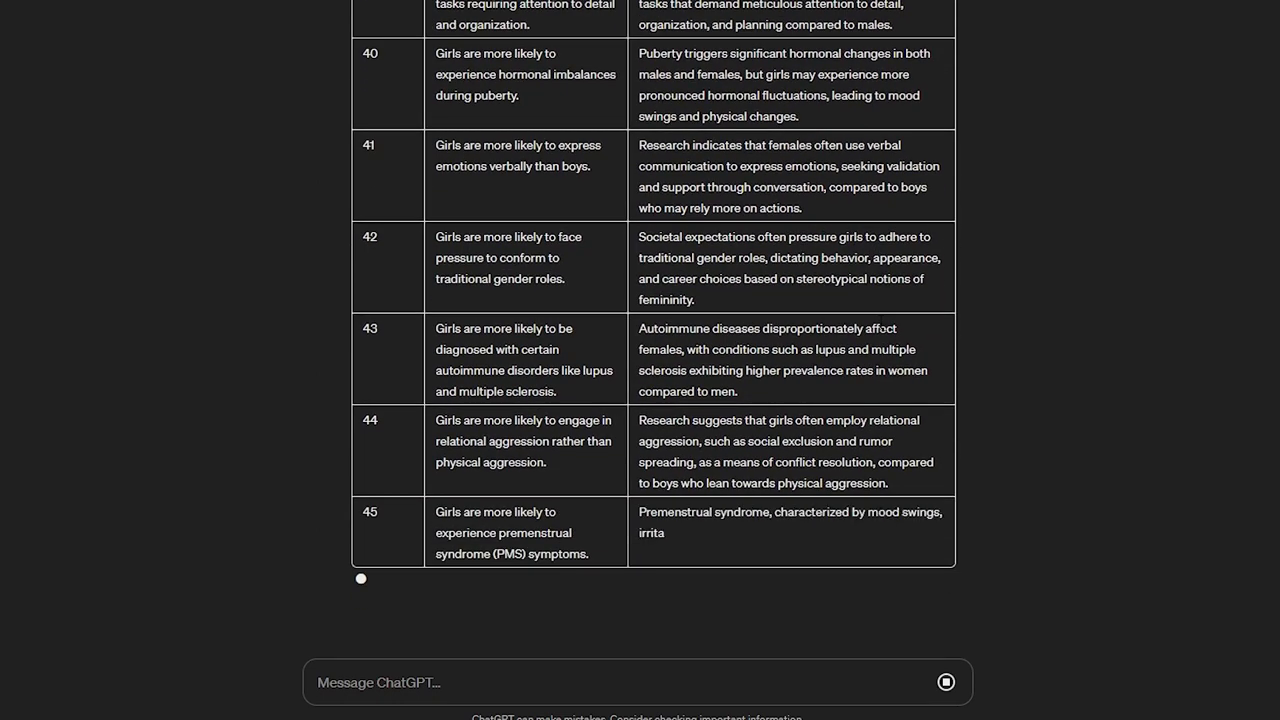
pyautogui.scroll(-3)
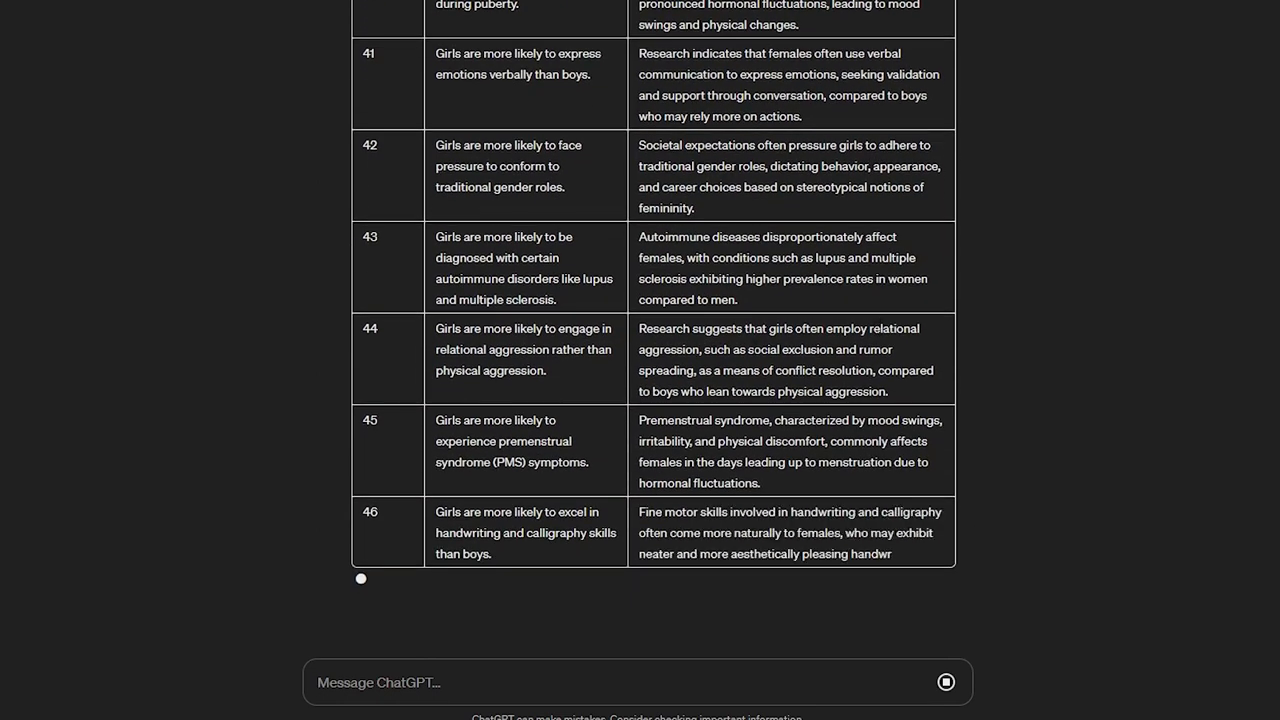
pyautogui.scroll(-3)
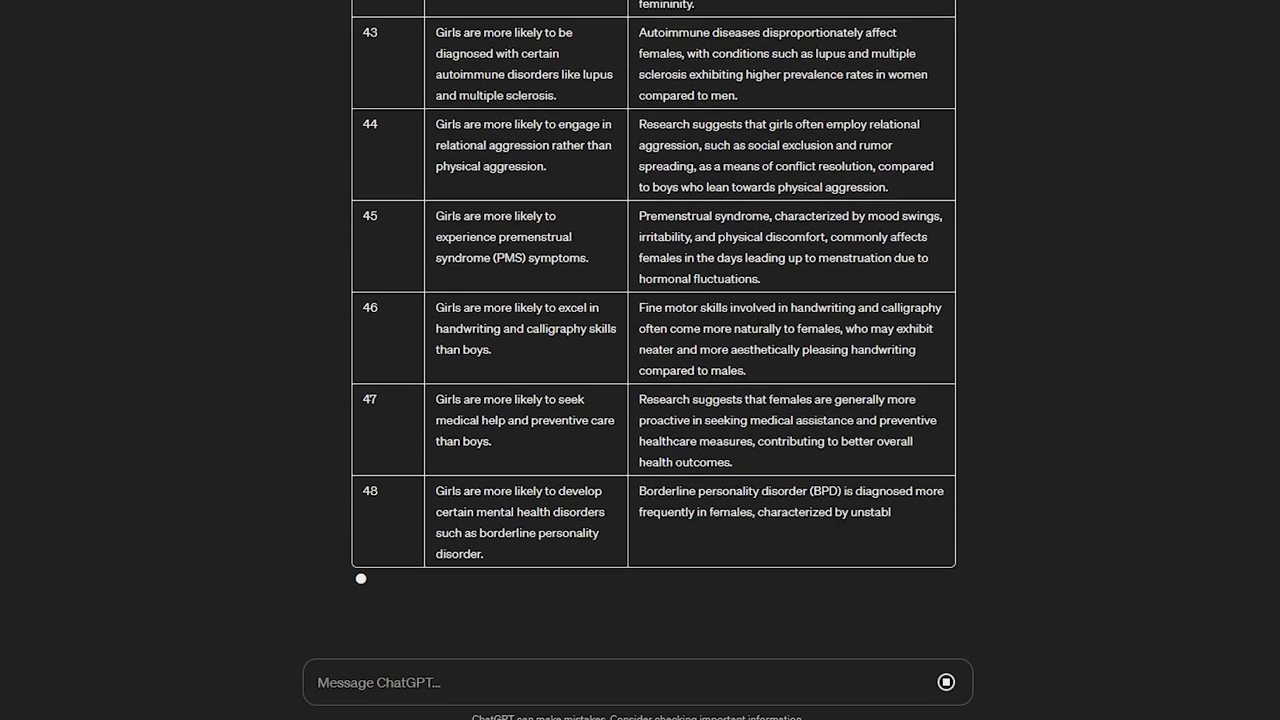
pyautogui.scroll(-3)
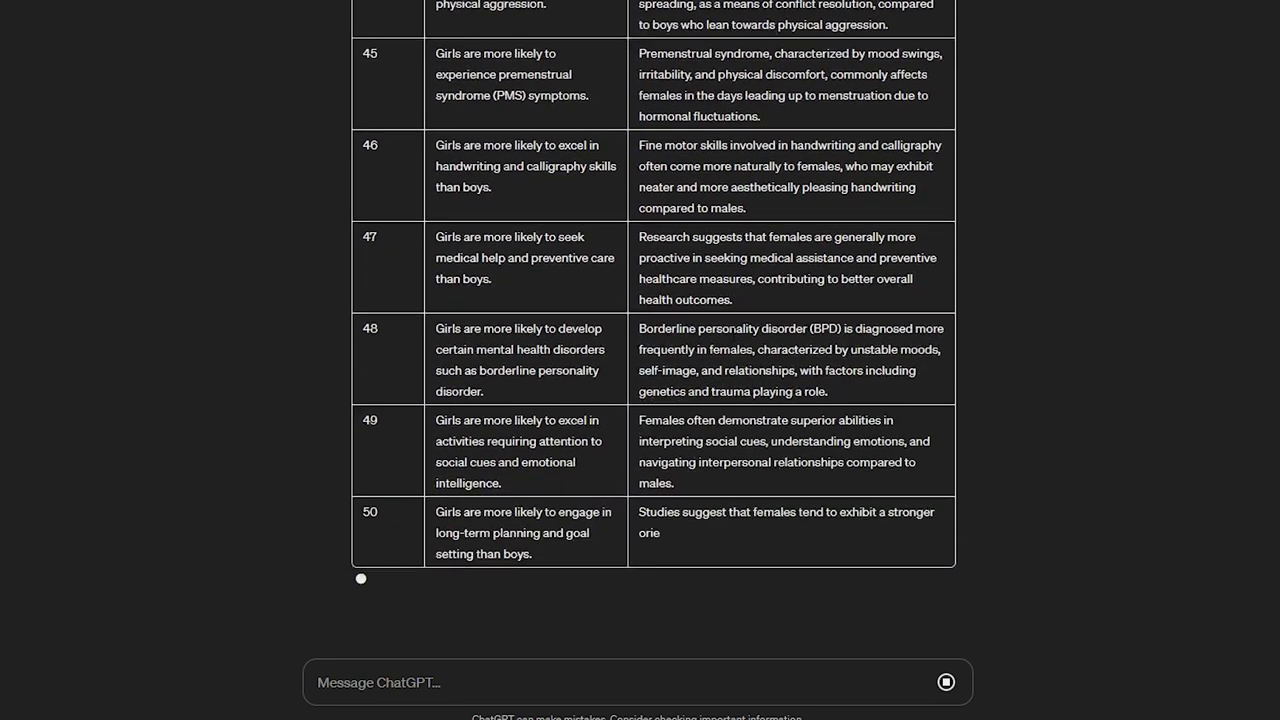
pyautogui.scroll(3)
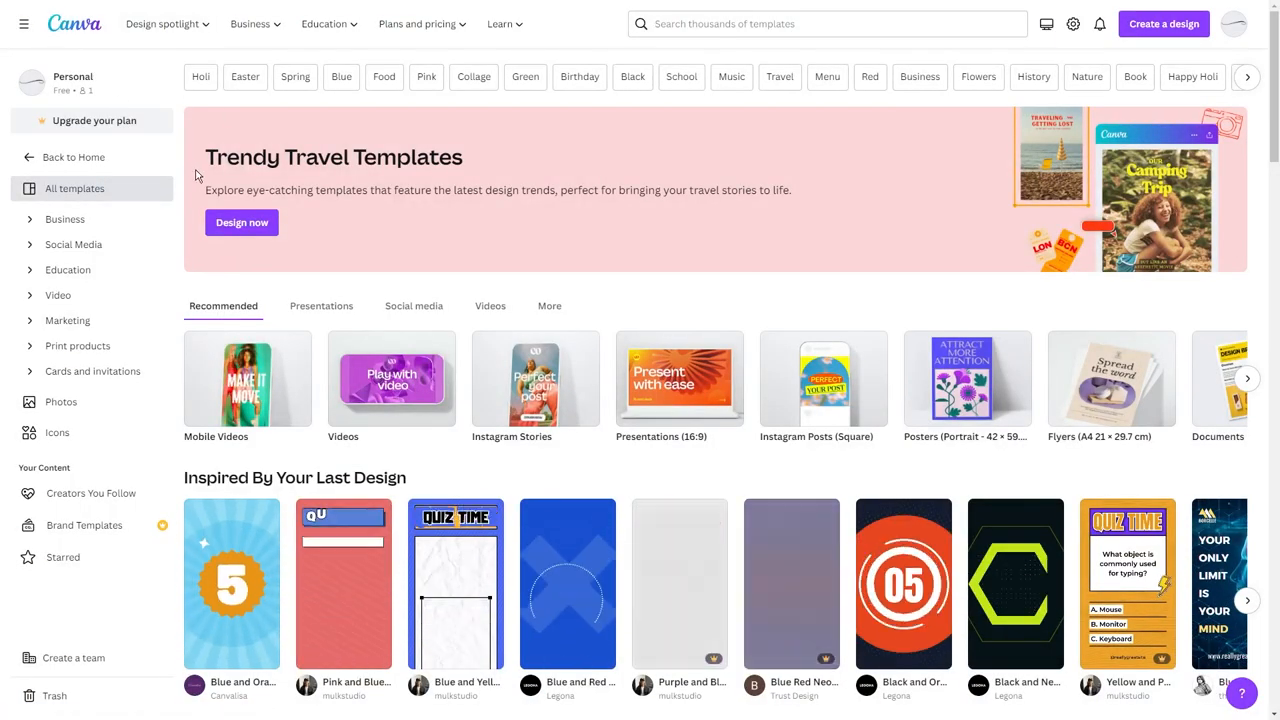
pyautogui.scroll(-3)
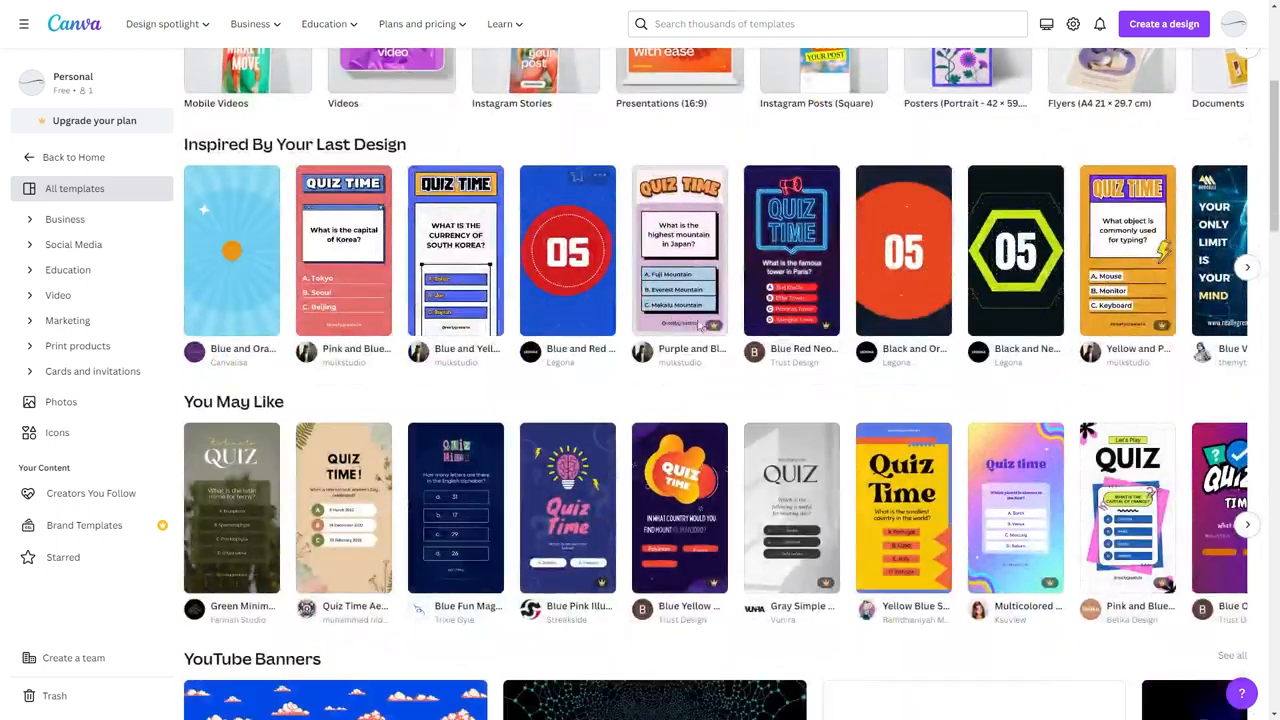
pyautogui.scroll(-3)
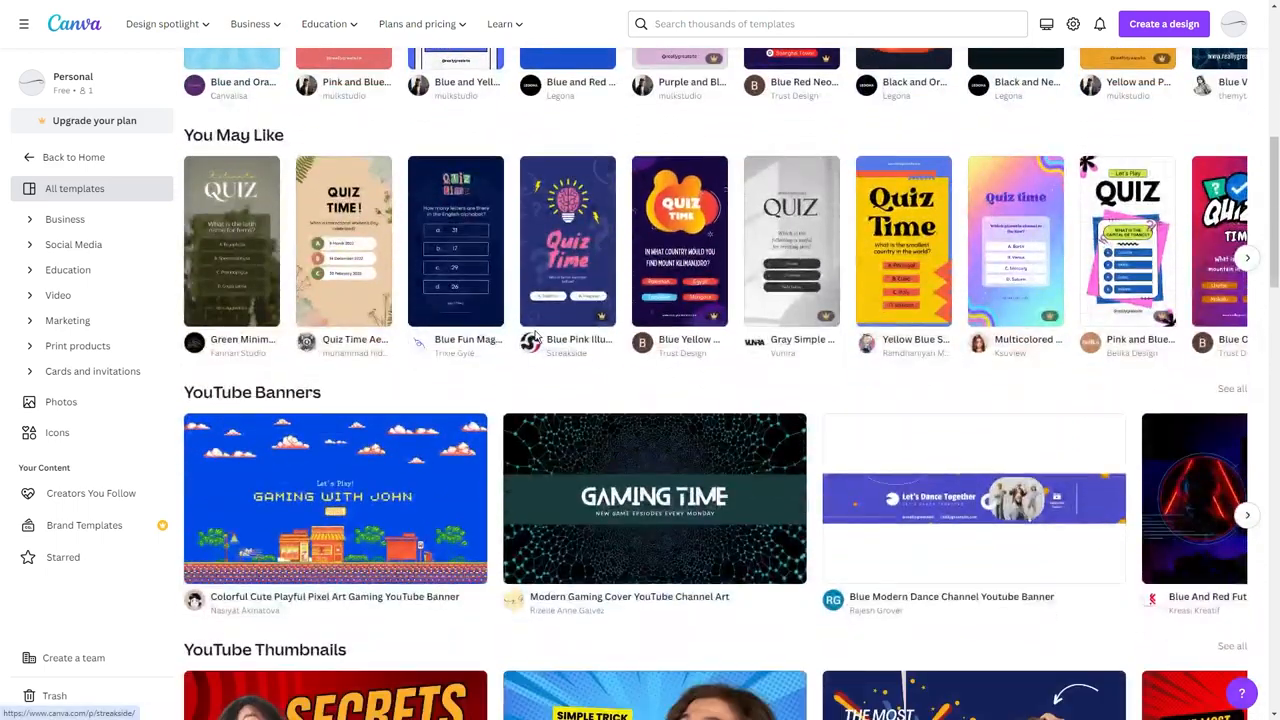
pyautogui.scroll(-3)
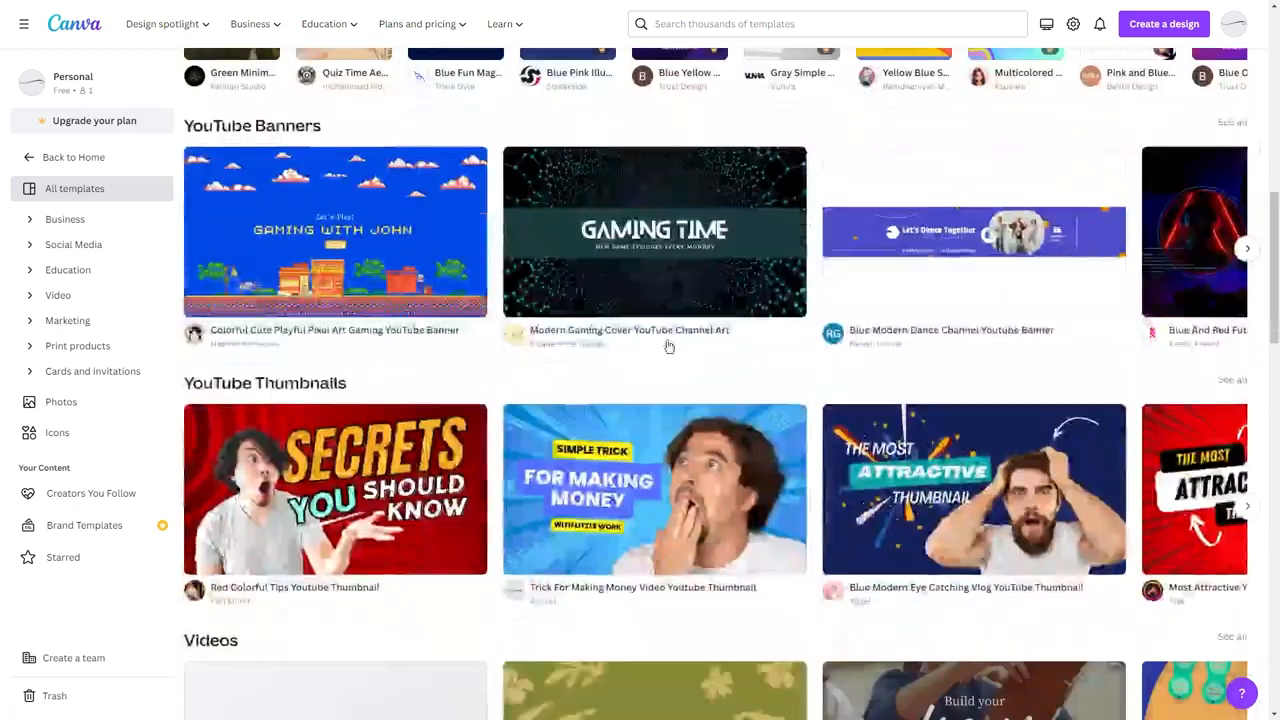
pyautogui.scroll(-3)
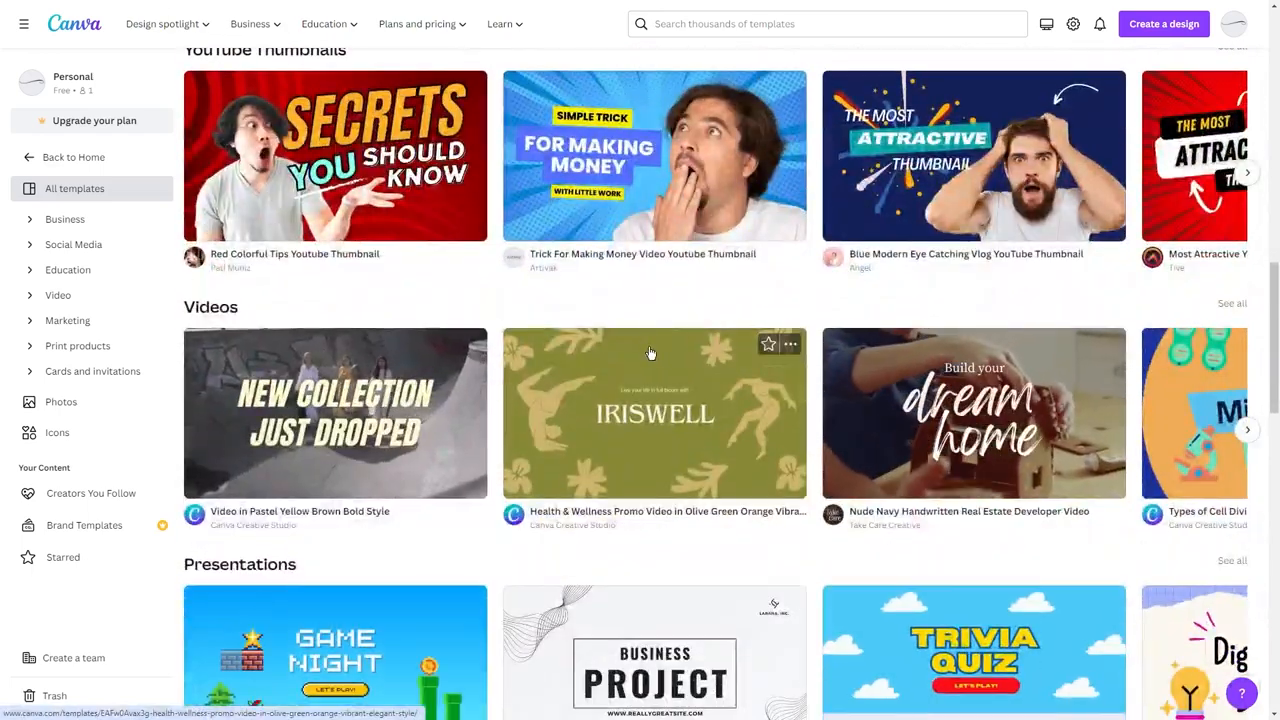
pyautogui.scroll(3)
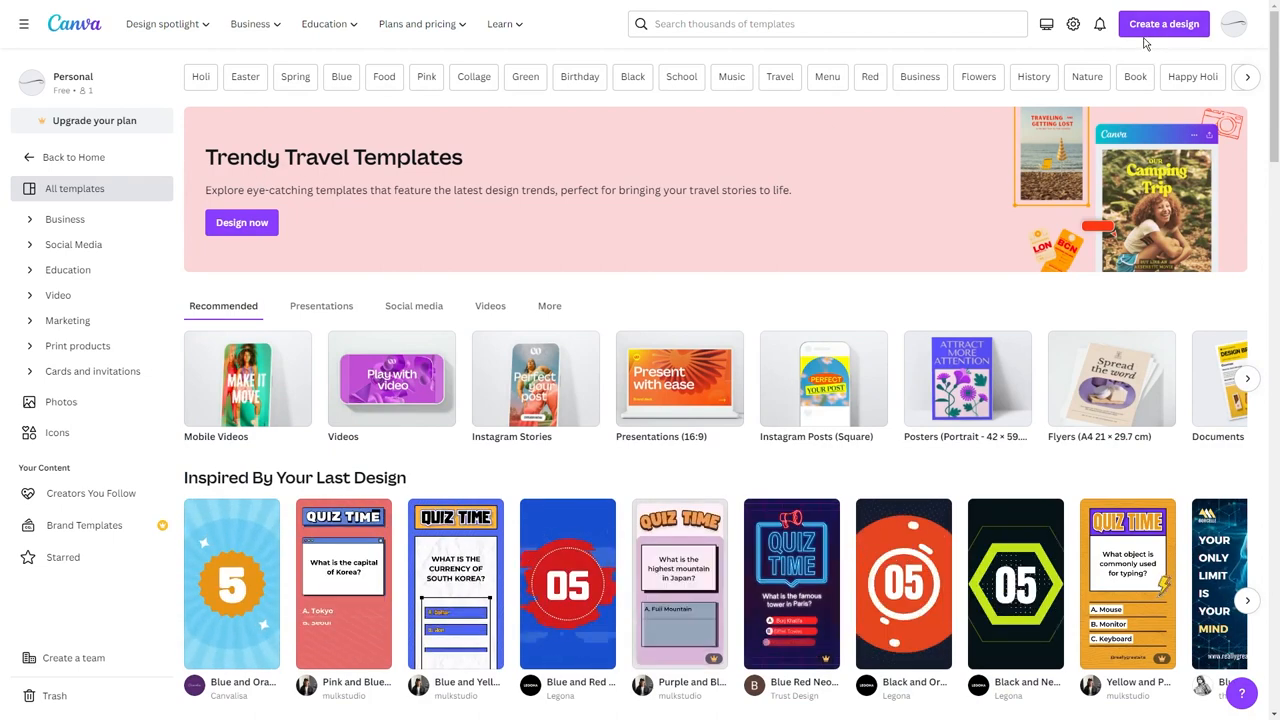
# Step: Search templates for 'youtube short' and start a blank YouTube Shorts design
pyautogui.click(826, 24)
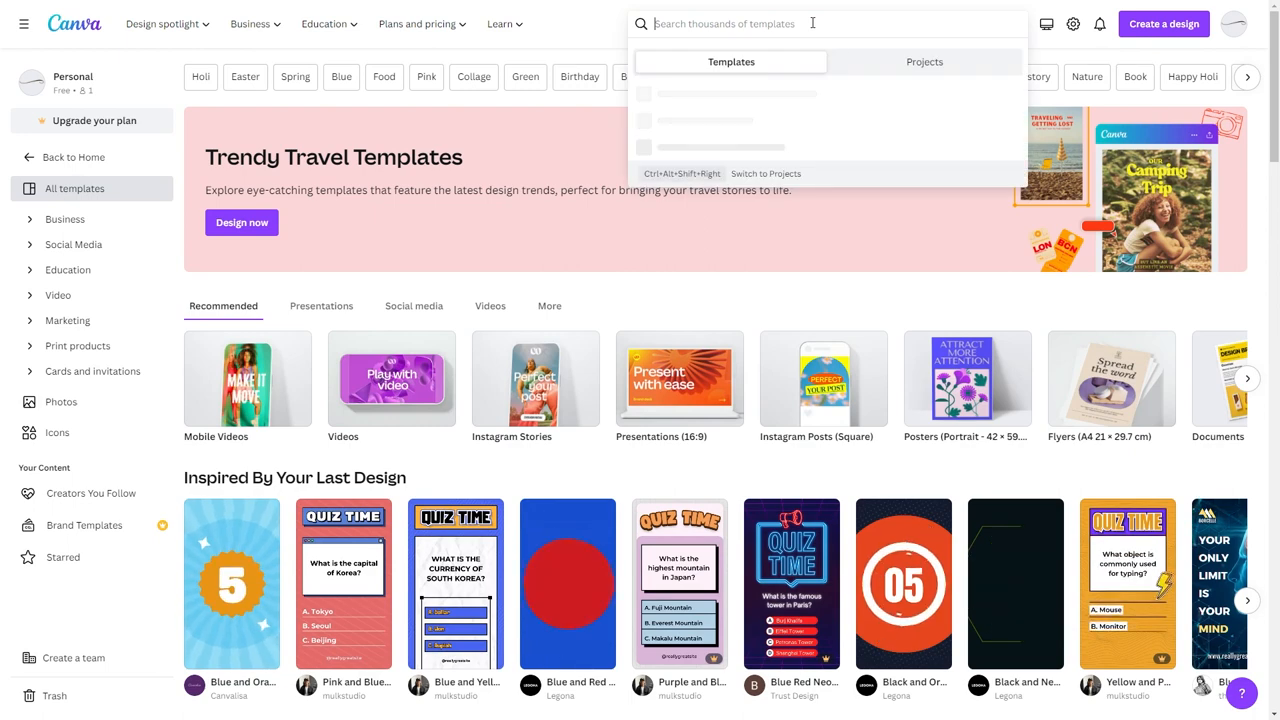
pyautogui.write('youtube short')
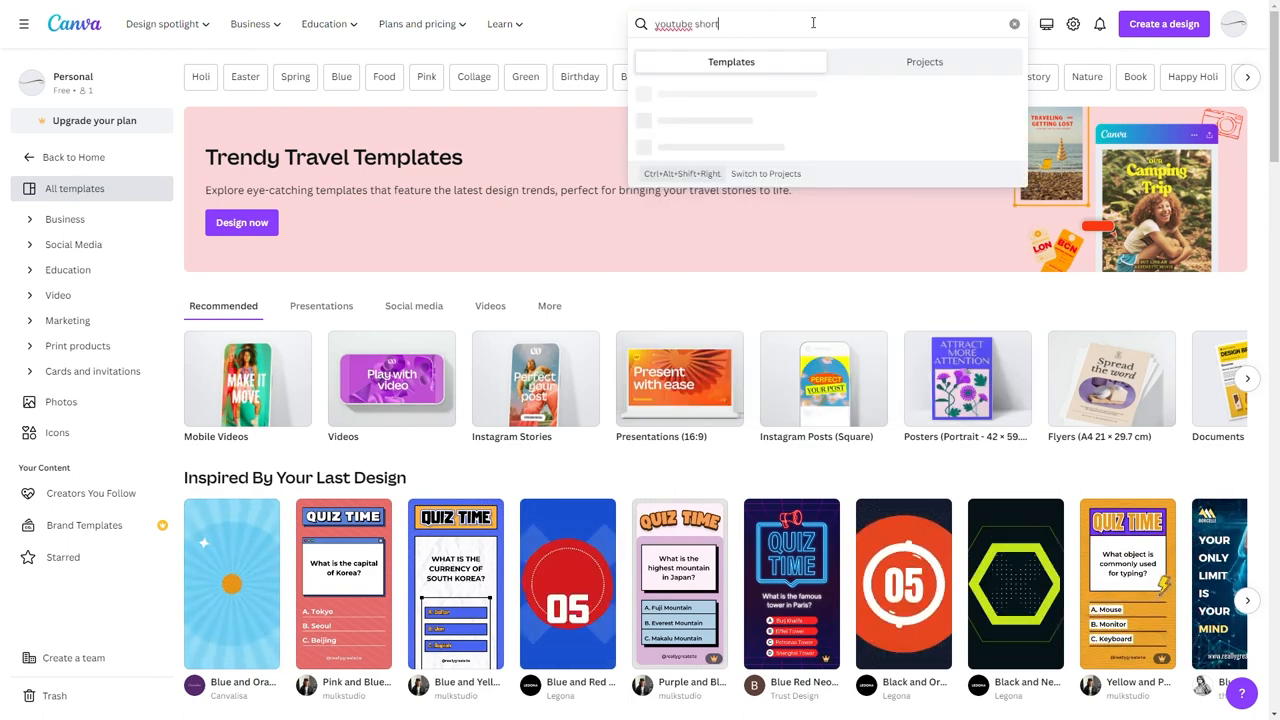
pyautogui.press('Return')
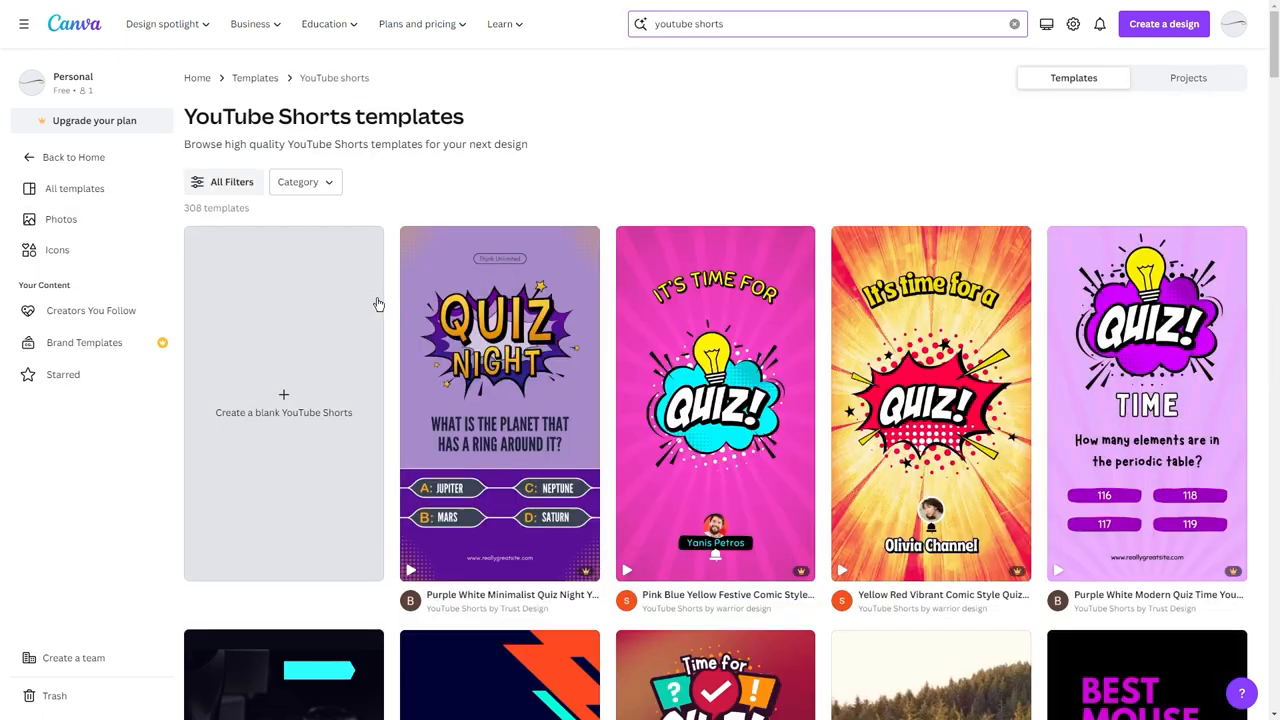
pyautogui.moveTo(356, 480)
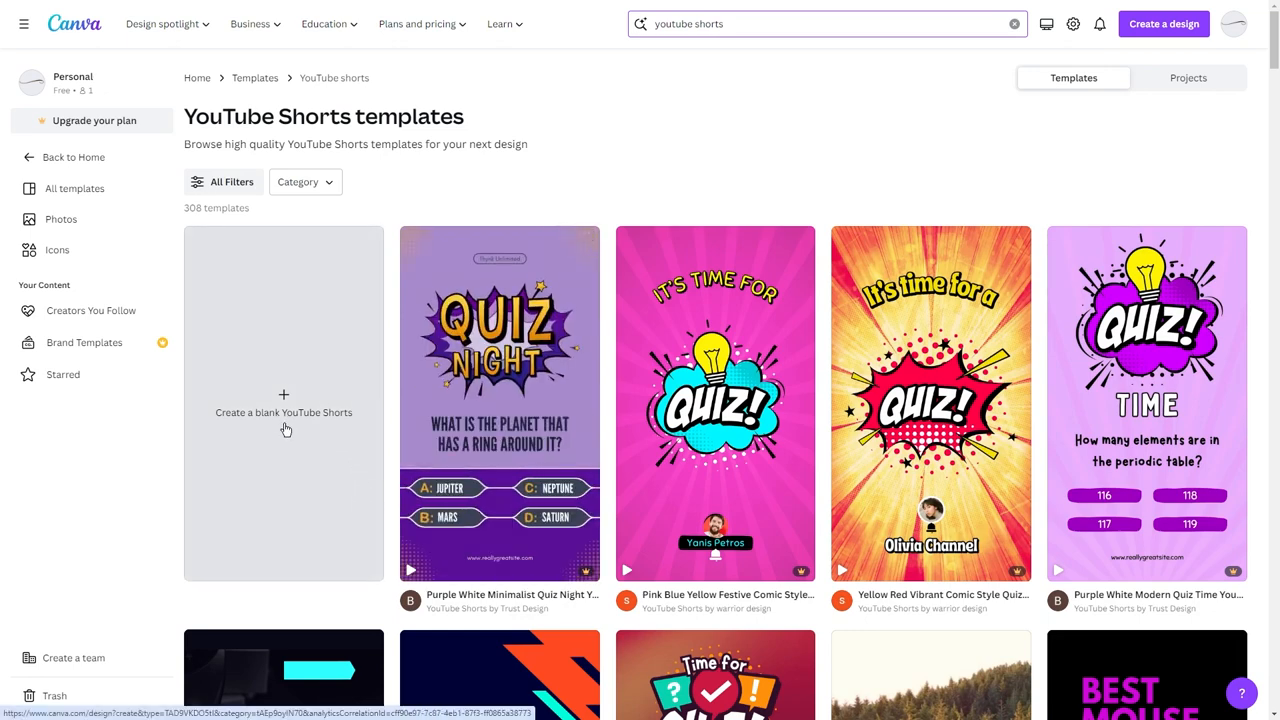
pyautogui.click(284, 404)
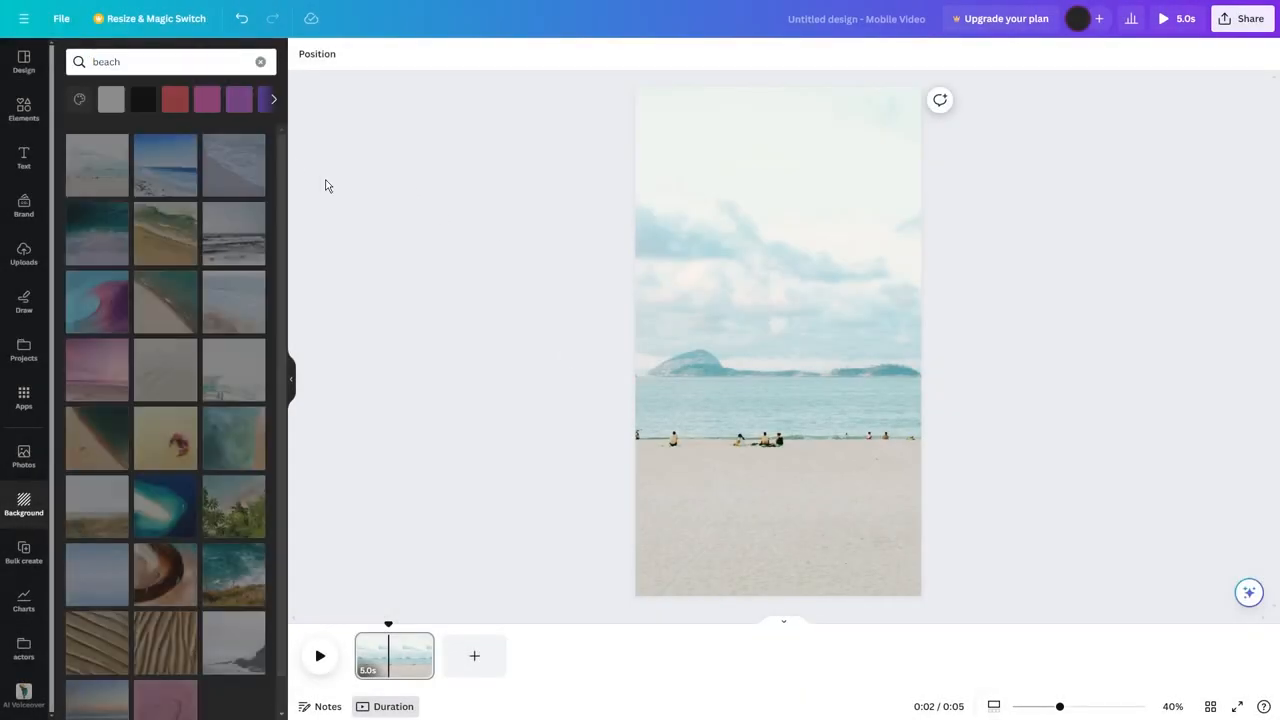
# Step: Select the Shorts page to give it a beach photo background
pyautogui.click(778, 340)
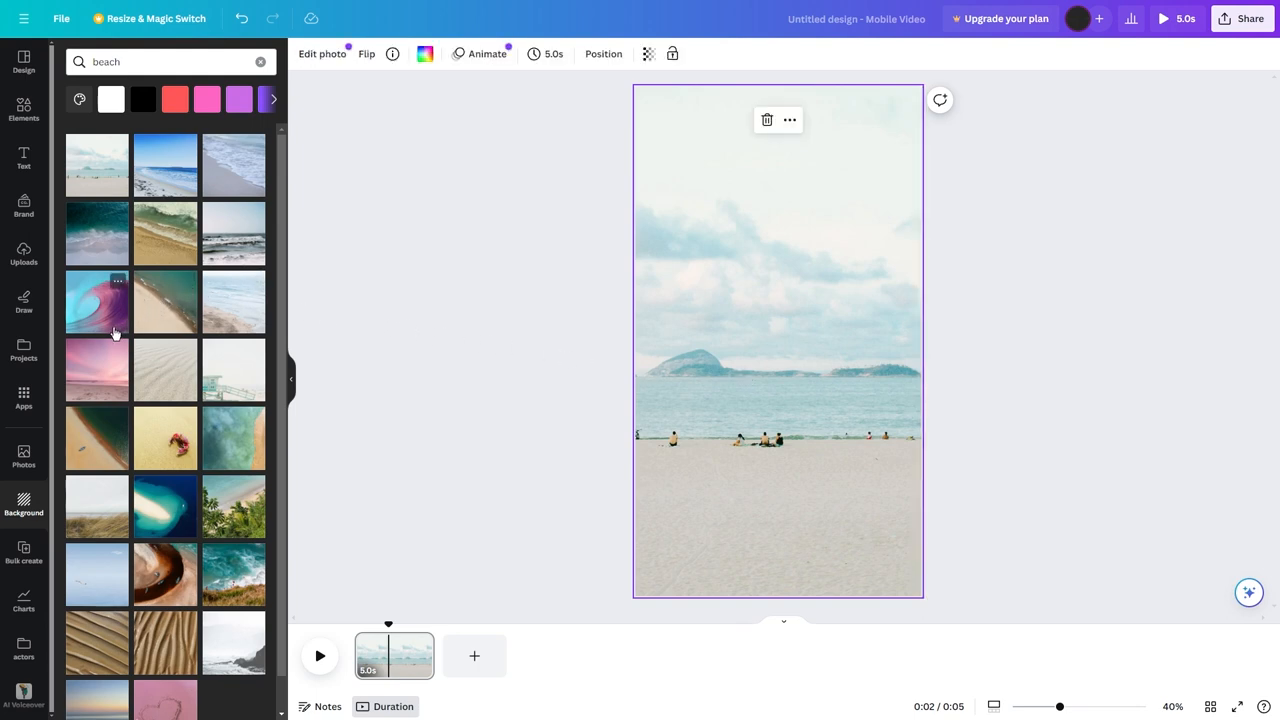
pyautogui.moveTo(44, 348)
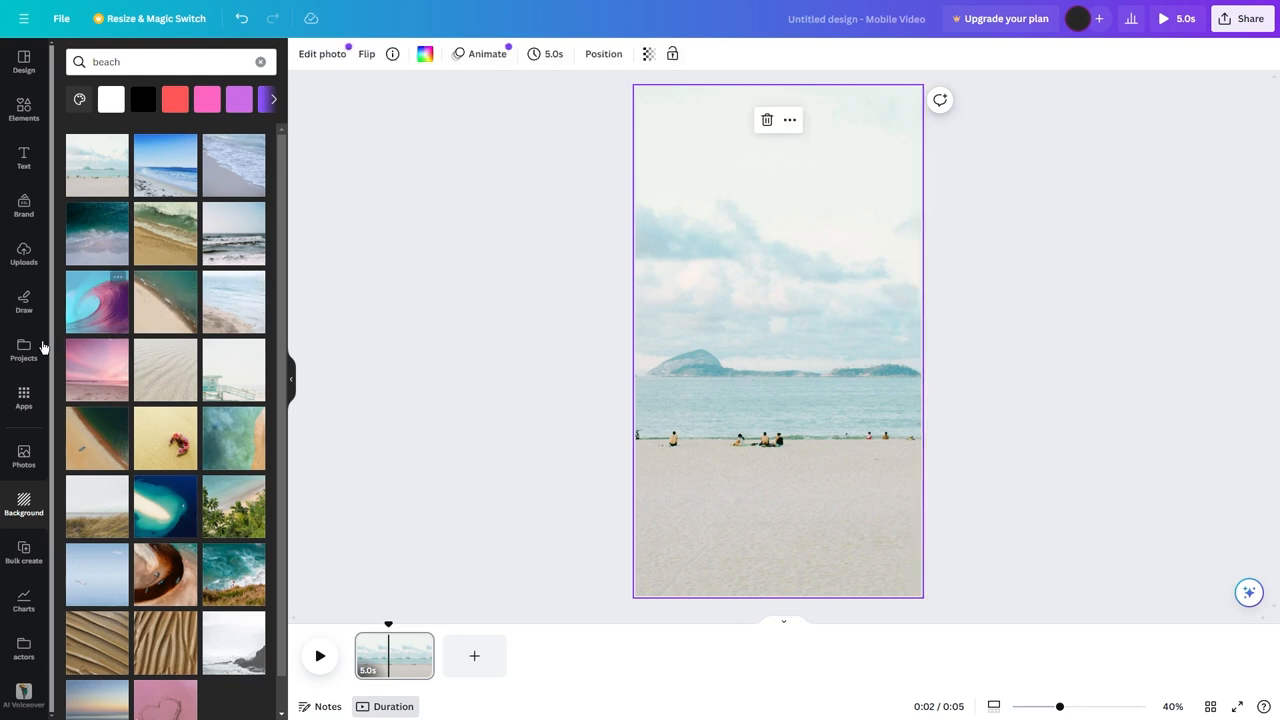
pyautogui.moveTo(188, 418)
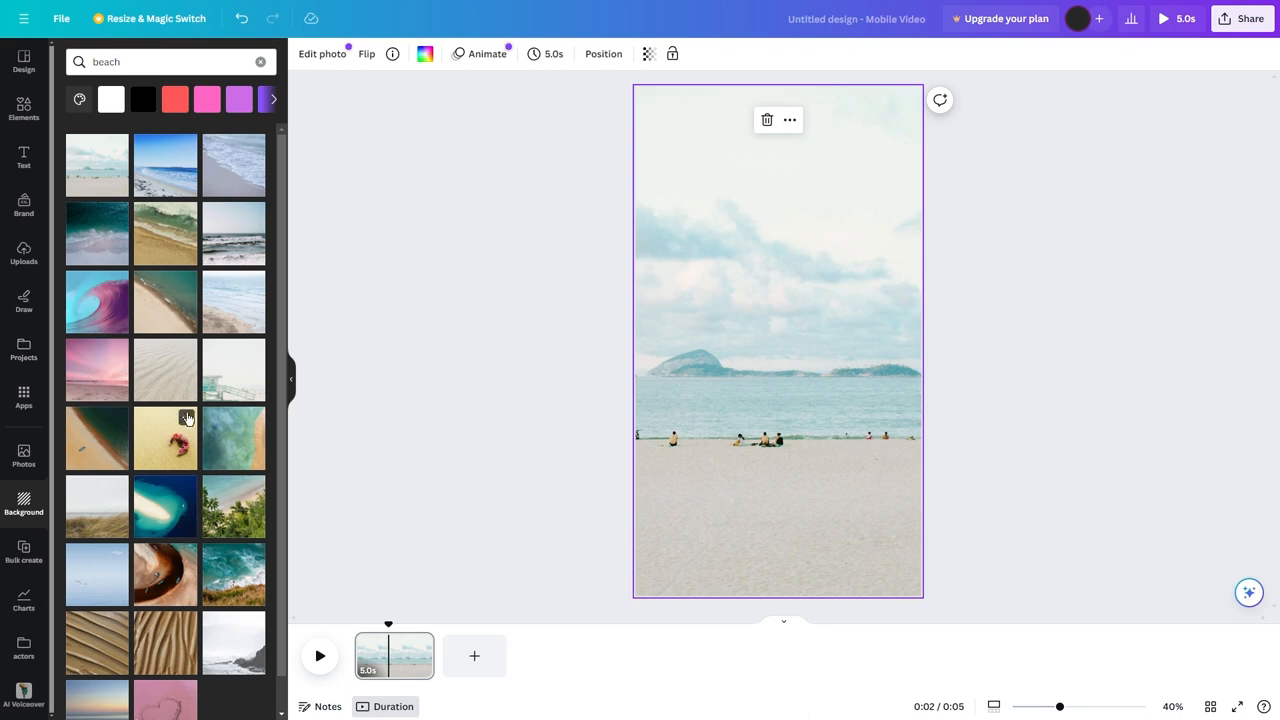
pyautogui.moveTo(200, 364)
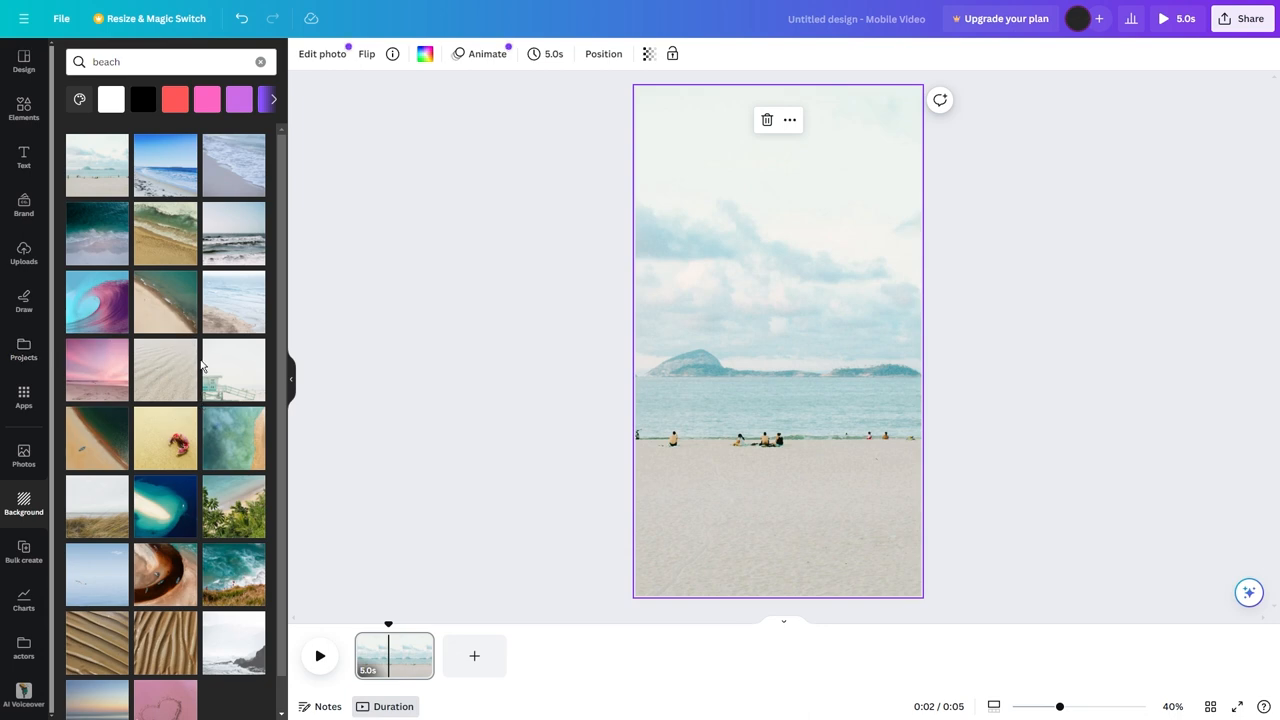
pyautogui.moveTo(36, 228)
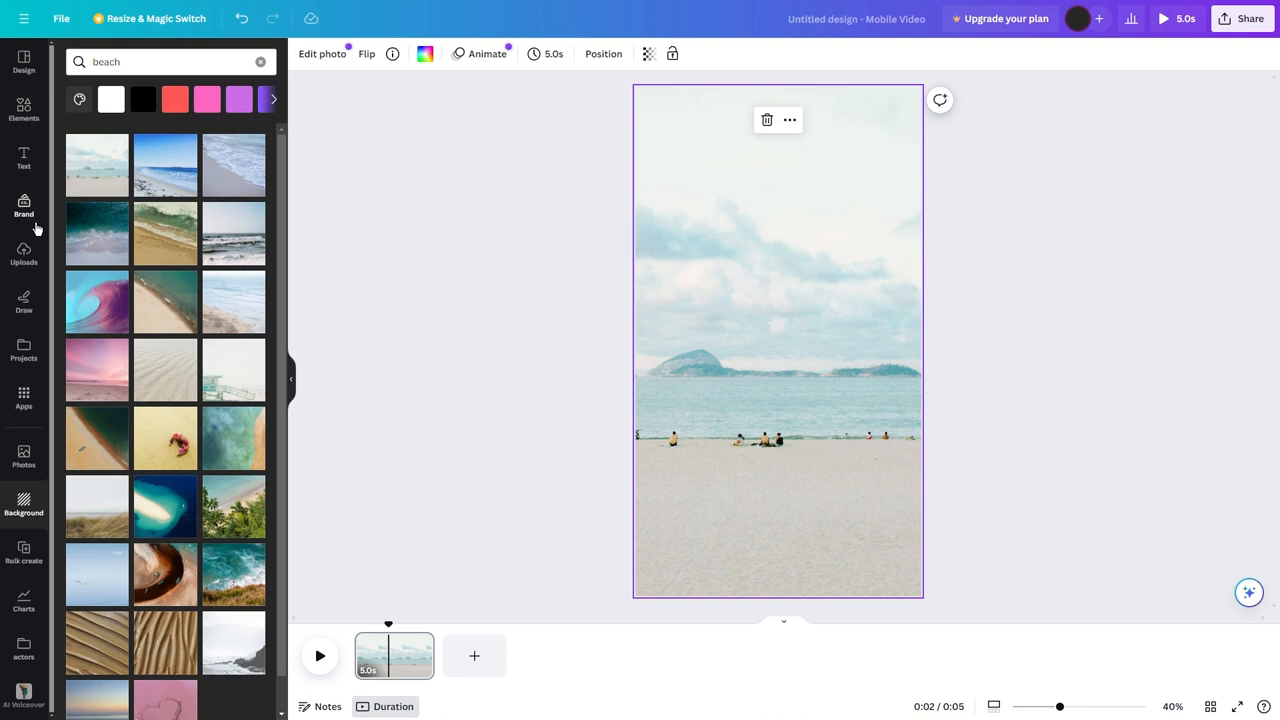
pyautogui.moveTo(118, 232)
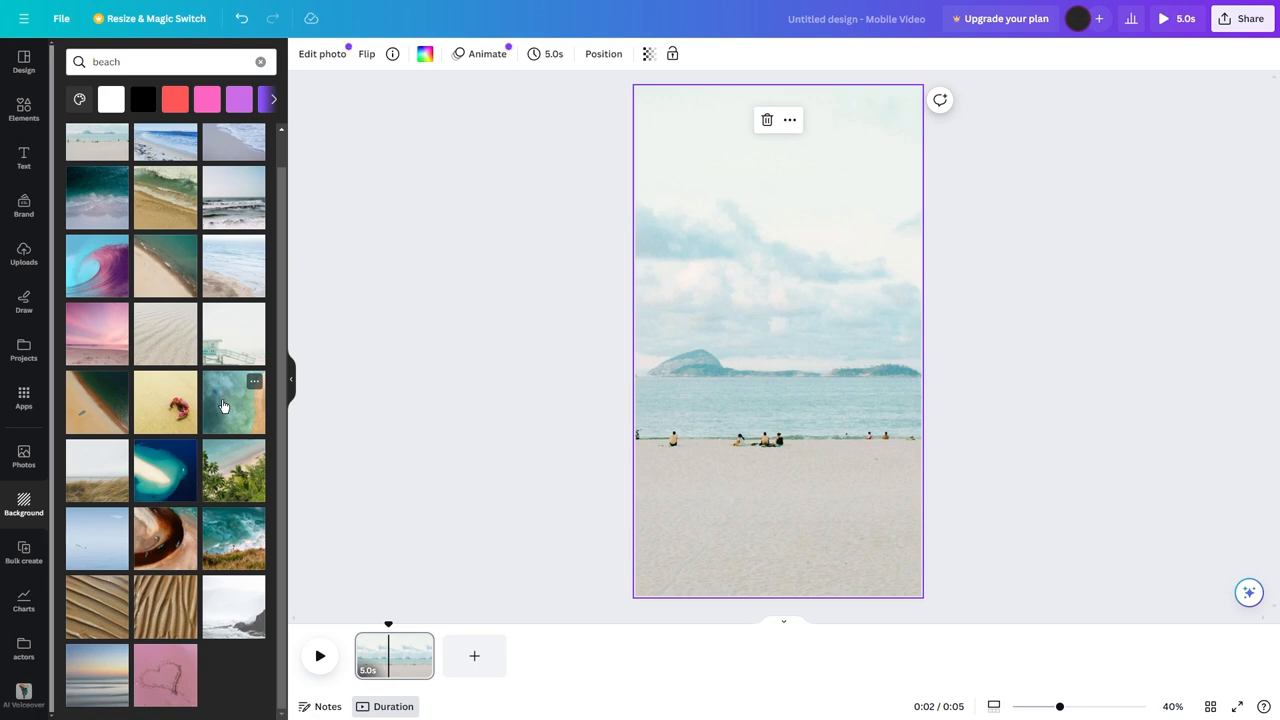
pyautogui.moveTo(642, 356)
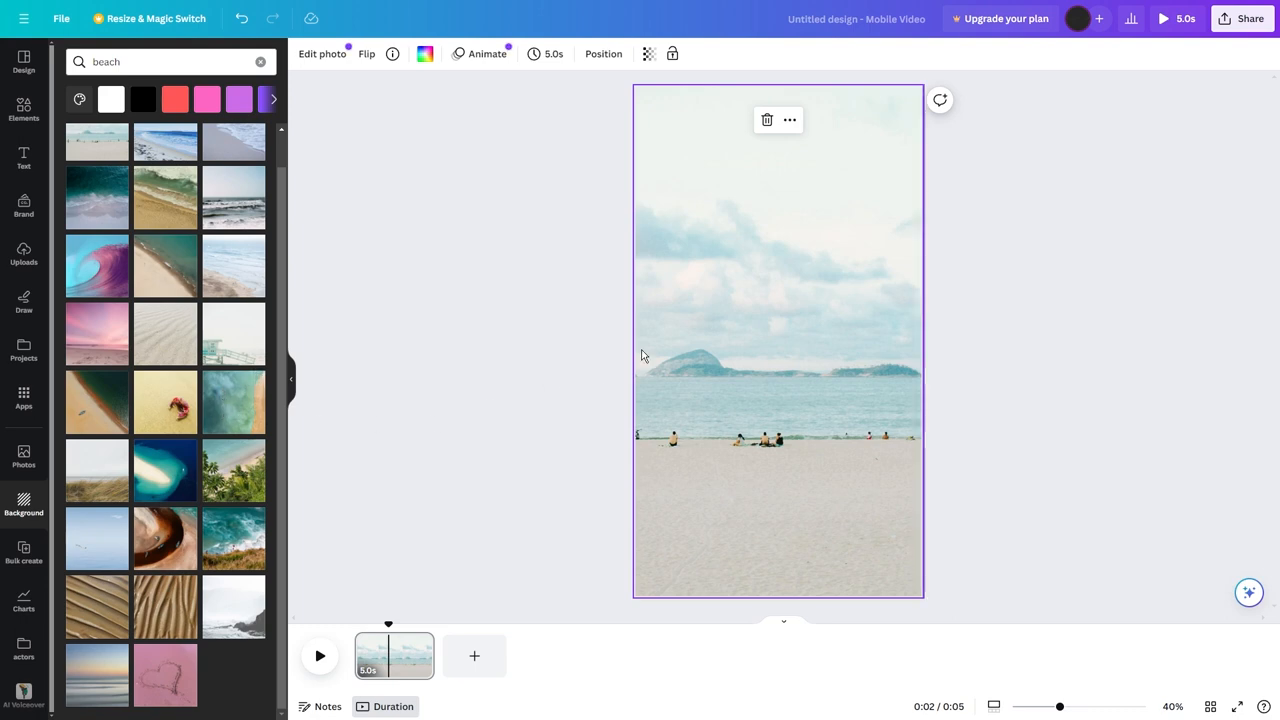
pyautogui.moveTo(800, 248)
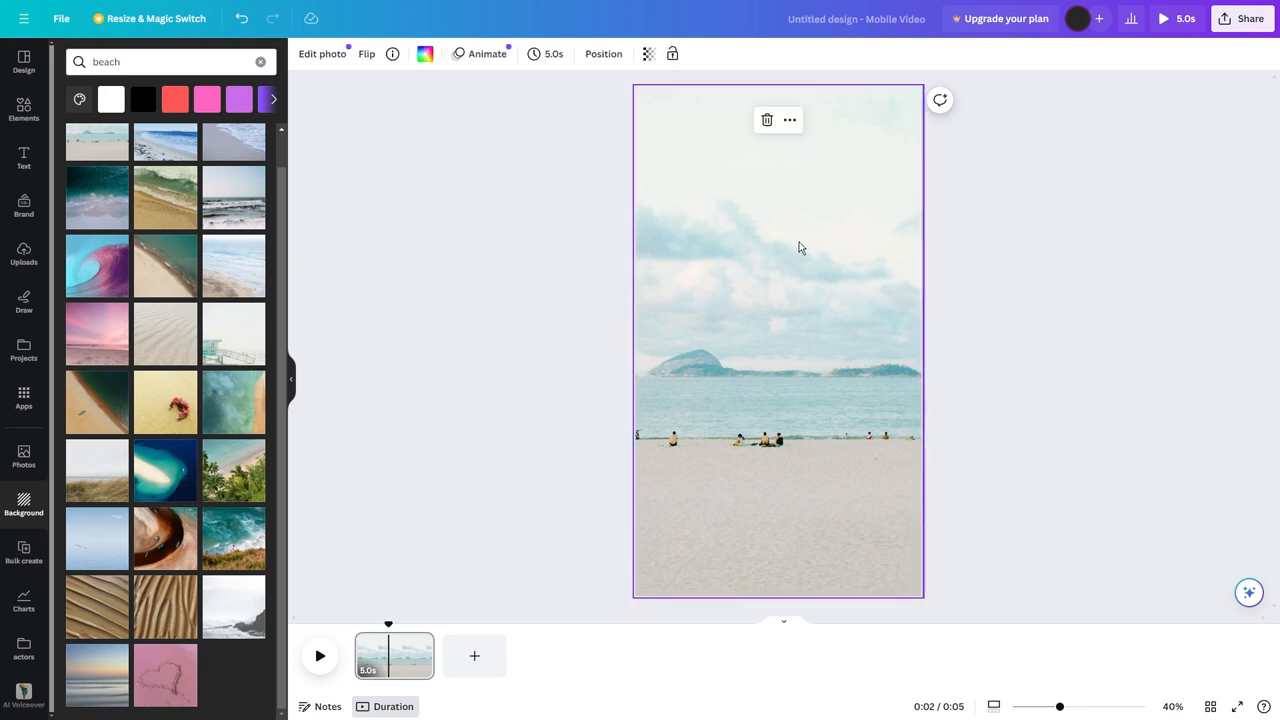
pyautogui.moveTo(790, 276)
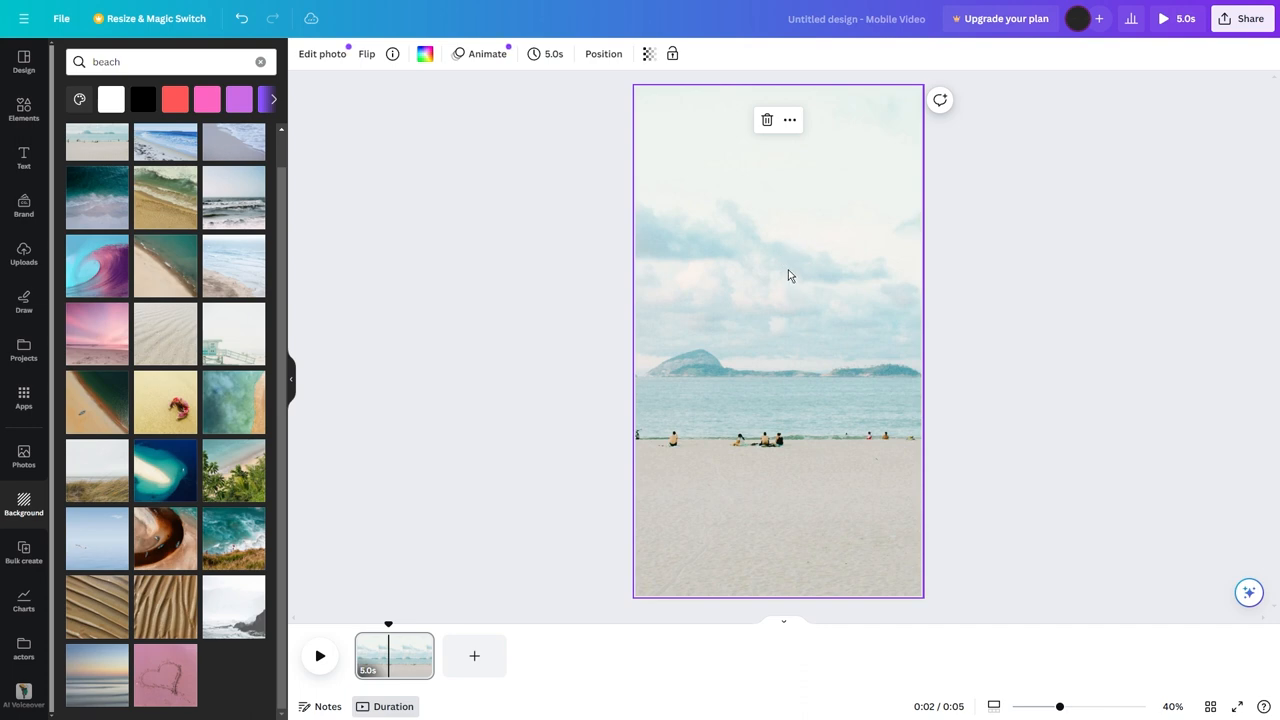
pyautogui.moveTo(916, 92)
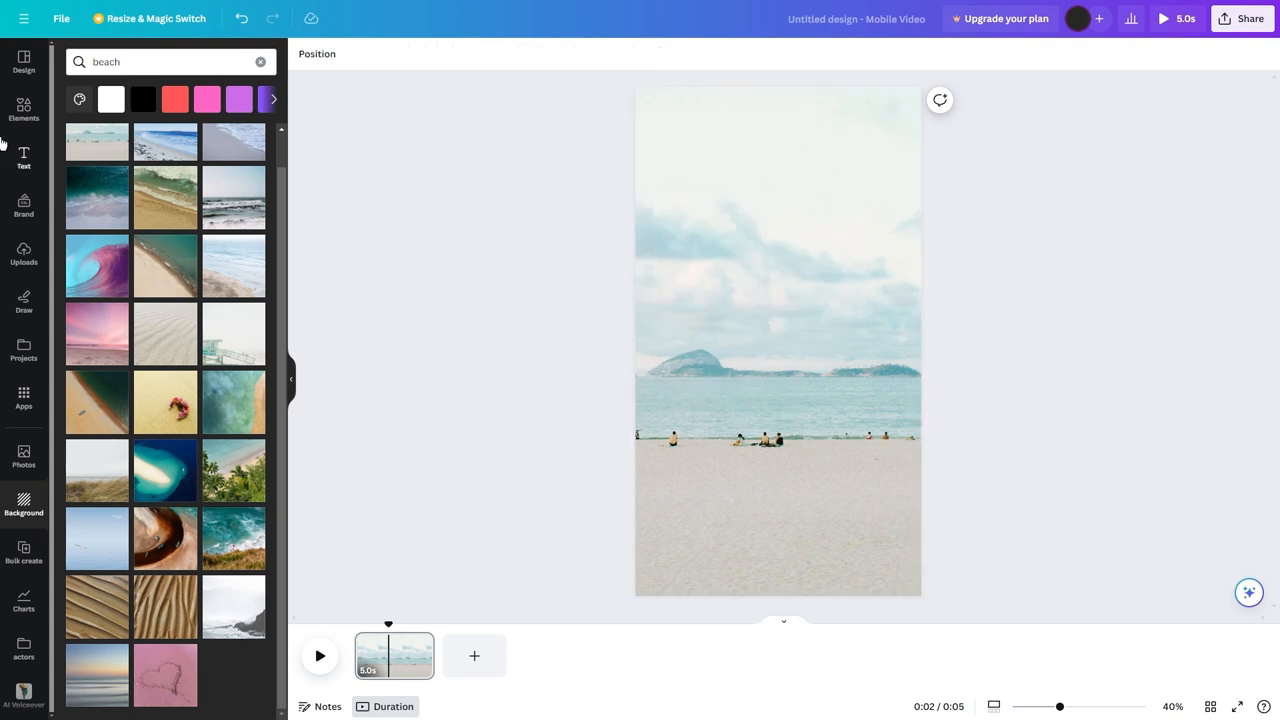
# Step: Extend the beach page clip in the timeline from 5 to 9.9 seconds
pyautogui.click(778, 340)
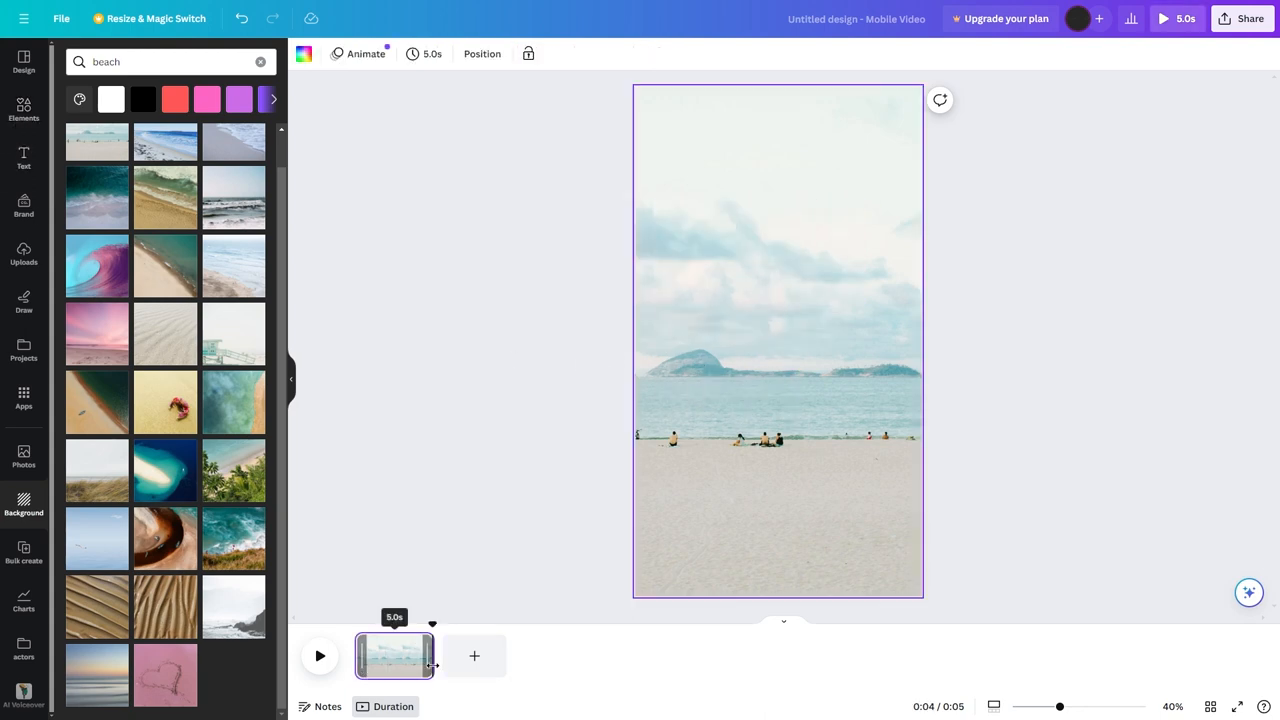
pyautogui.moveTo(432, 656); pyautogui.dragTo(480, 656)
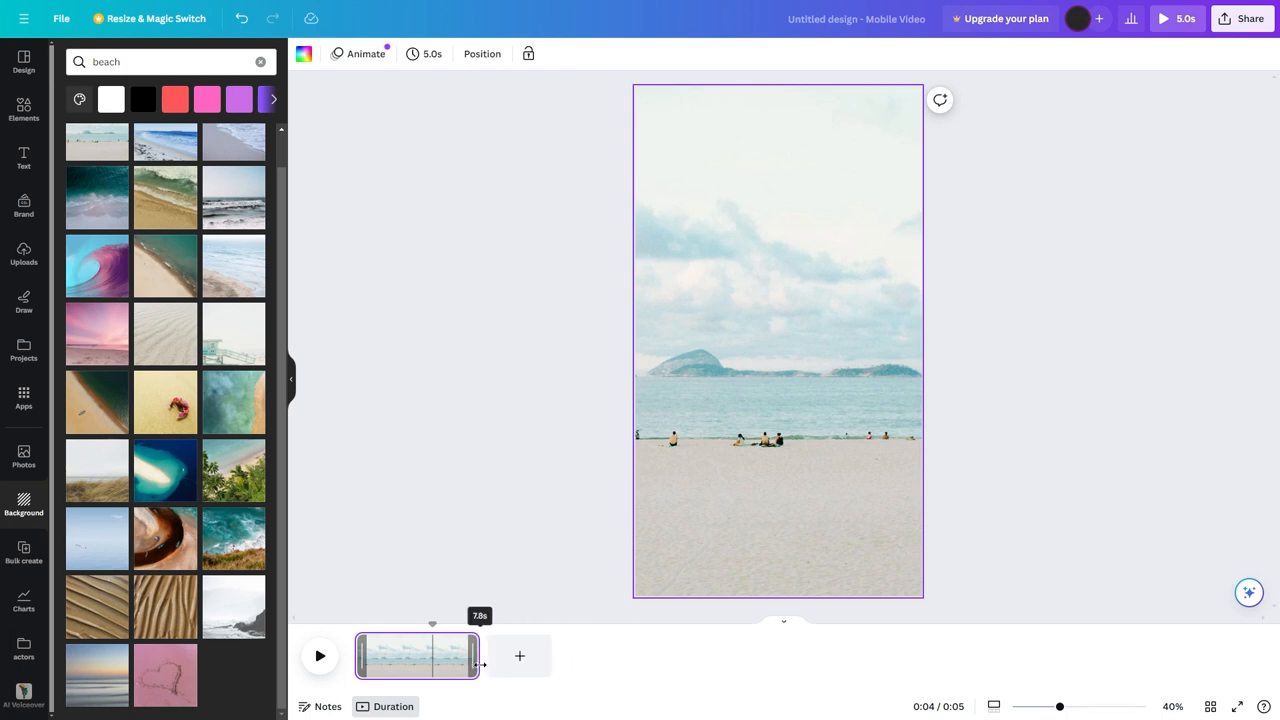
pyautogui.moveTo(480, 664); pyautogui.dragTo(532, 664)
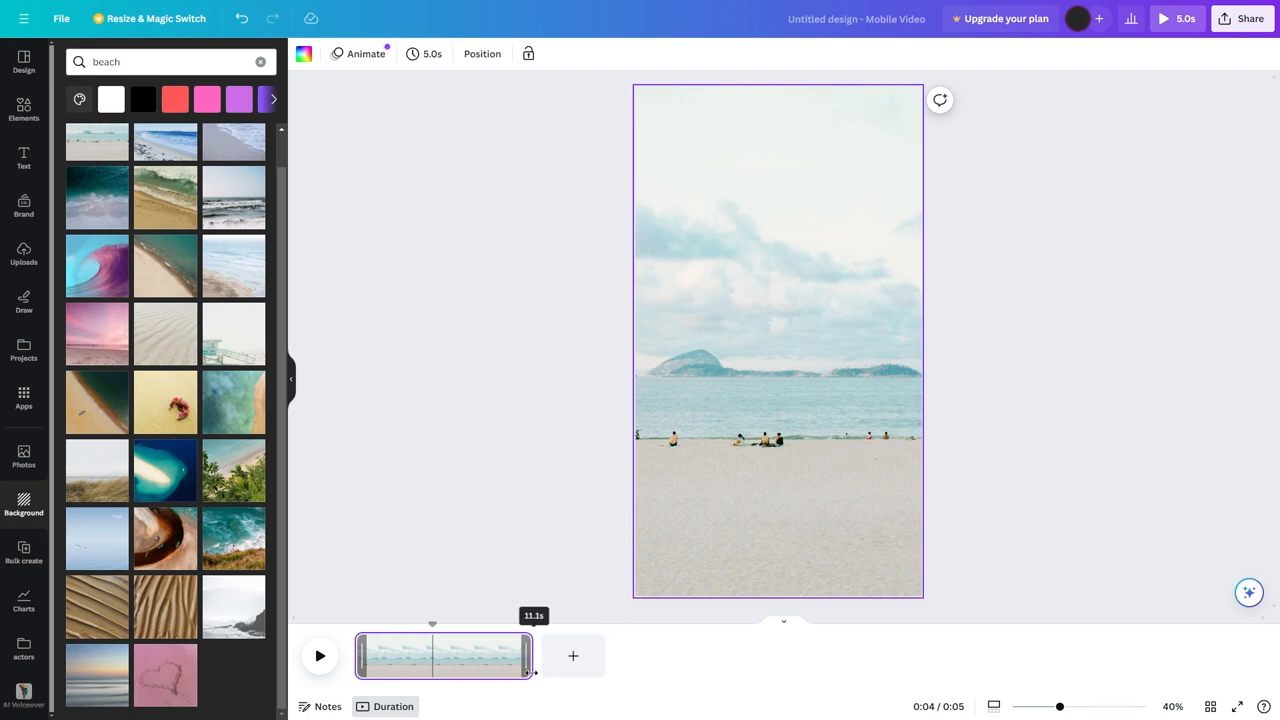
pyautogui.moveTo(530, 656); pyautogui.dragTo(510, 656)
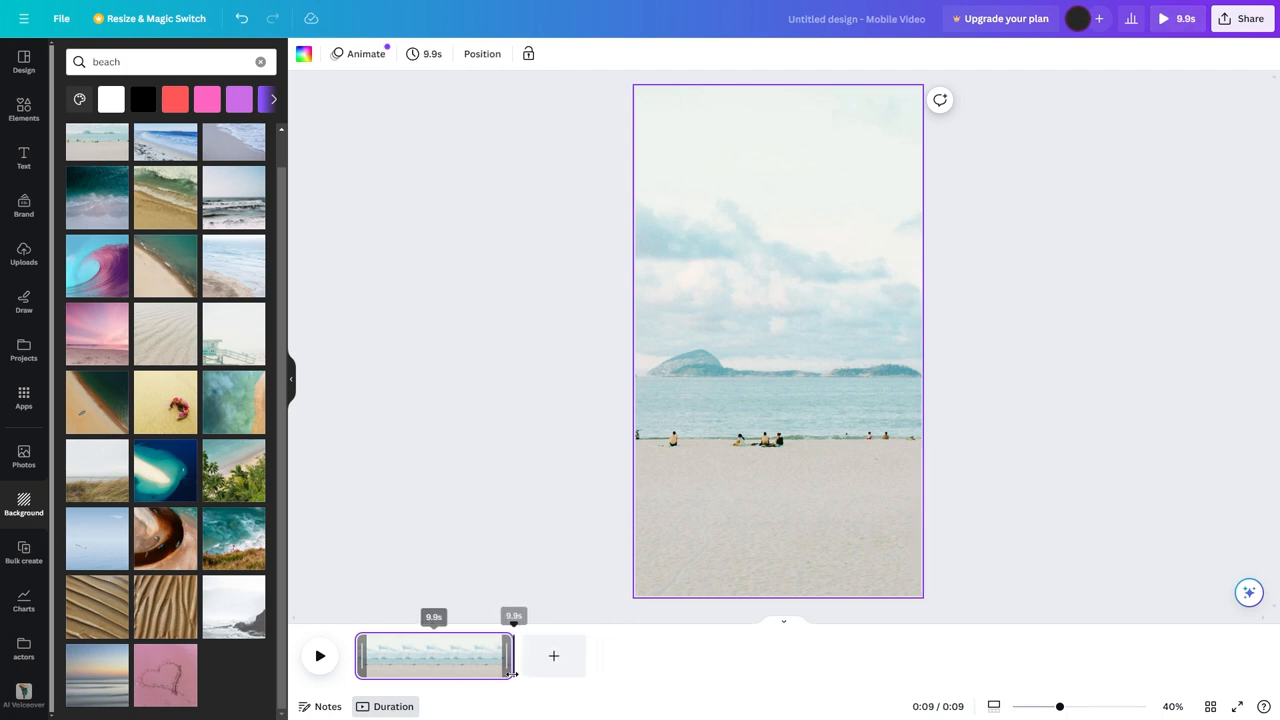
pyautogui.rightClick(660, 504)
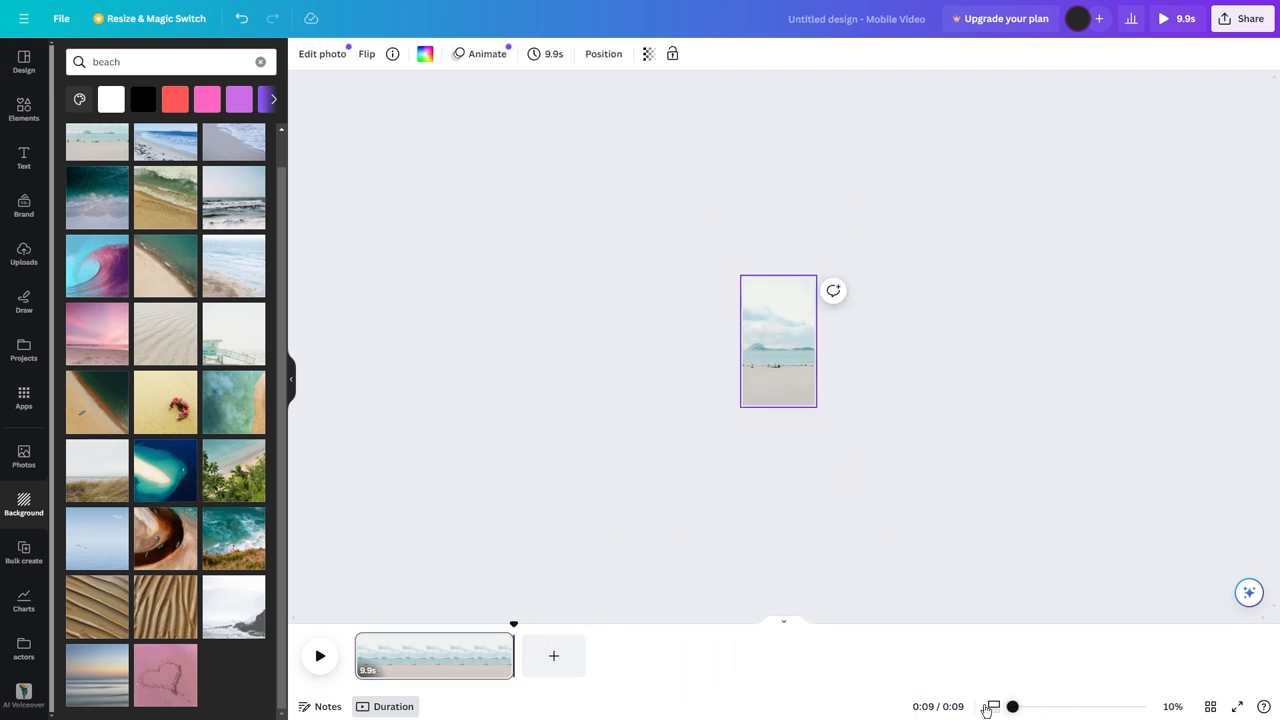
pyautogui.moveTo(1012, 706); pyautogui.dragTo(1076, 706)
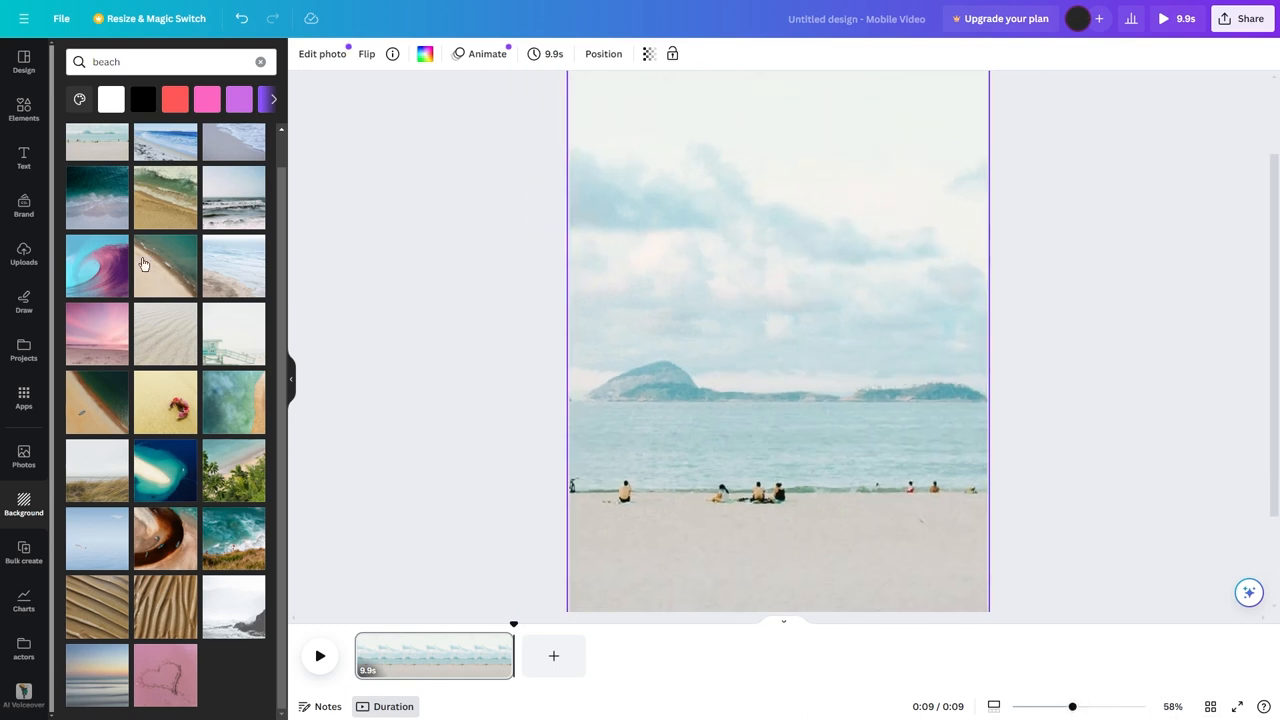
pyautogui.click(24, 158)
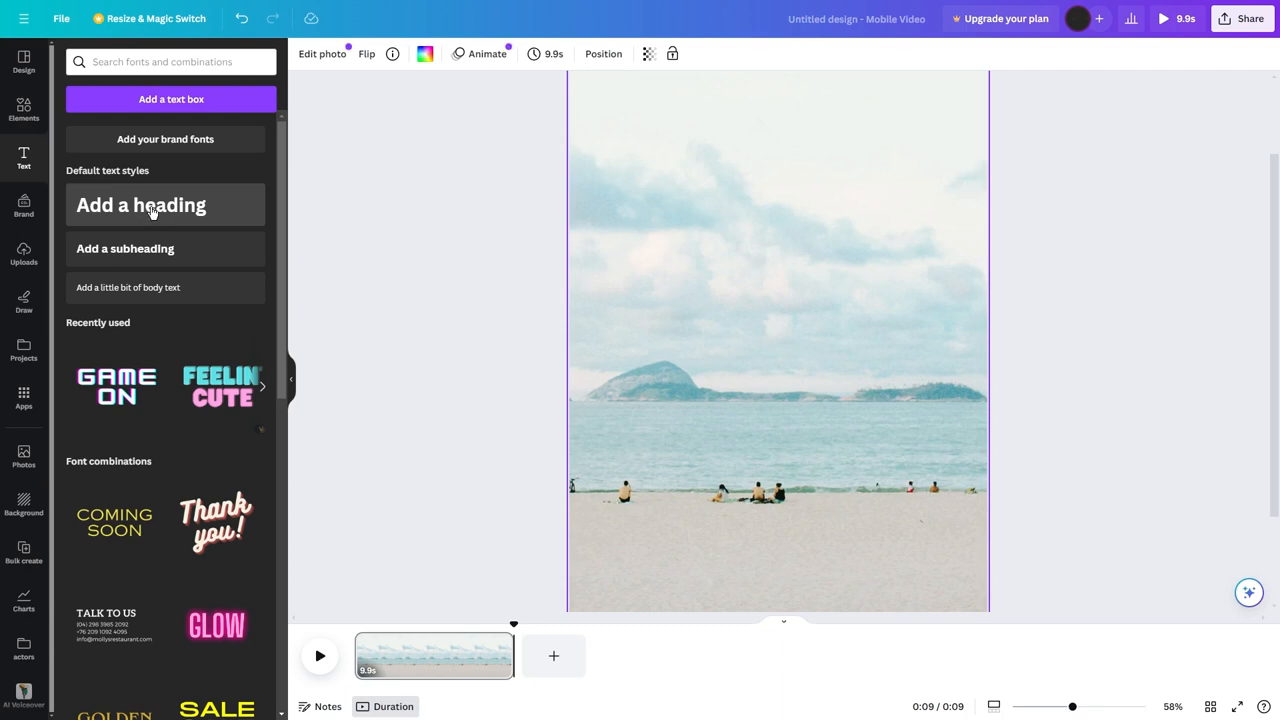
# Step: Add a heading reading 'Girls have a stronger sense of smell than boys. Research suggests that'
pyautogui.click(140, 204)
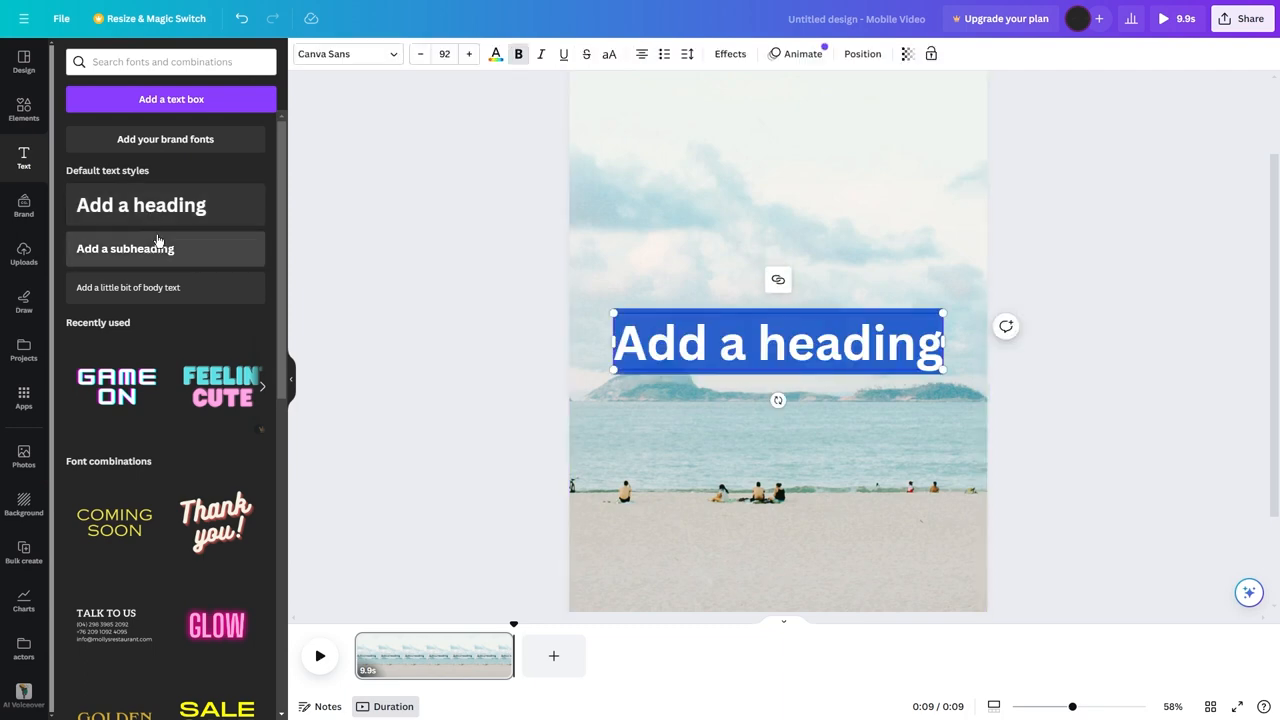
pyautogui.write('Girls have a stronger sense of smell than boys. Research suggests that females generally have a more acute sense of smell, possibly')
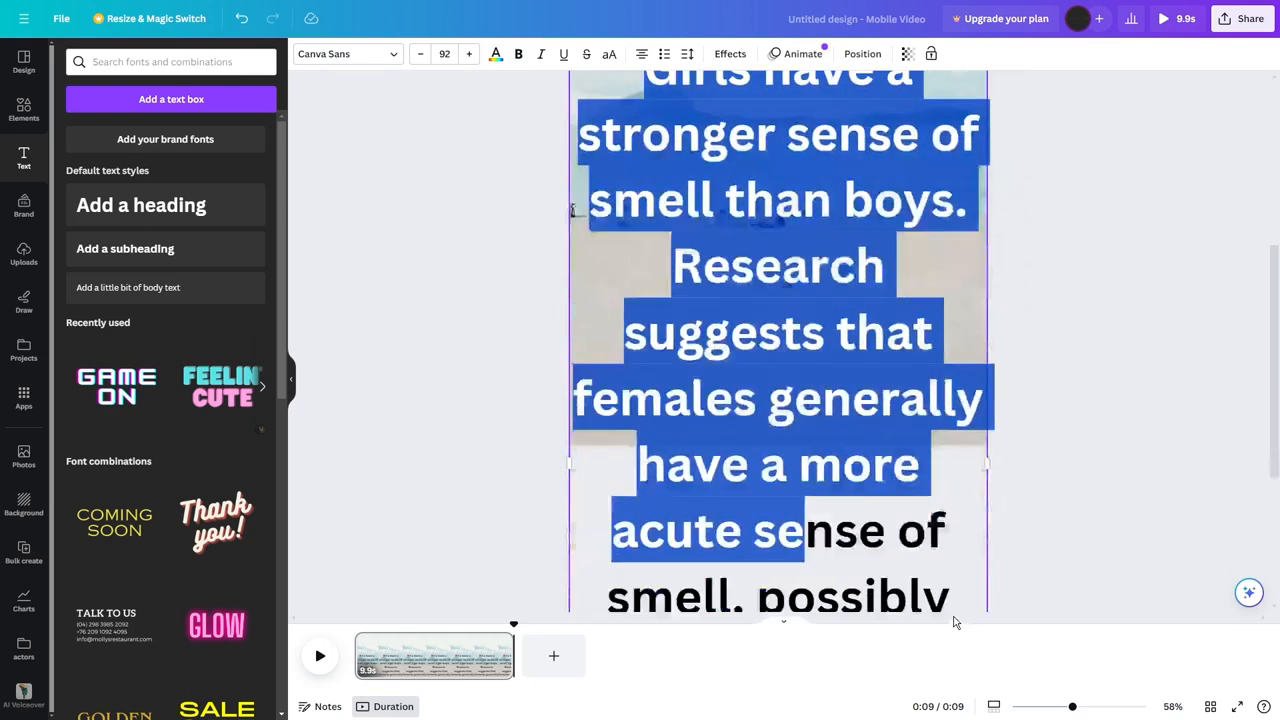
pyautogui.scroll(-3)
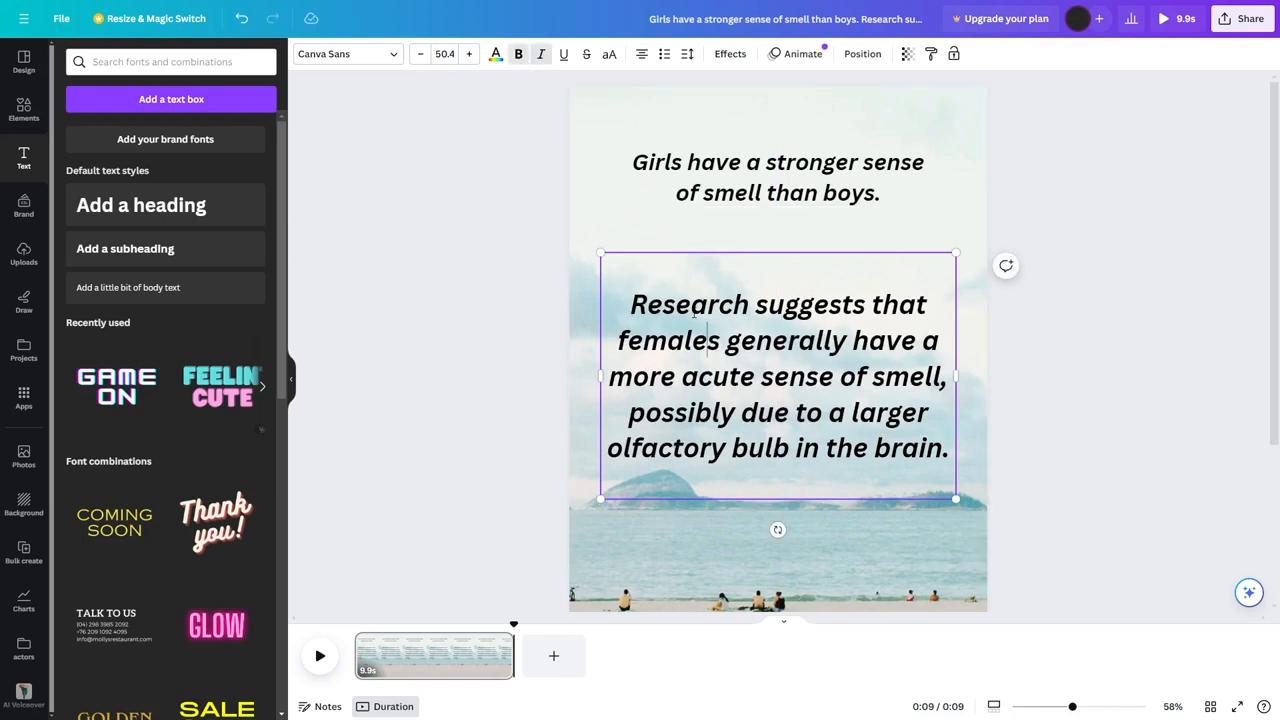
# Step: Enlarge the research explanation text box and select all of its text
pyautogui.click(468, 52)
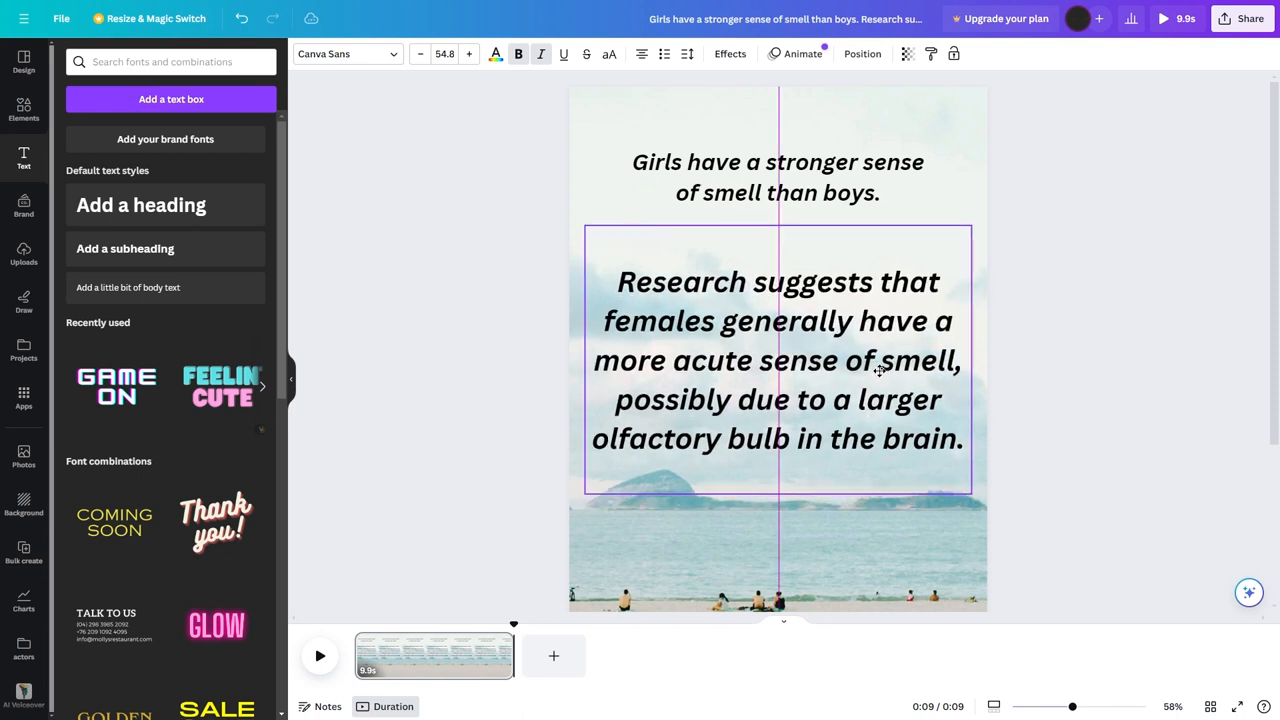
pyautogui.click(776, 360)
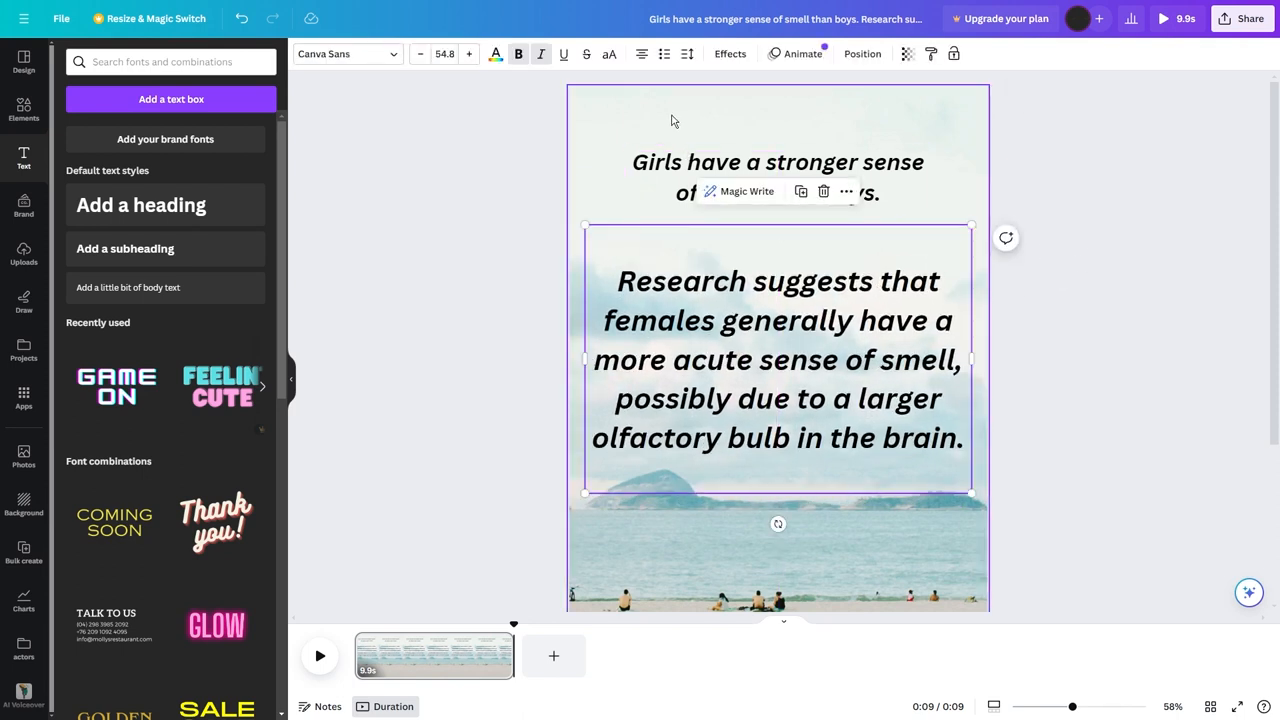
pyautogui.moveTo(824, 110)
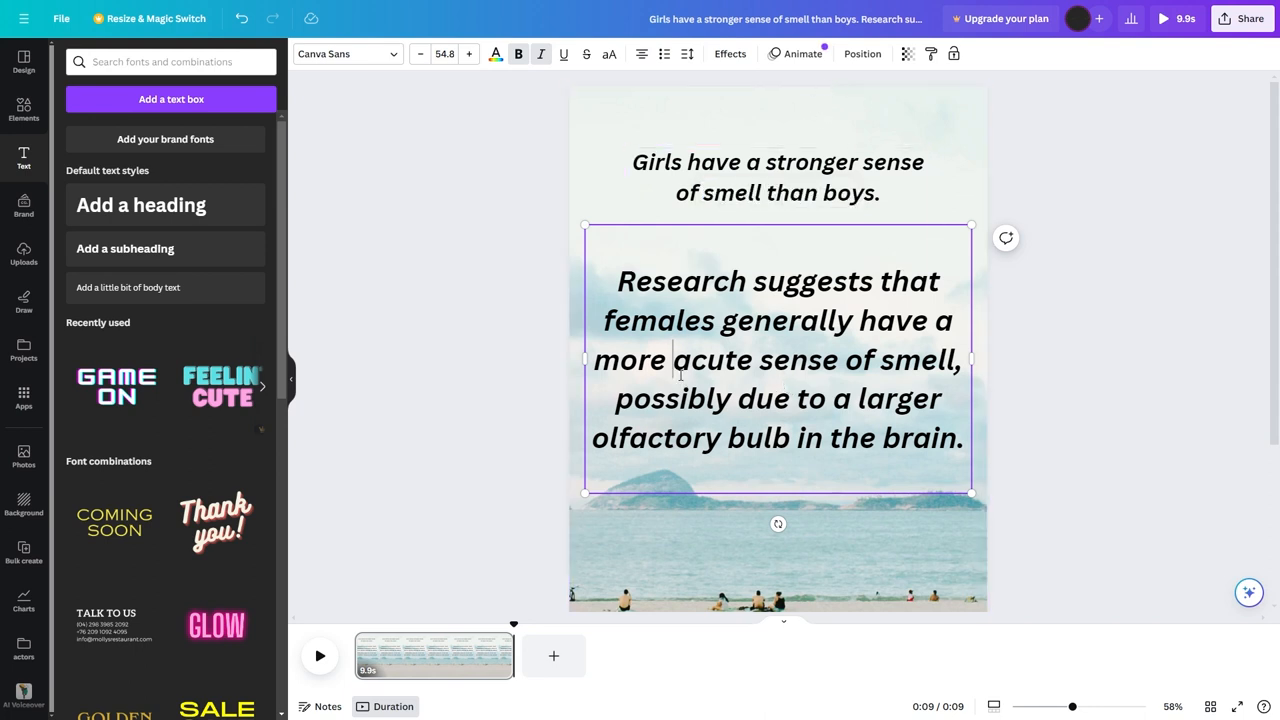
pyautogui.tripleClick(776, 360)
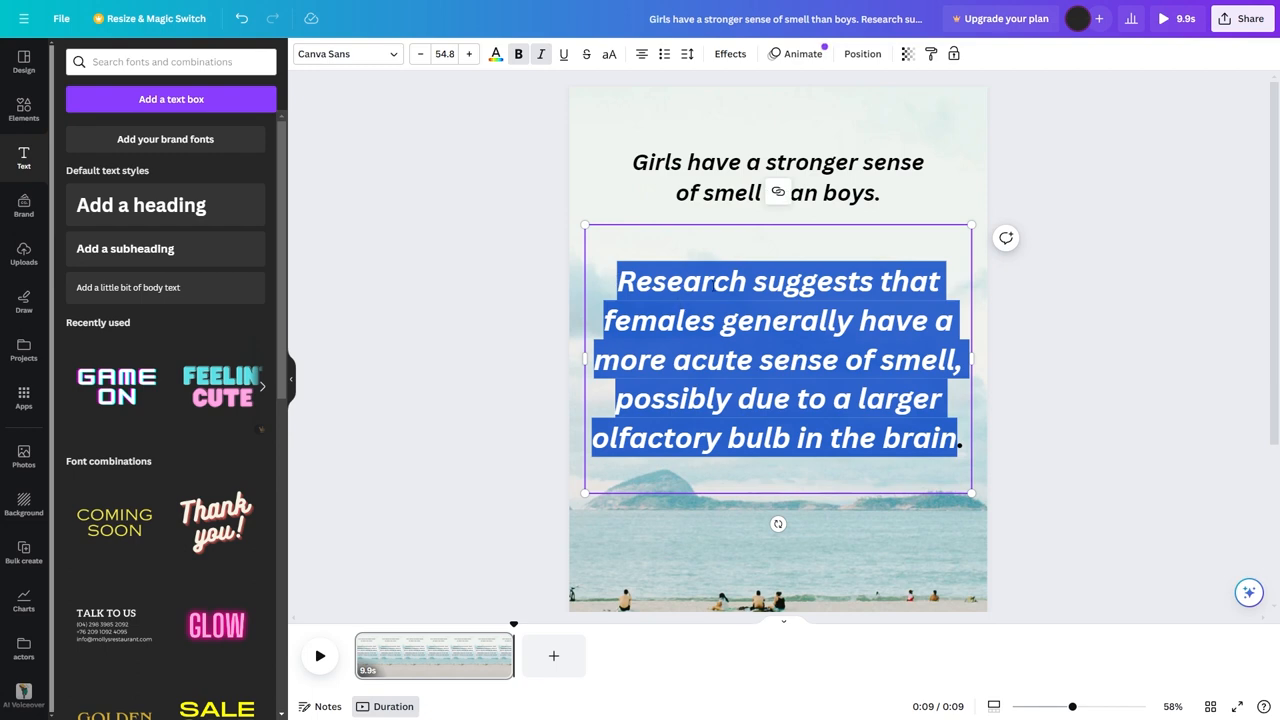
pyautogui.click(802, 54)
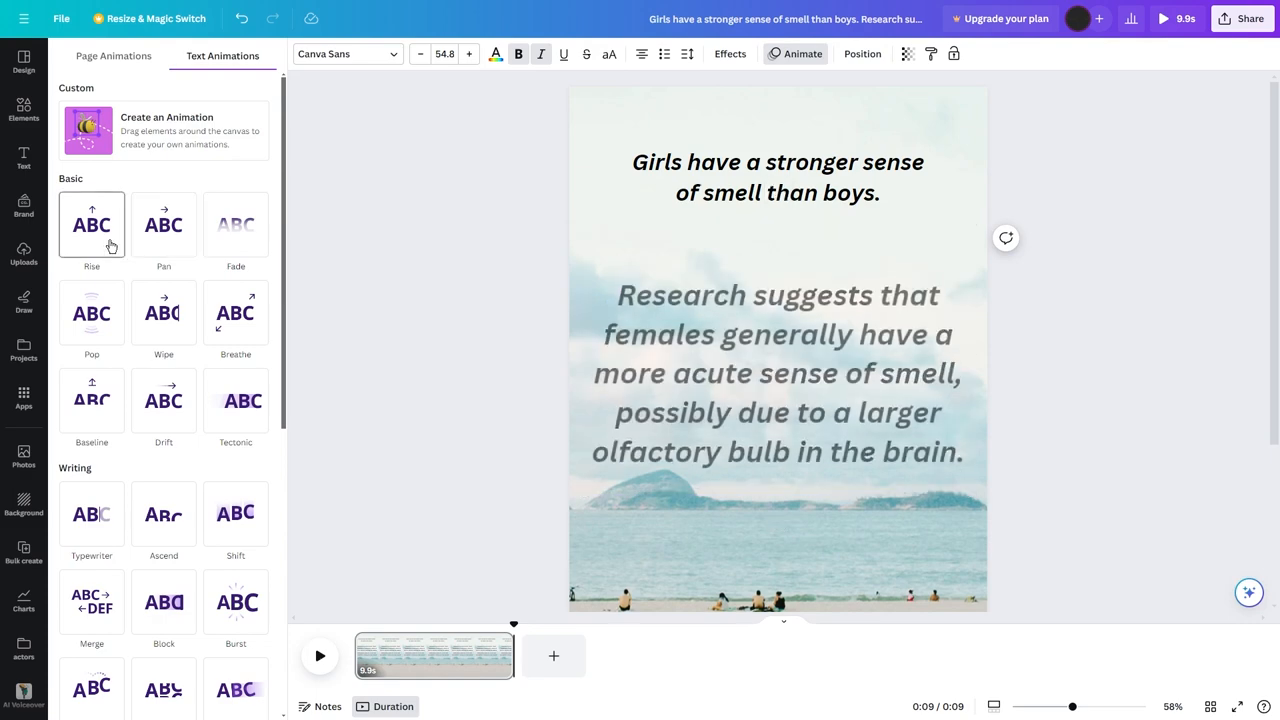
# Step: Show timing for the girls-smell caption and trim it to about 4.3 seconds
pyautogui.click(776, 360)
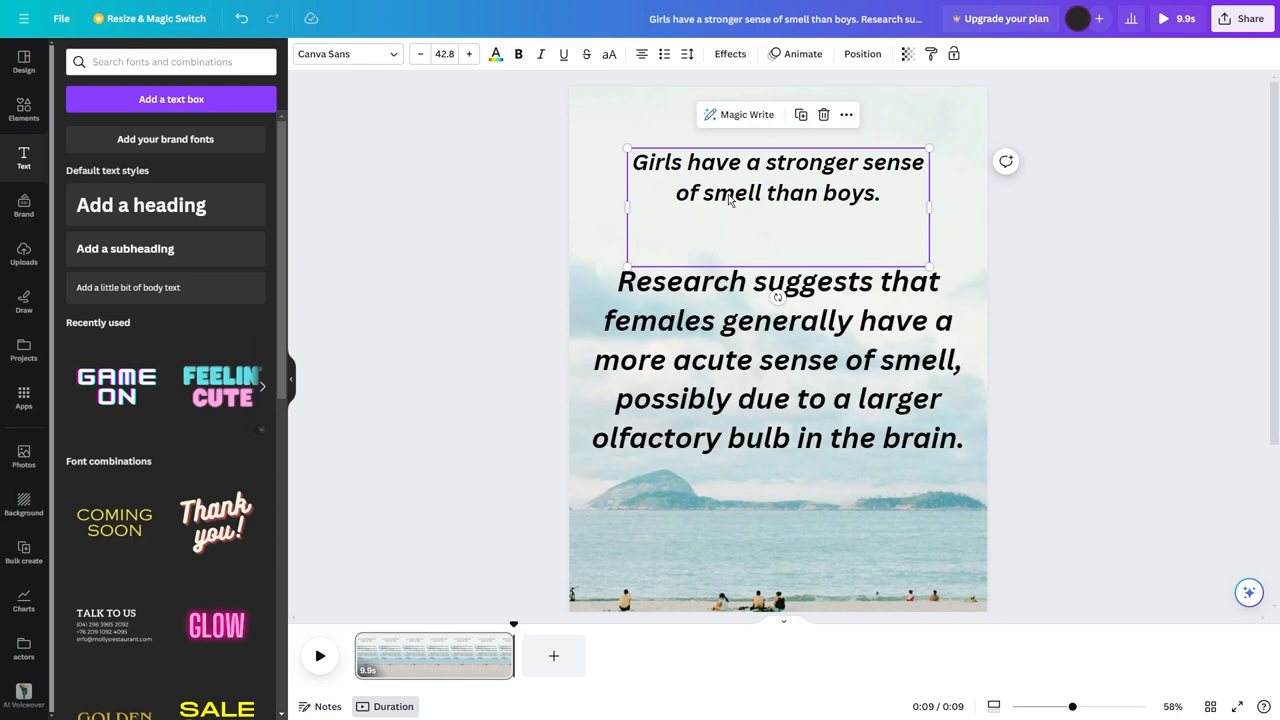
pyautogui.rightClick(728, 196)
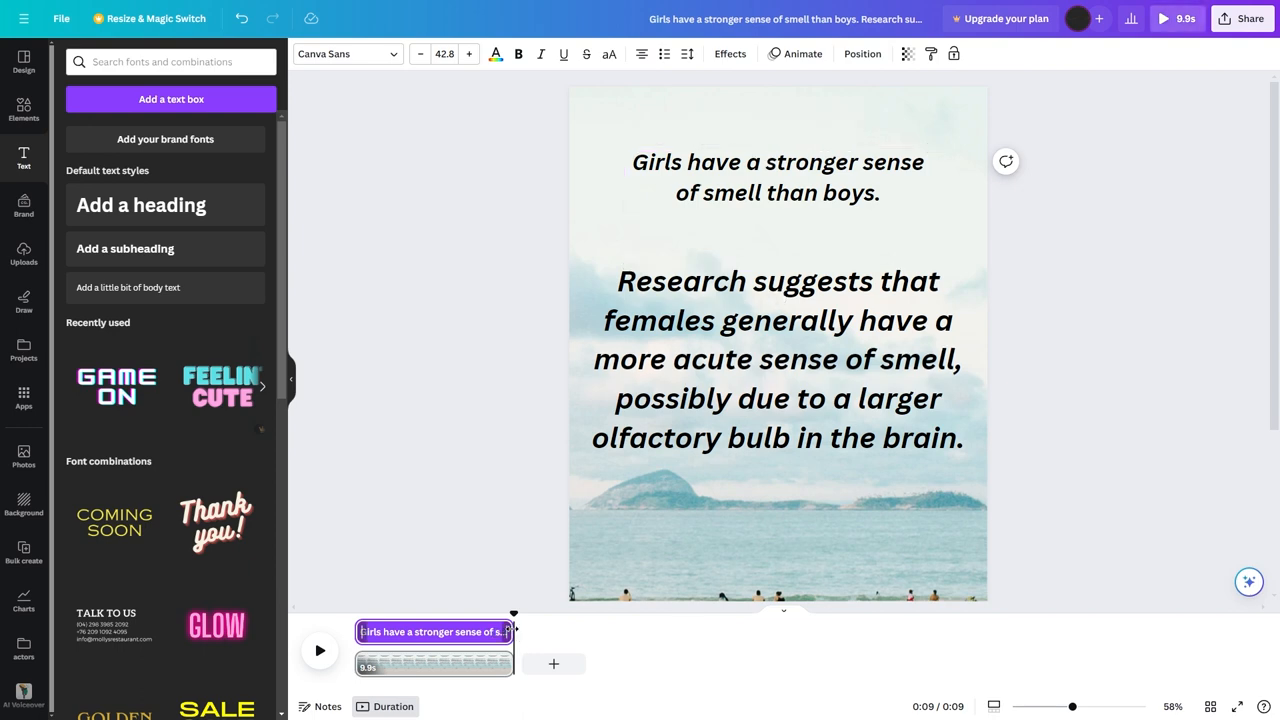
pyautogui.moveTo(512, 632); pyautogui.dragTo(420, 632)
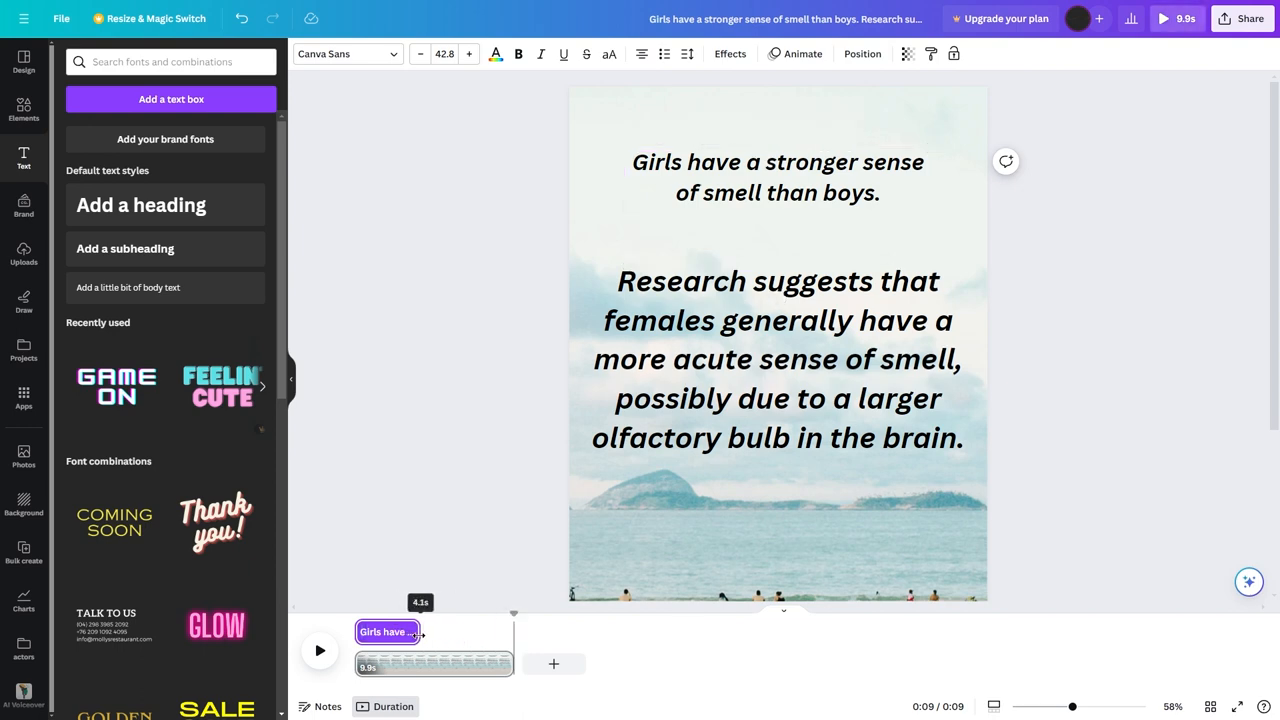
# Step: Show timing for the research explanation so it appears only in the clip's later part
pyautogui.rightClick(776, 360)
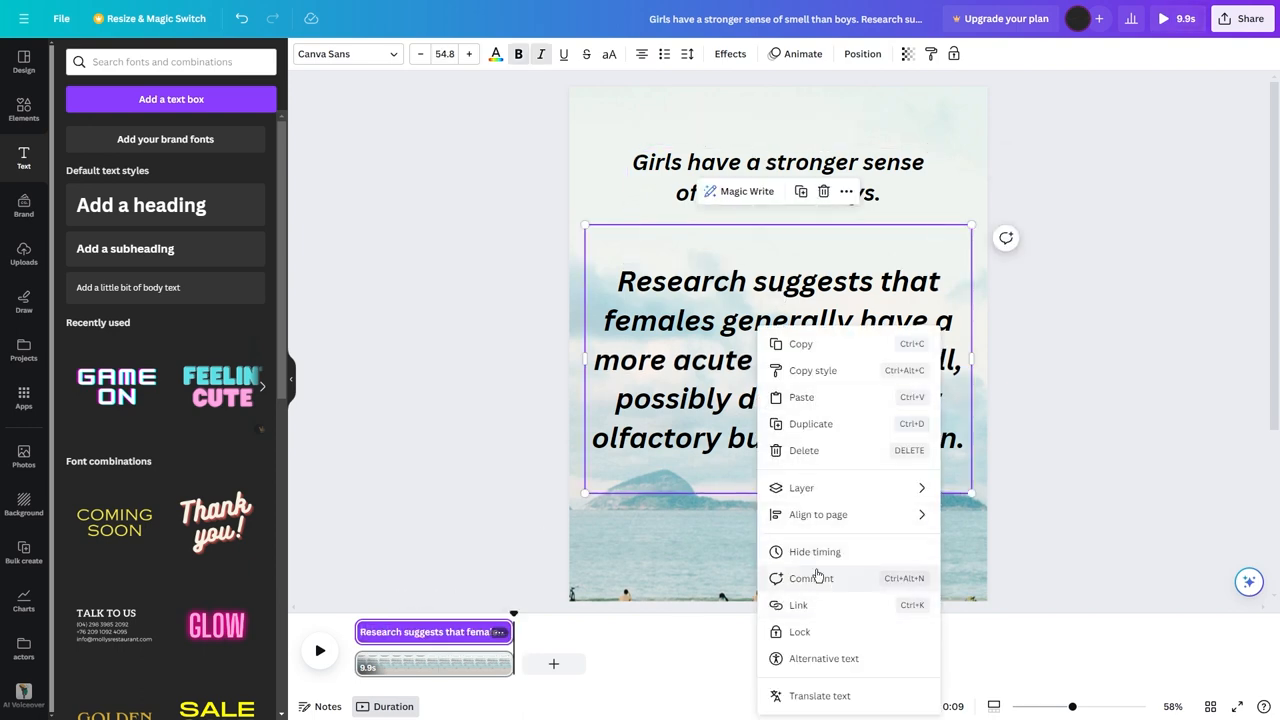
pyautogui.moveTo(844, 620)
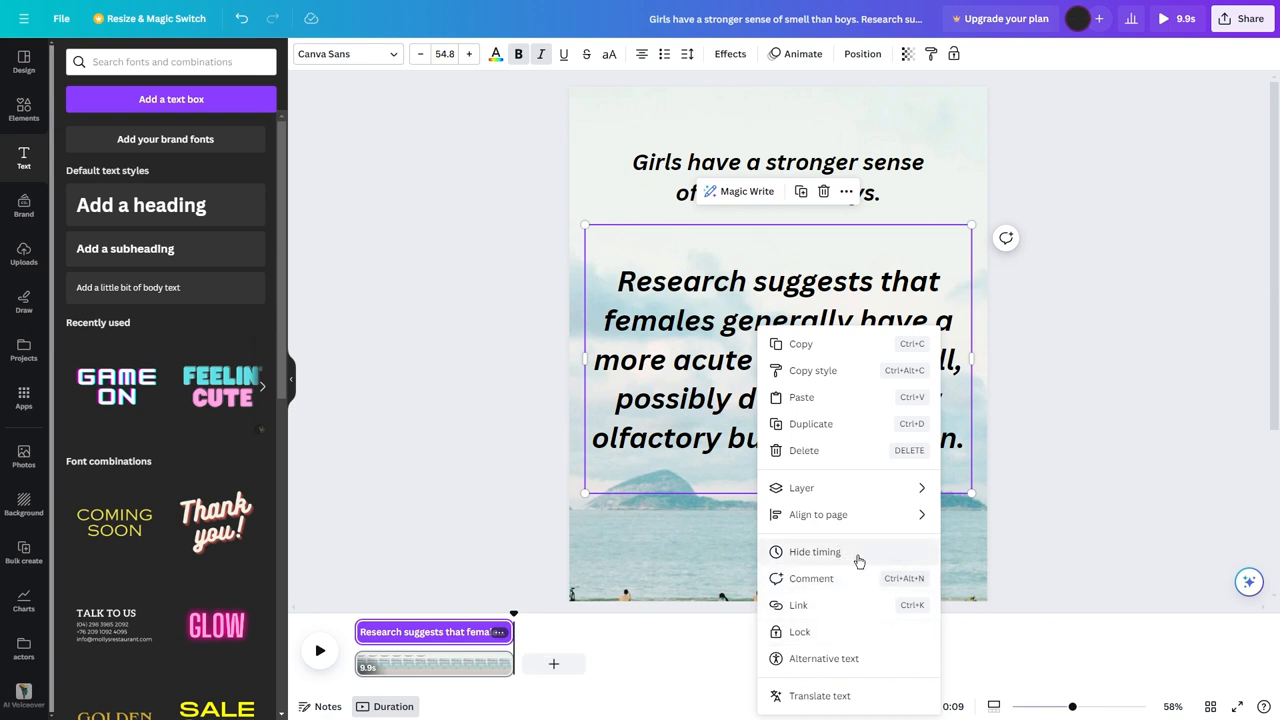
pyautogui.moveTo(780, 504)
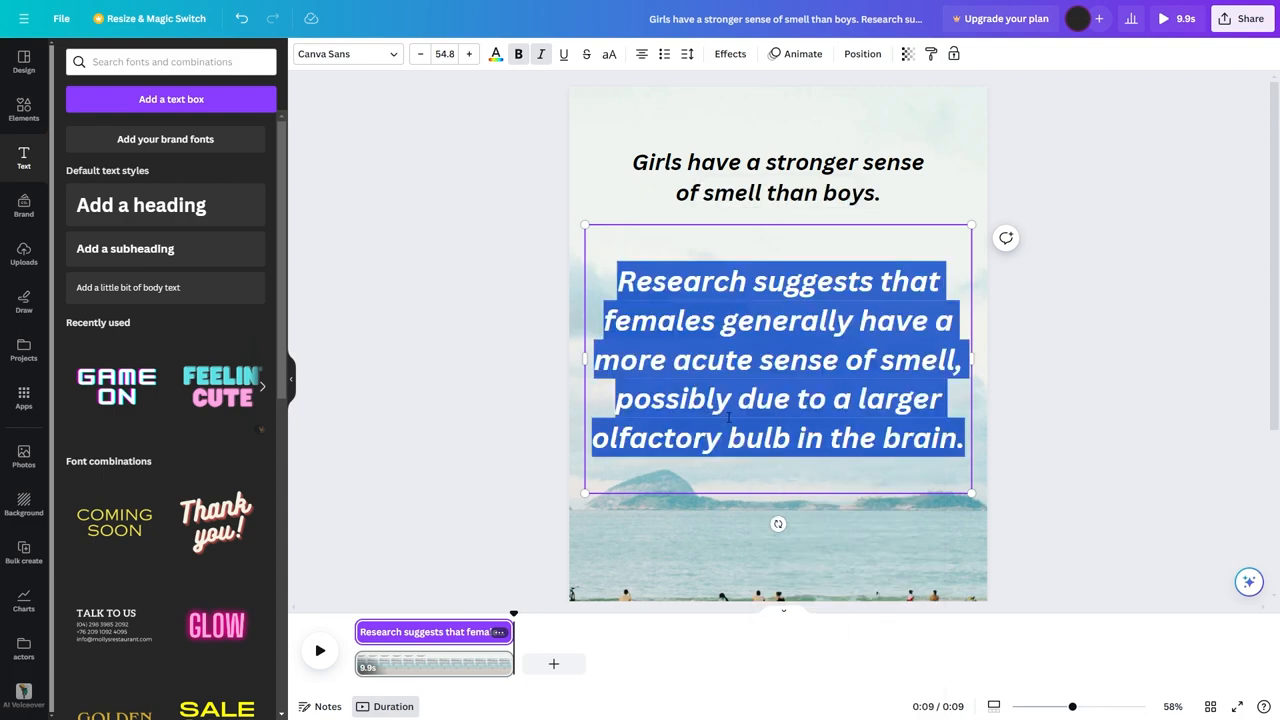
pyautogui.rightClick(778, 360)
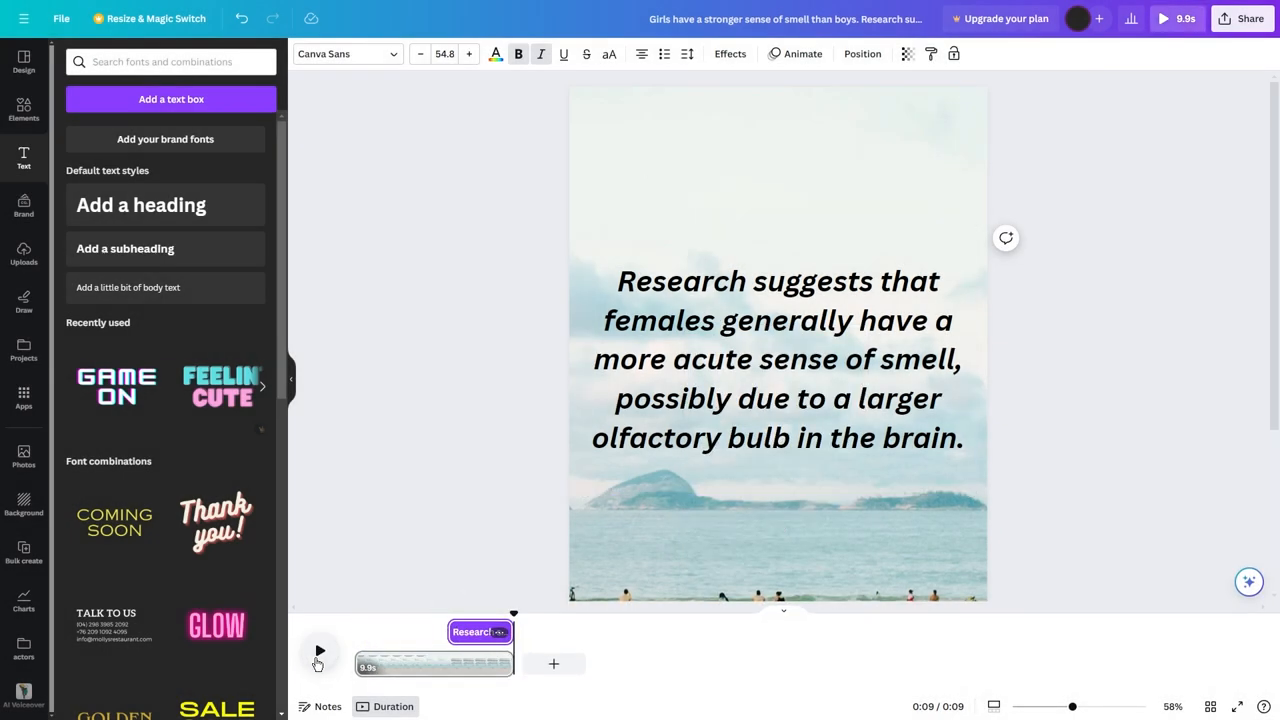
pyautogui.click(320, 652)
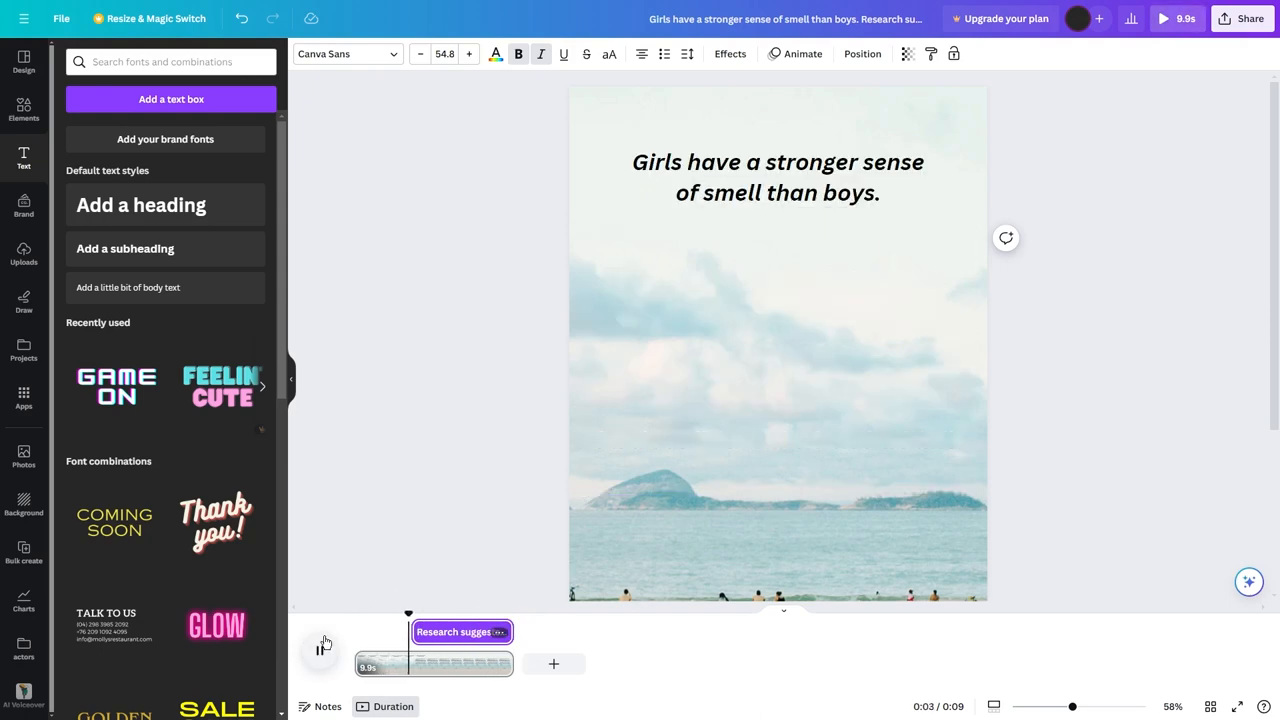
pyautogui.click(320, 650)
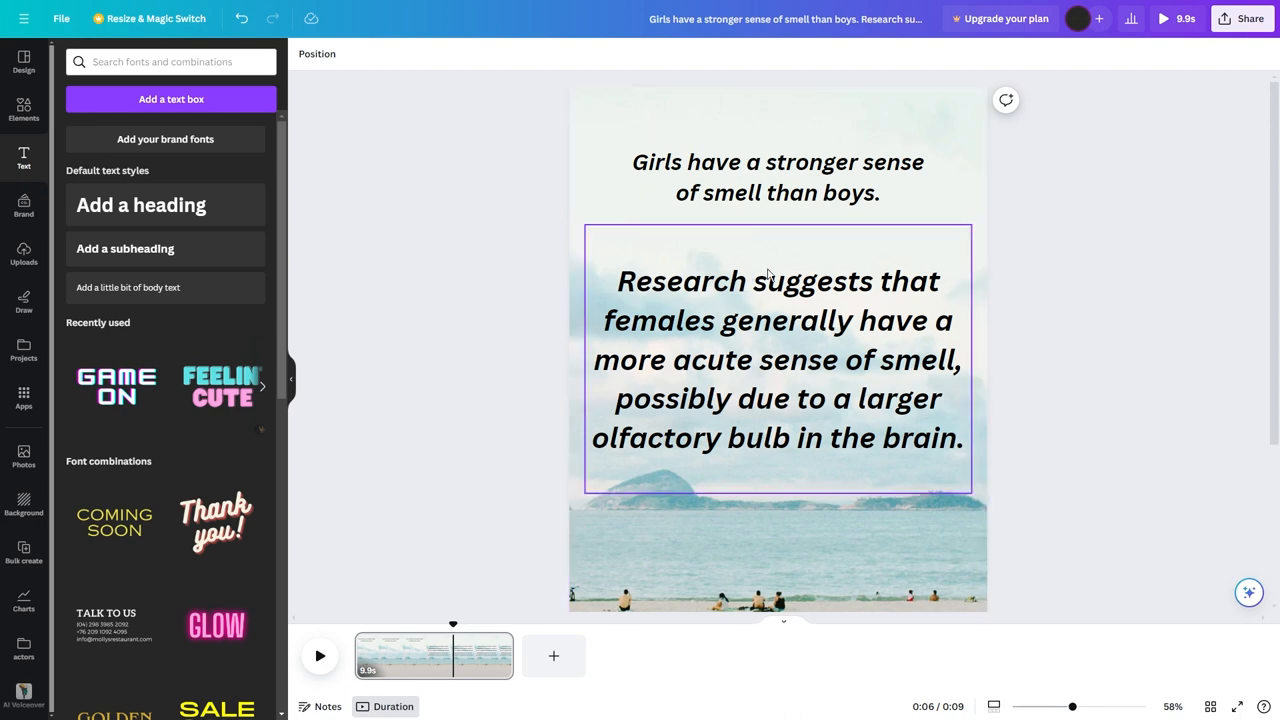
pyautogui.click(1048, 224)
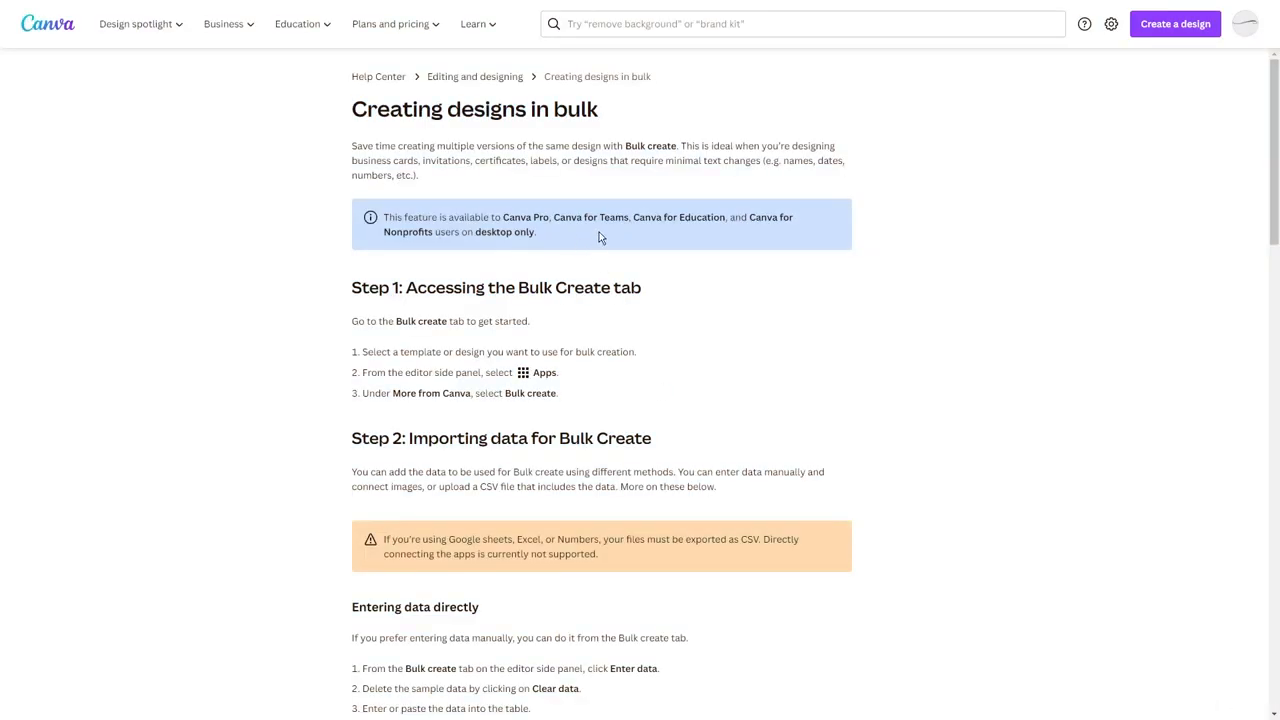
pyautogui.moveTo(584, 216)
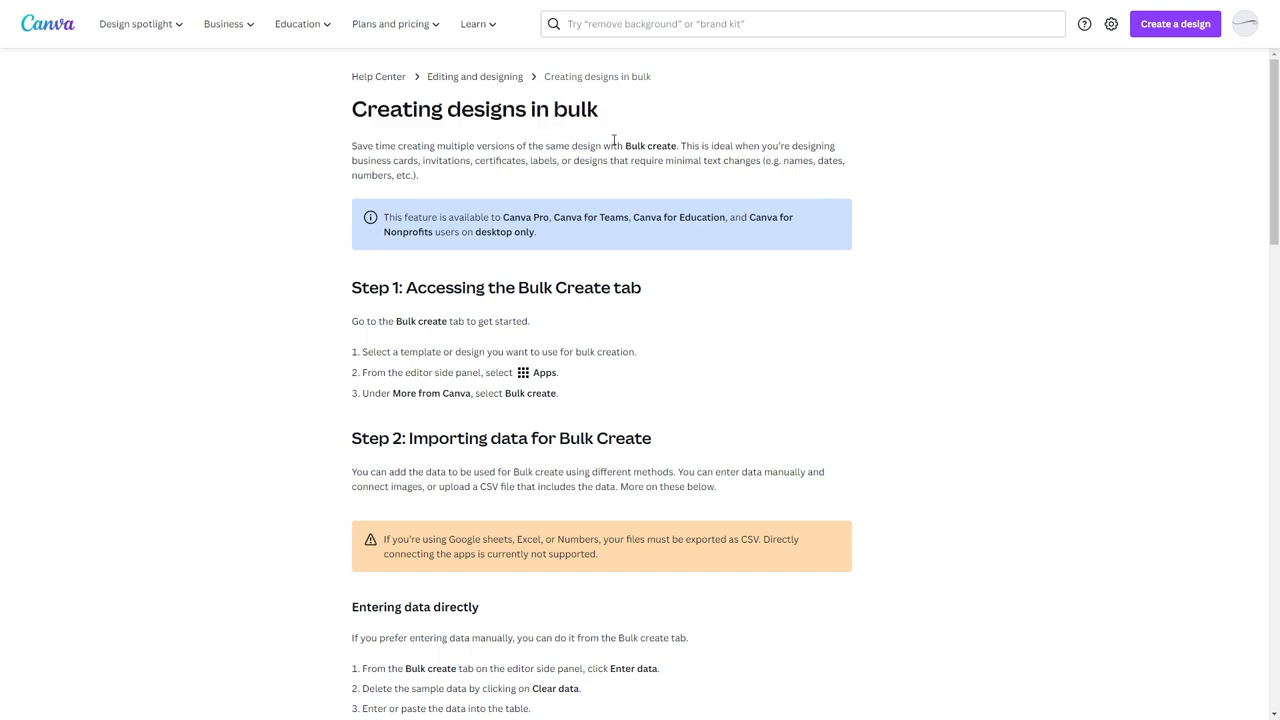
pyautogui.moveTo(622, 156)
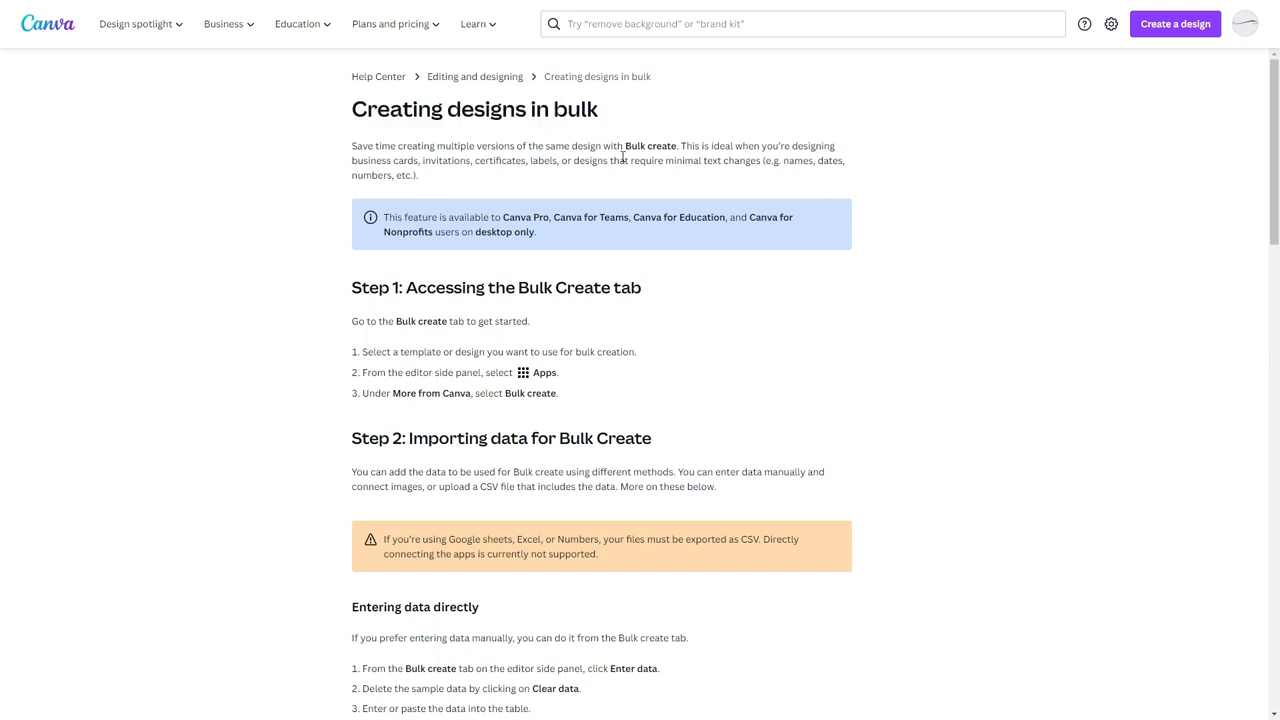
pyautogui.doubleClick(648, 146)
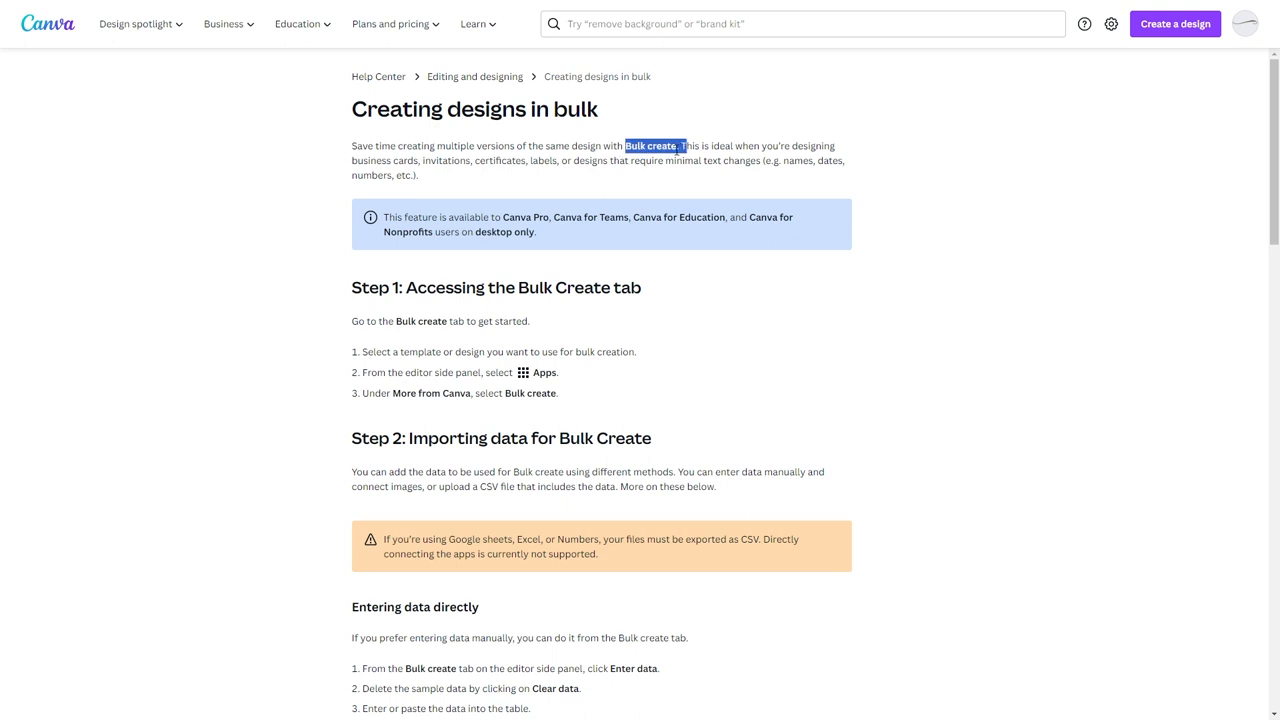
pyautogui.moveTo(532, 210)
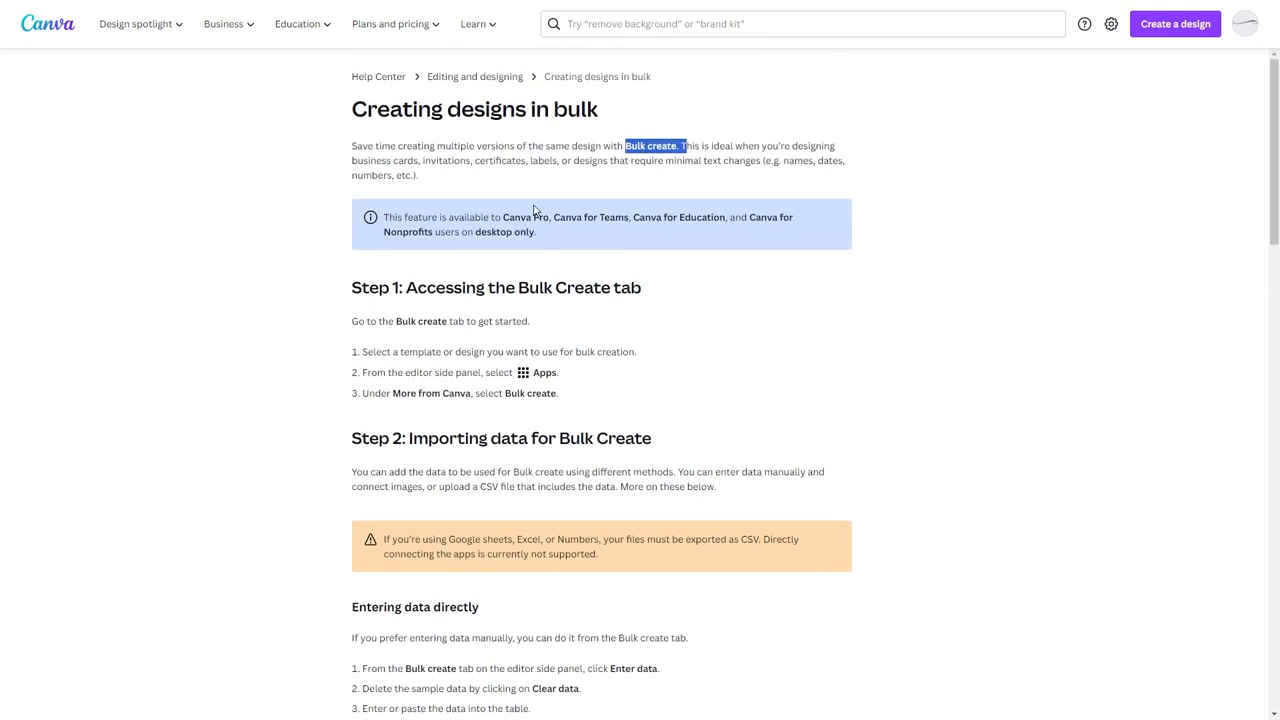
pyautogui.scroll(-3)
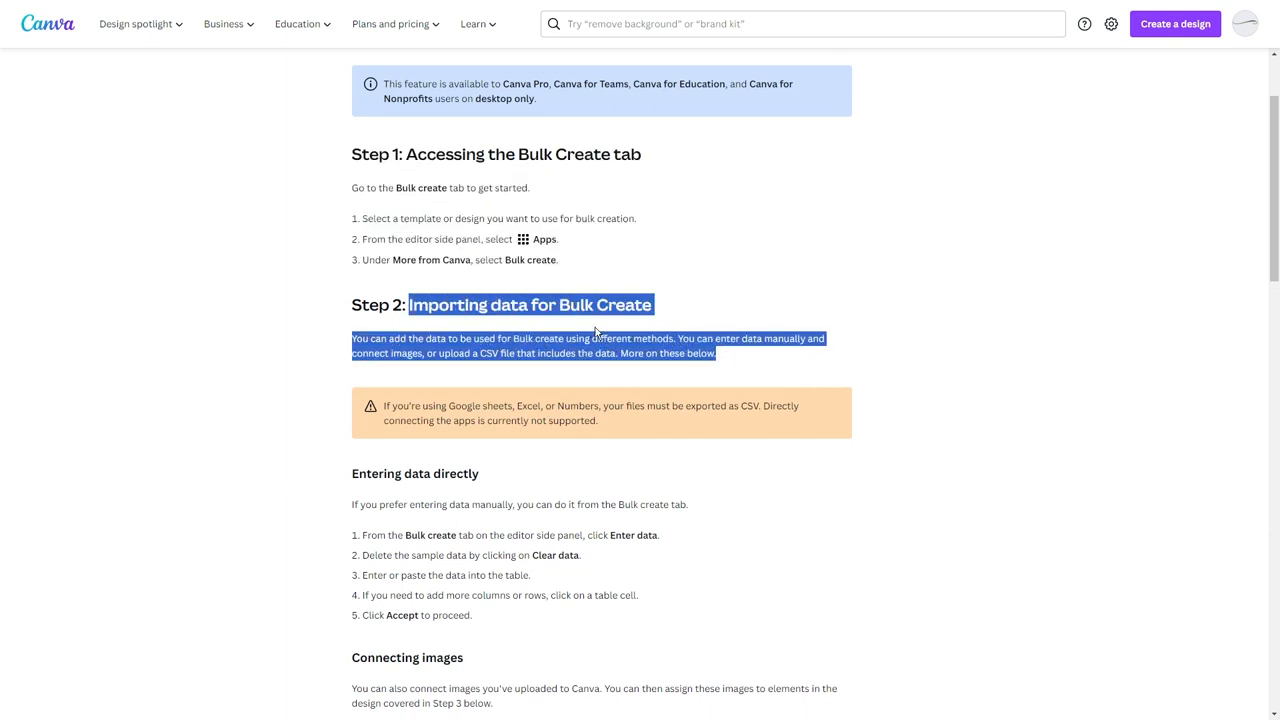
pyautogui.scroll(-3)
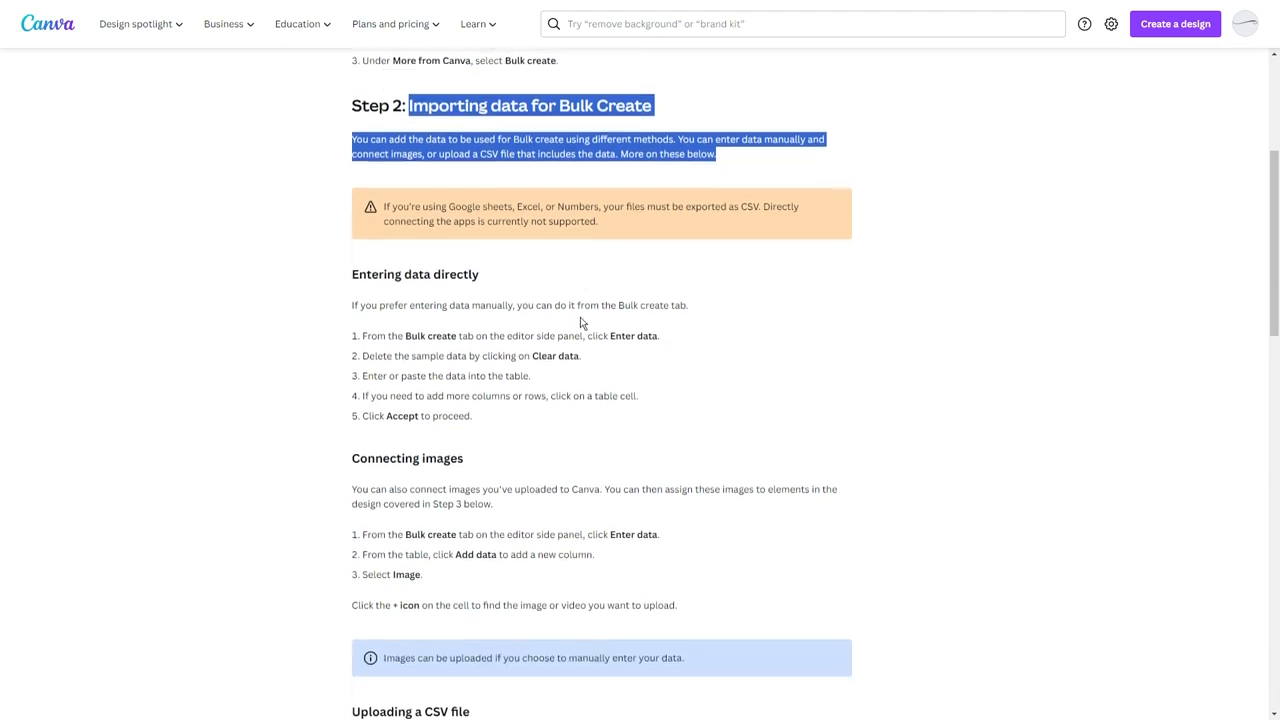
pyautogui.scroll(-3)
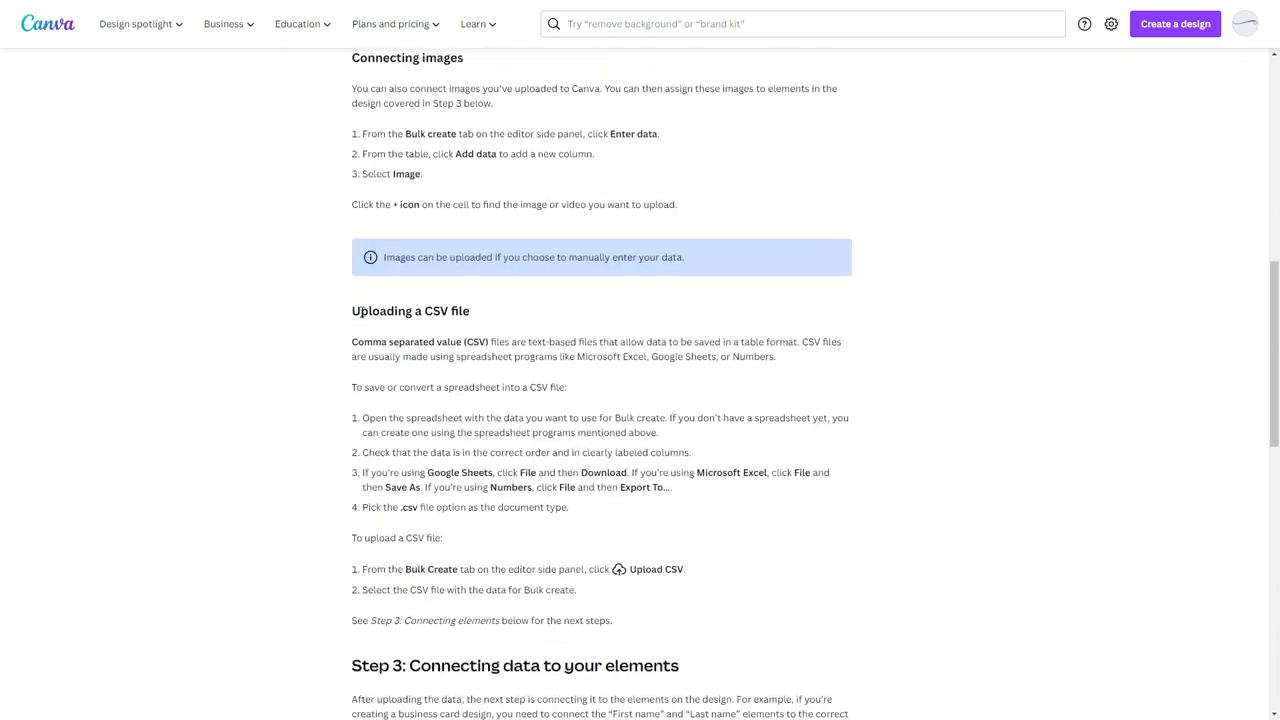
pyautogui.scroll(-3)
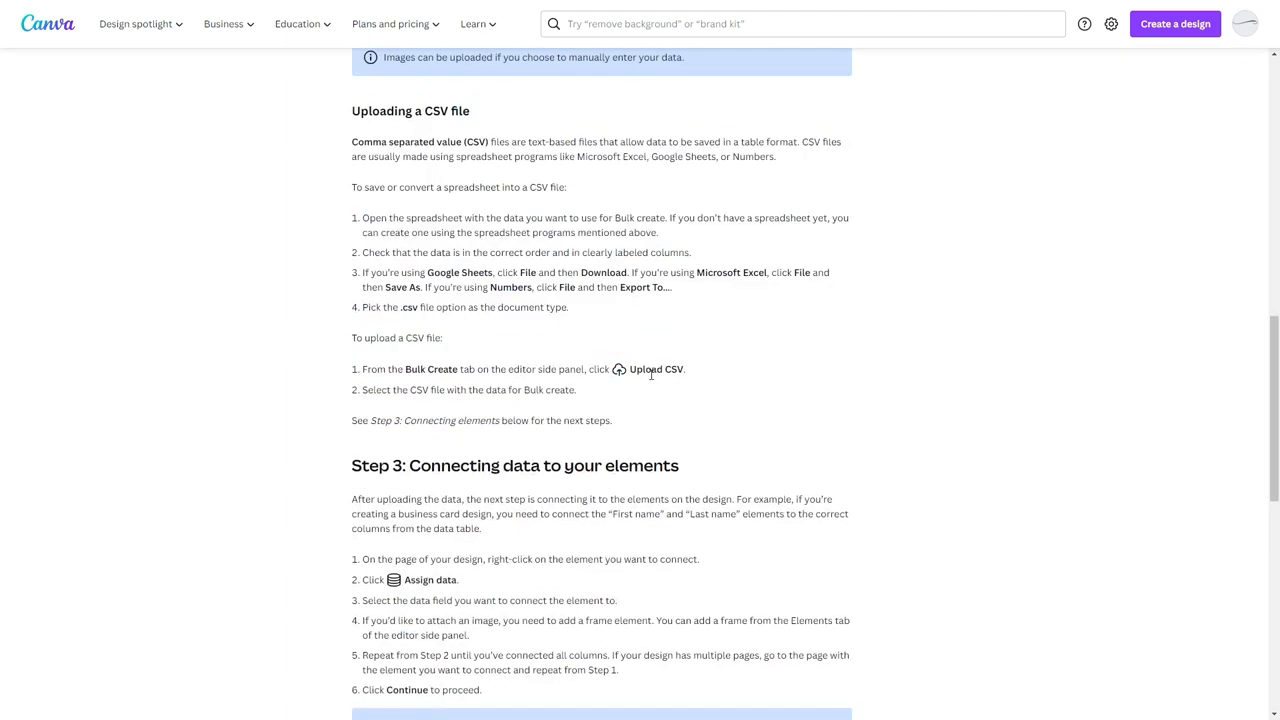
pyautogui.scroll(-3)
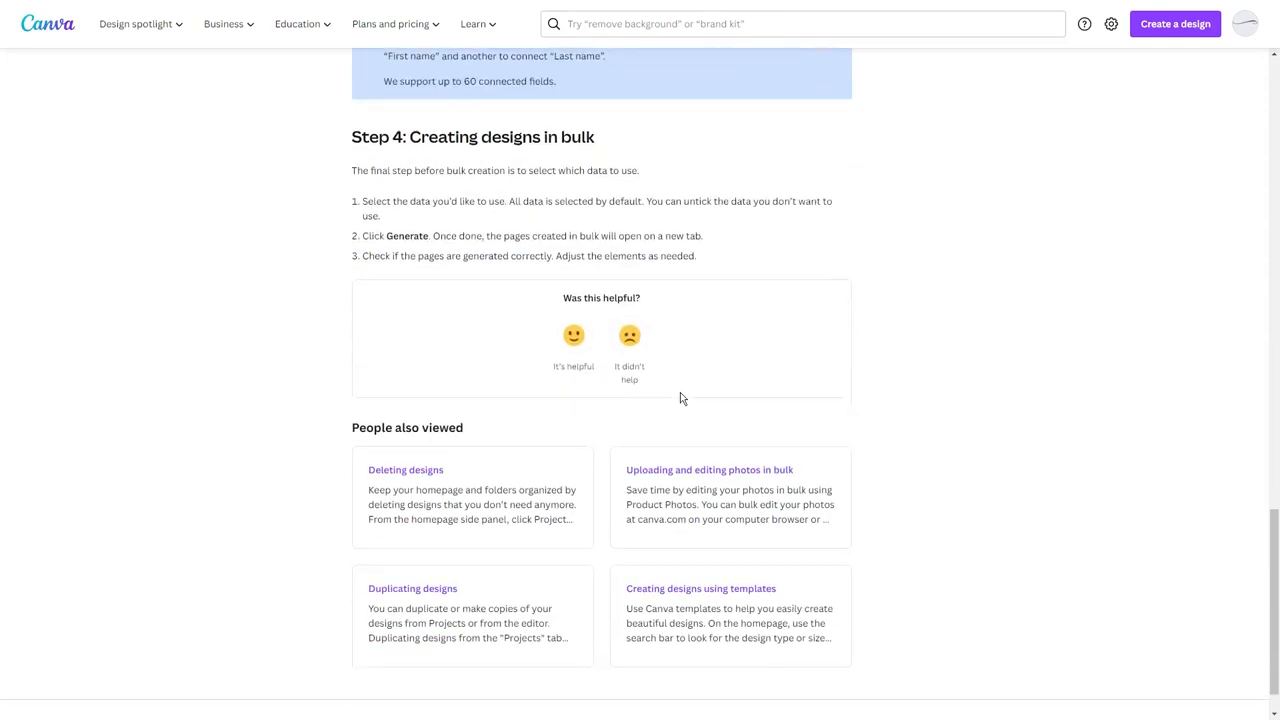
pyautogui.scroll(3)
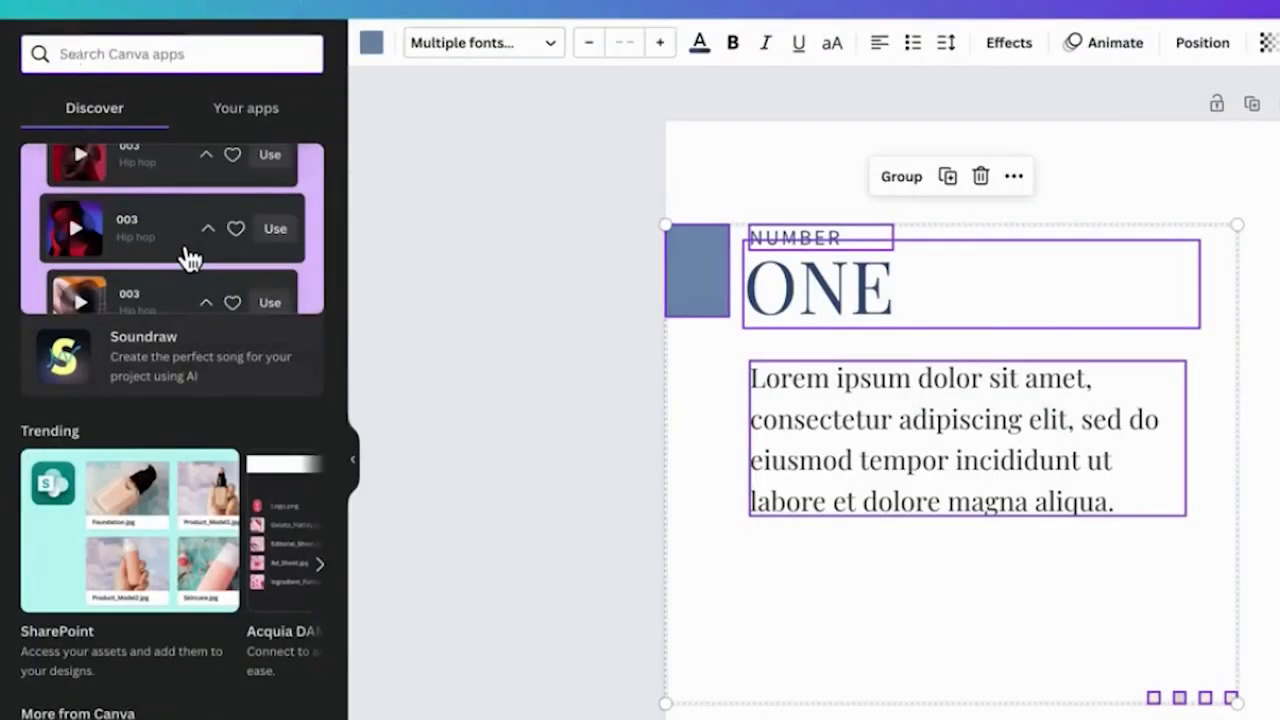
# Step: Find the Bulk create app via search and choose to enter data manually
pyautogui.write('buk')
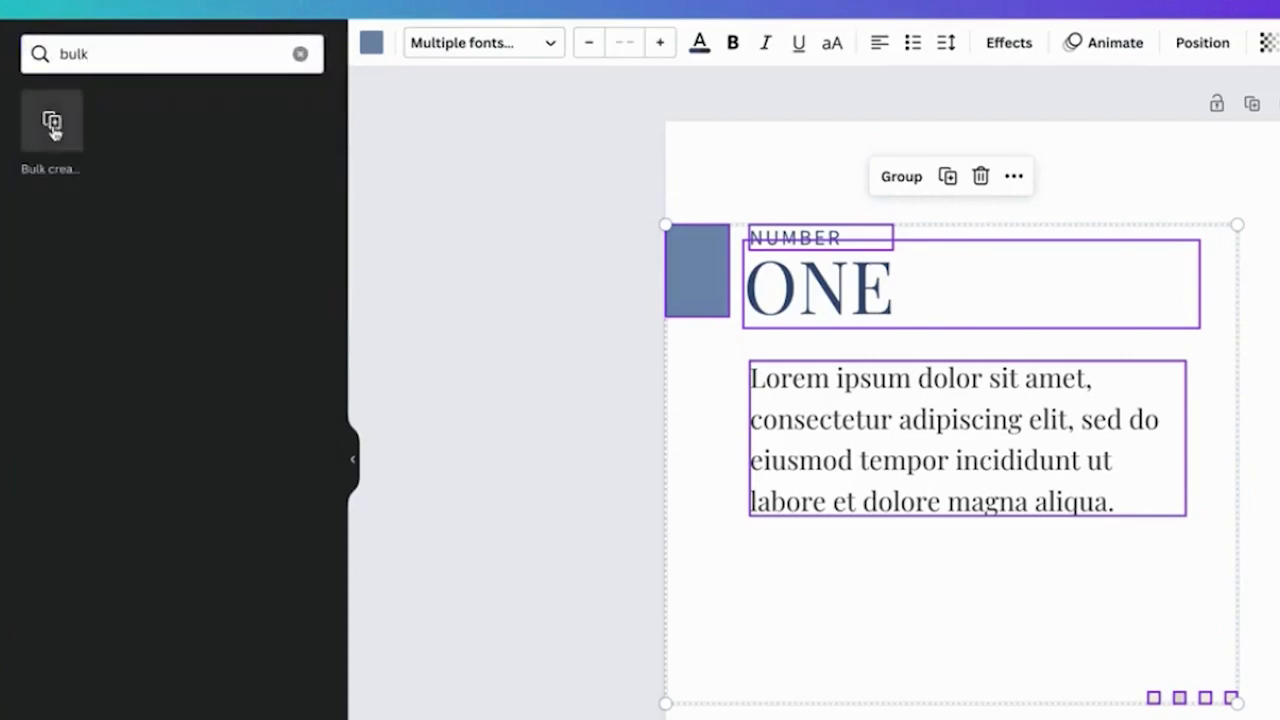
pyautogui.click(52, 120)
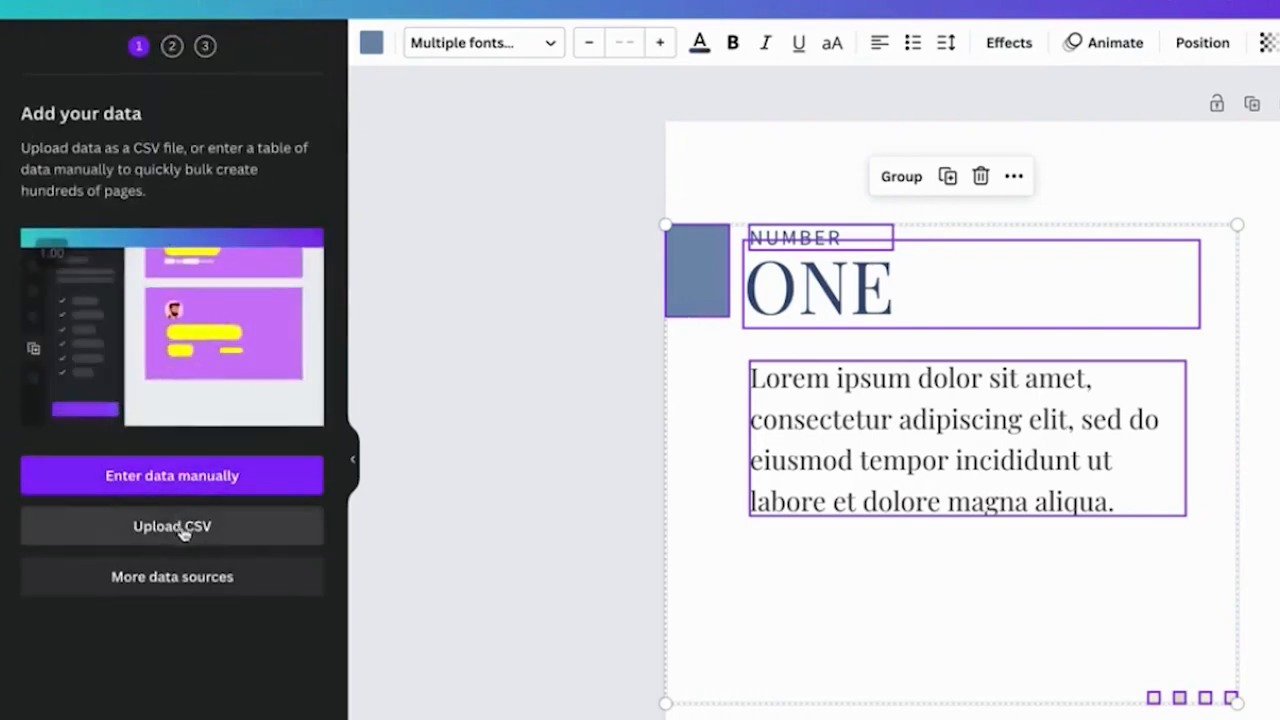
pyautogui.click(172, 476)
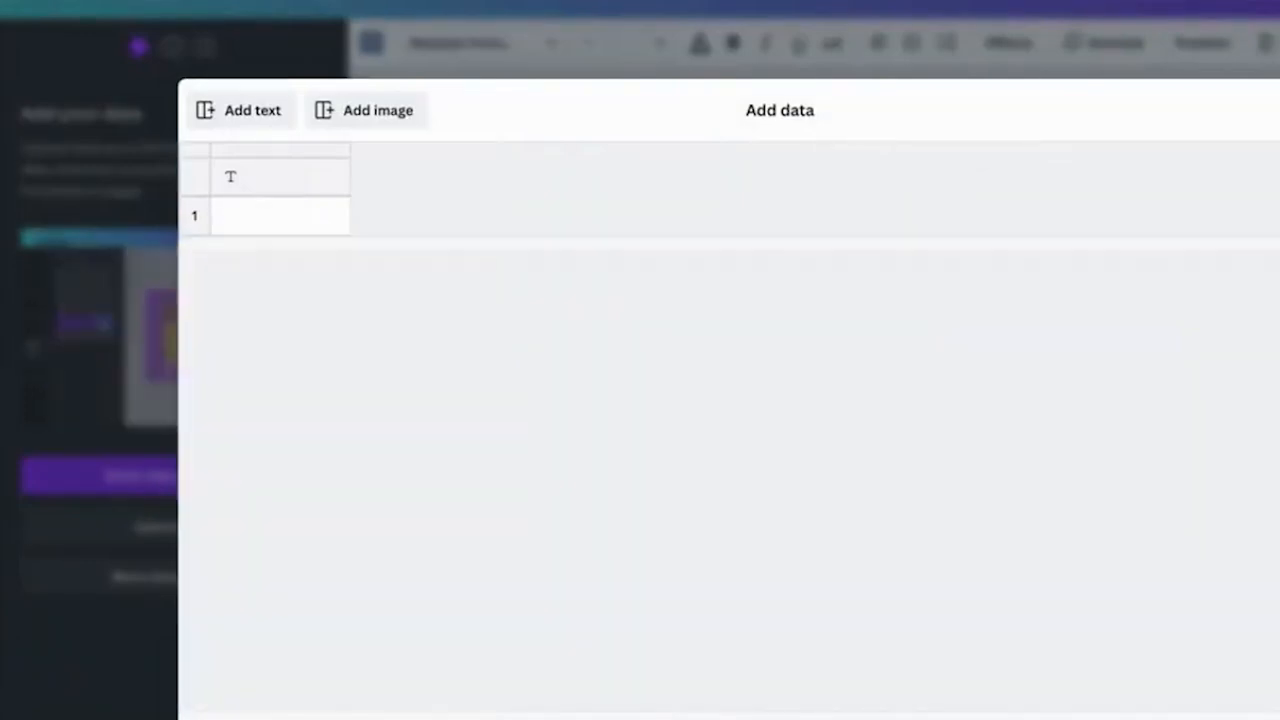
# Step: Add a second text column and paste the list of to-do tips into it
pyautogui.click(280, 176)
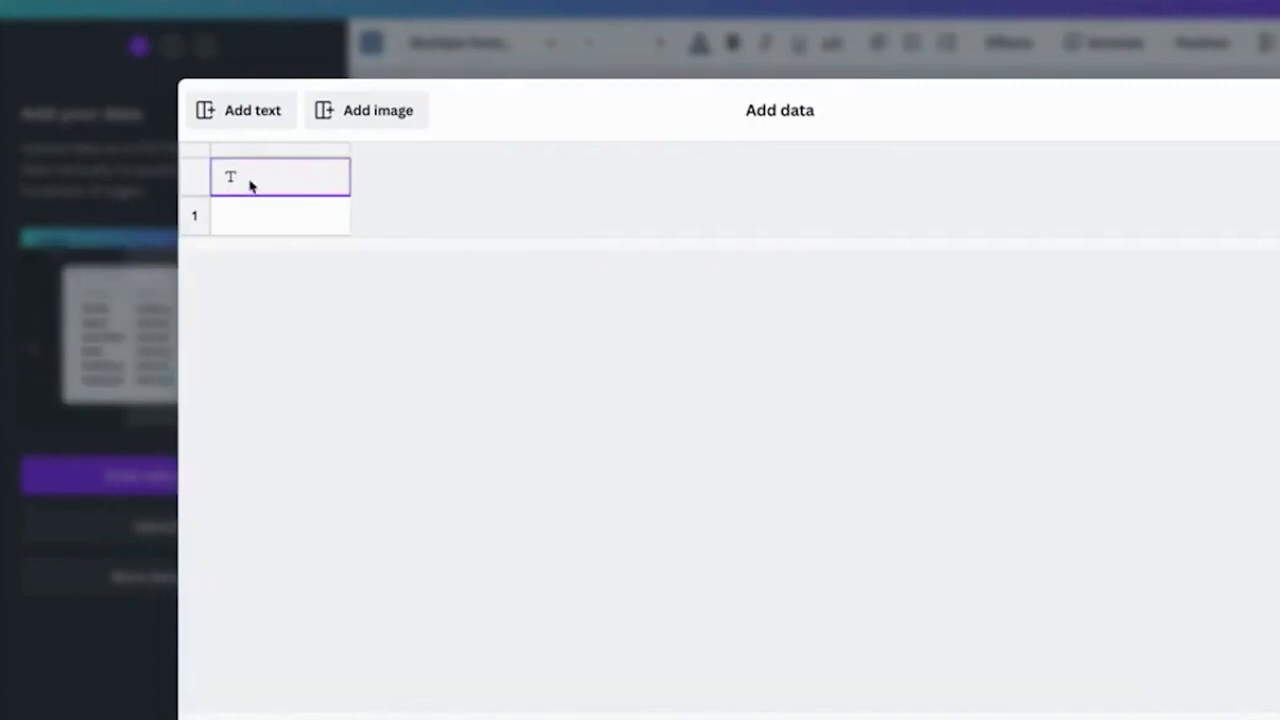
pyautogui.click(240, 110)
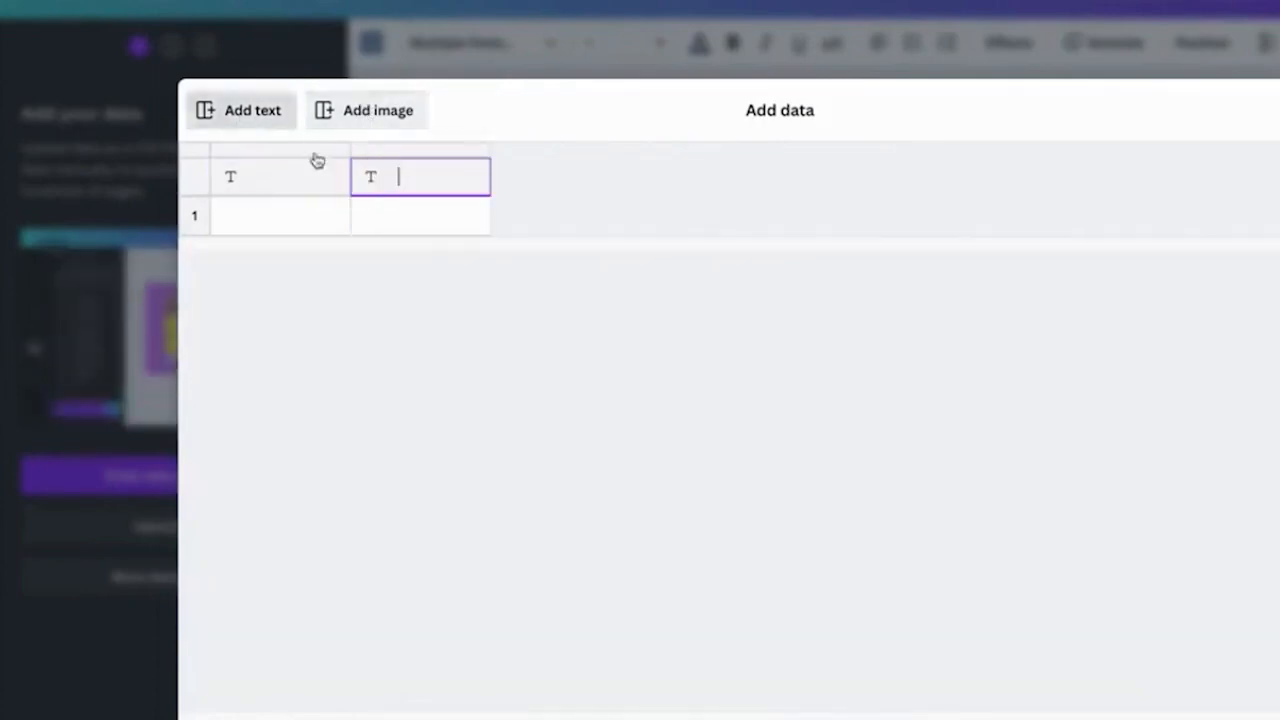
pyautogui.click(420, 216)
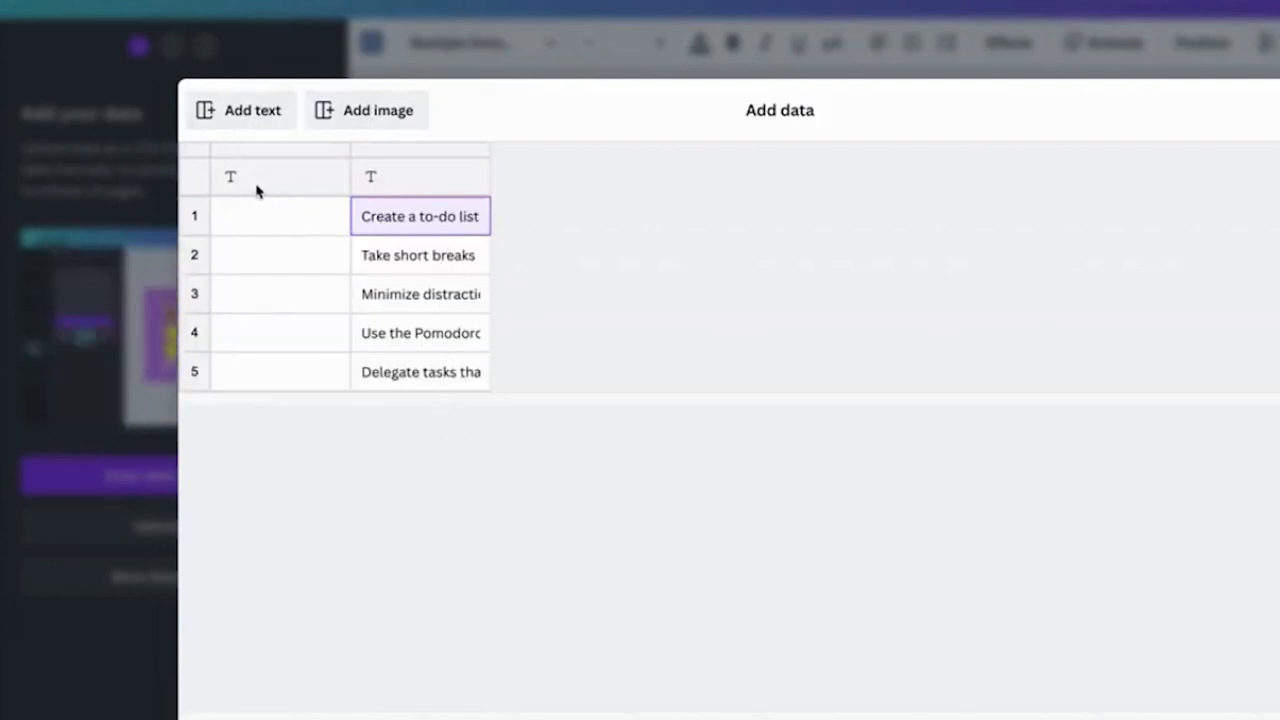
# Step: Name the headers Numbers and Text, enter ONE, TWO, THREE, and select the ONE heading to connect
pyautogui.click(280, 176)
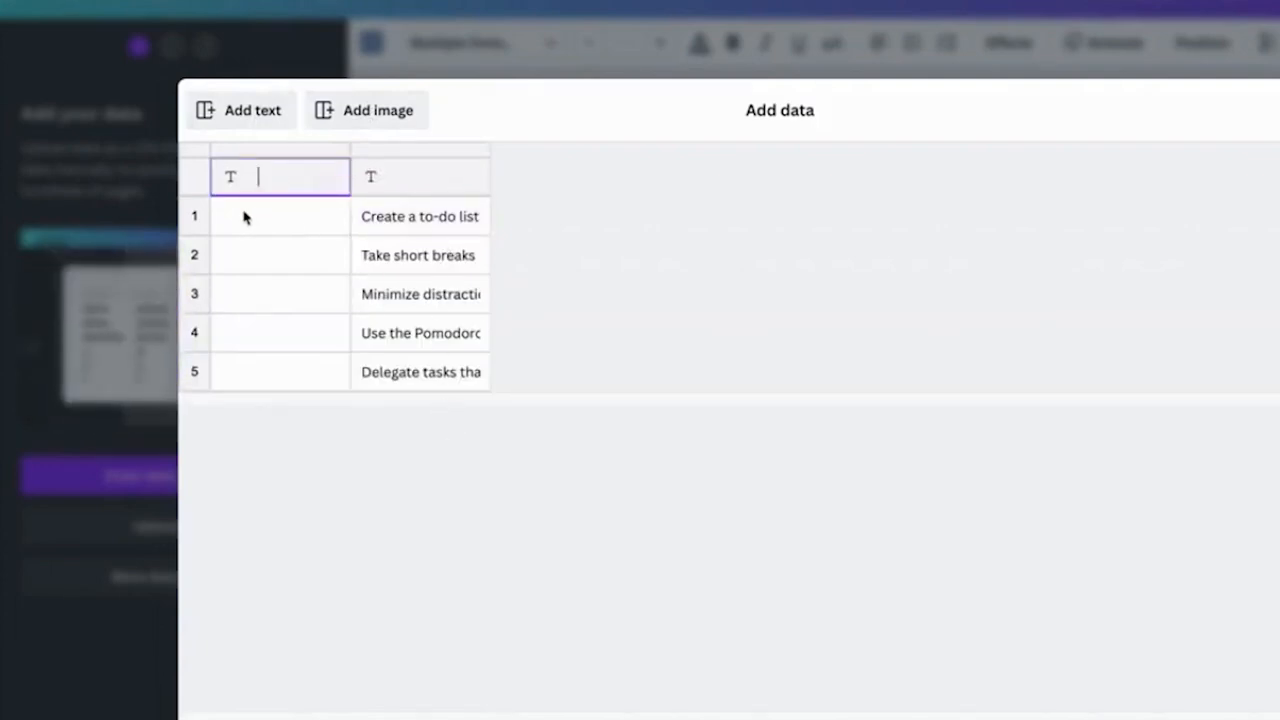
pyautogui.write('Nu')
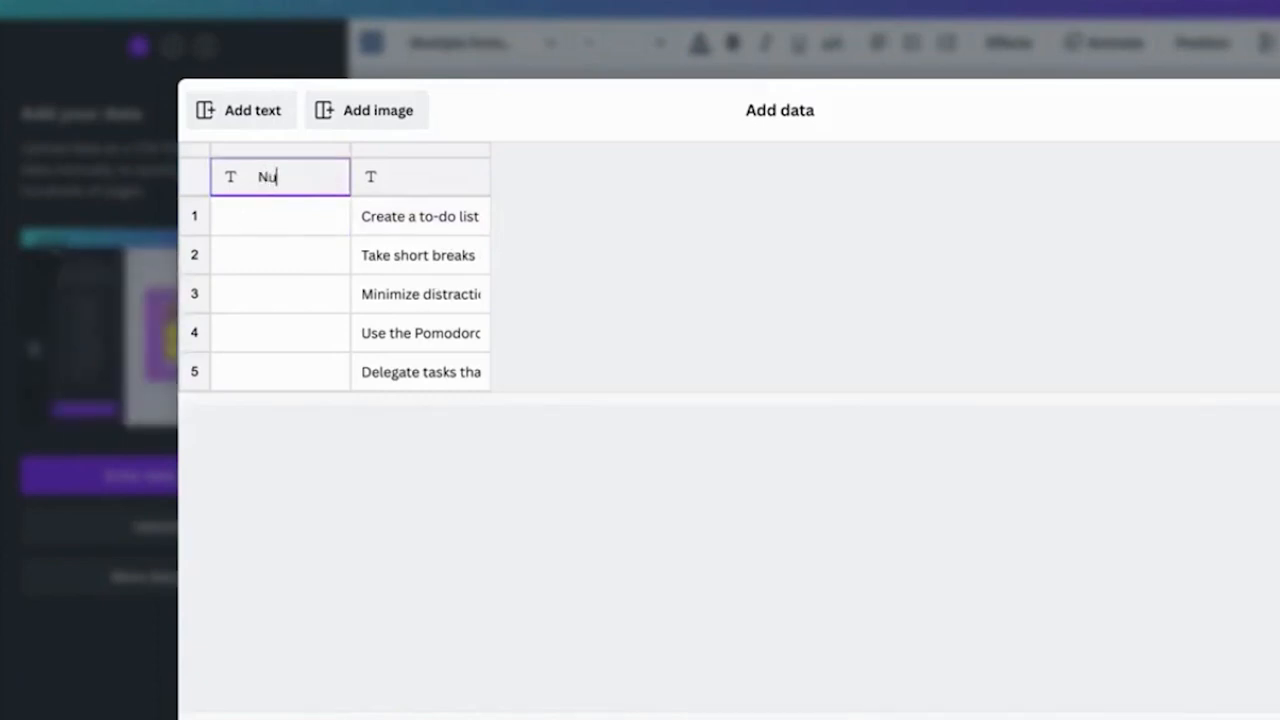
pyautogui.write('mbers')
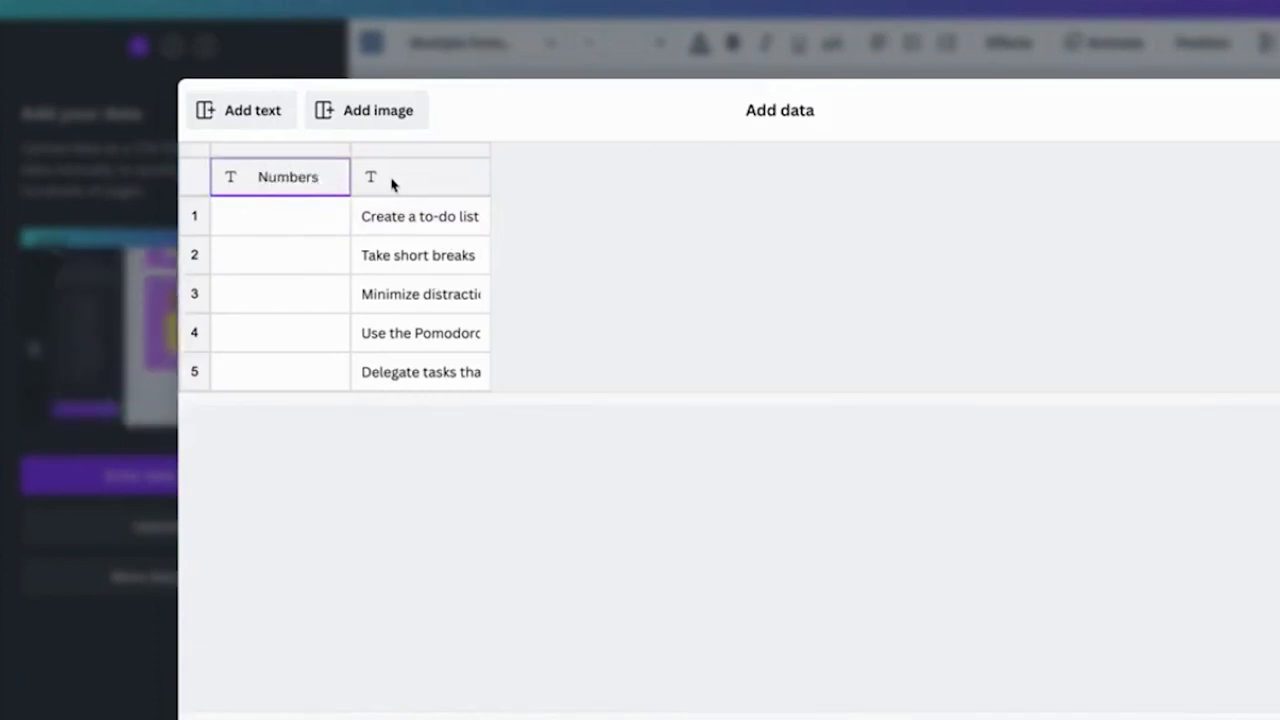
pyautogui.write('Text')
pyautogui.click(280, 216)
pyautogui.write('ONE')
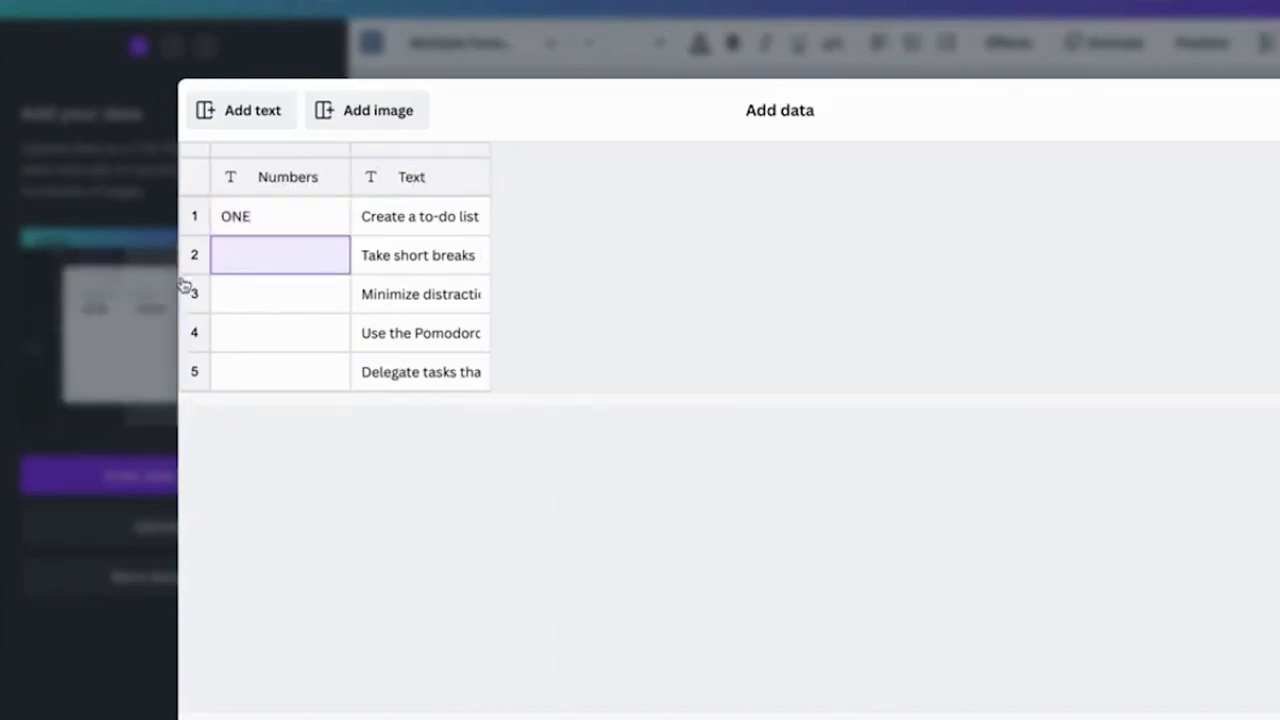
pyautogui.write('TWO')
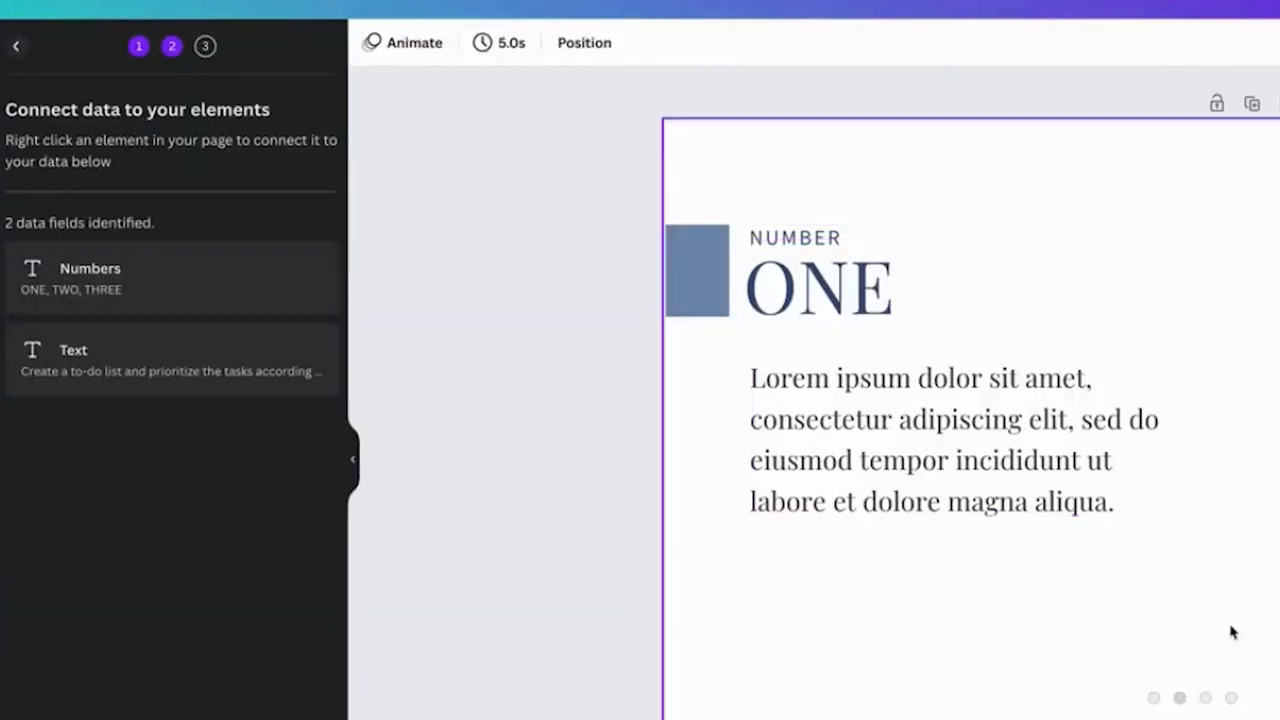
pyautogui.click(818, 288)
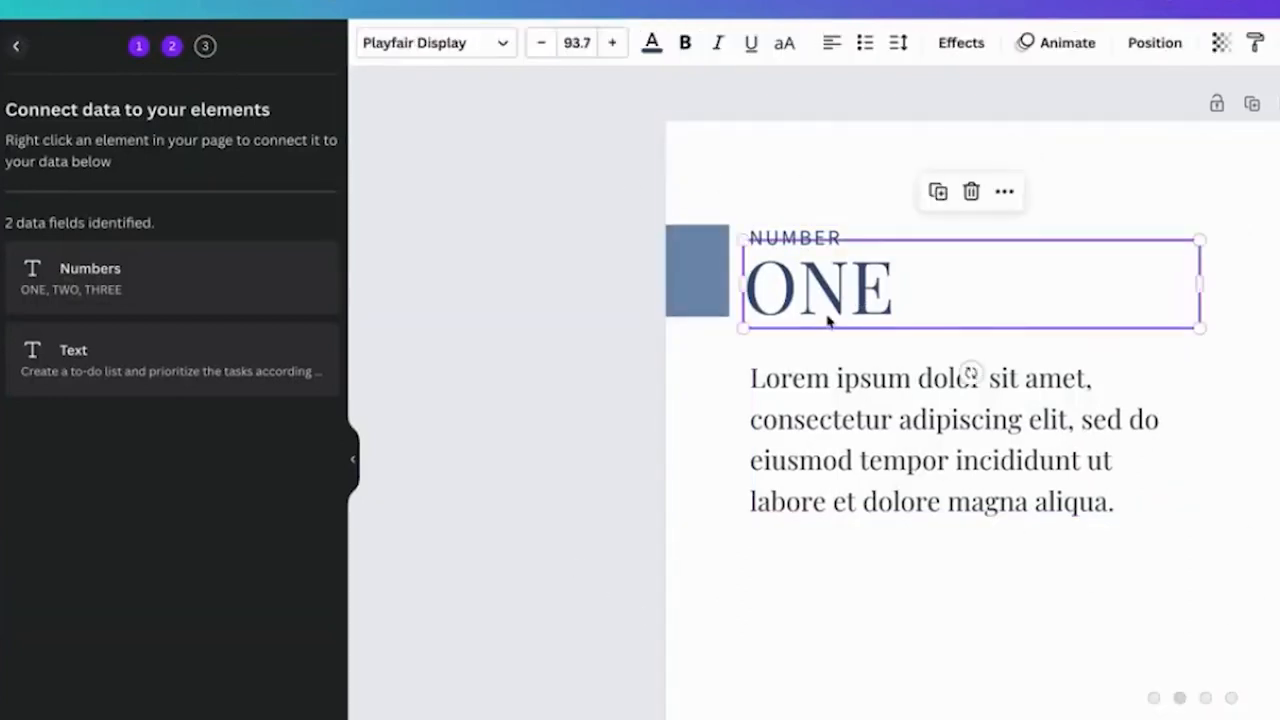